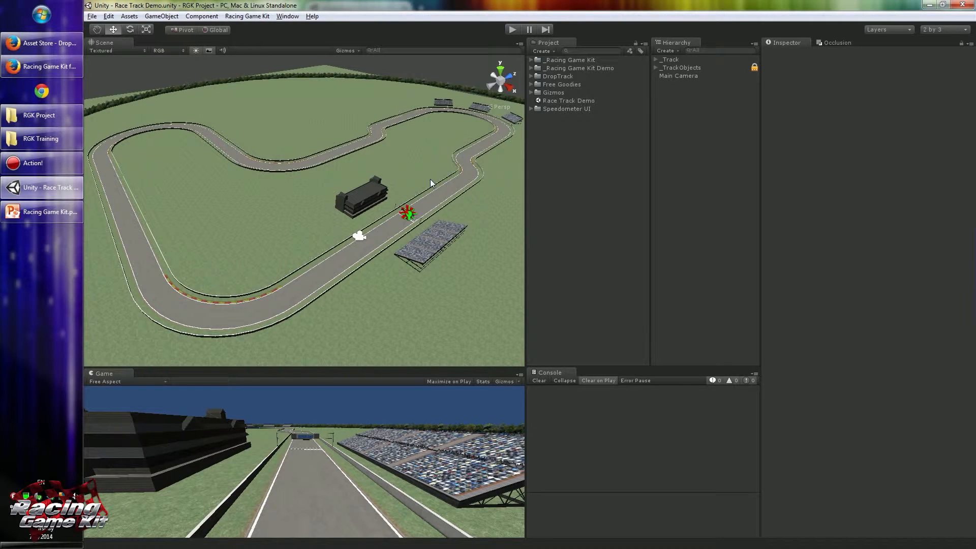
mouse_move(342, 151)
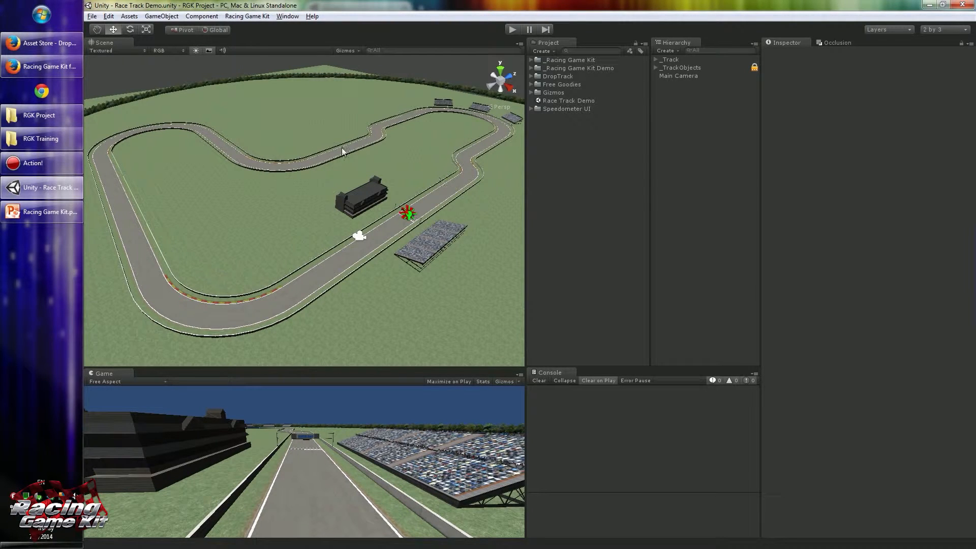
mouse_move(244, 102)
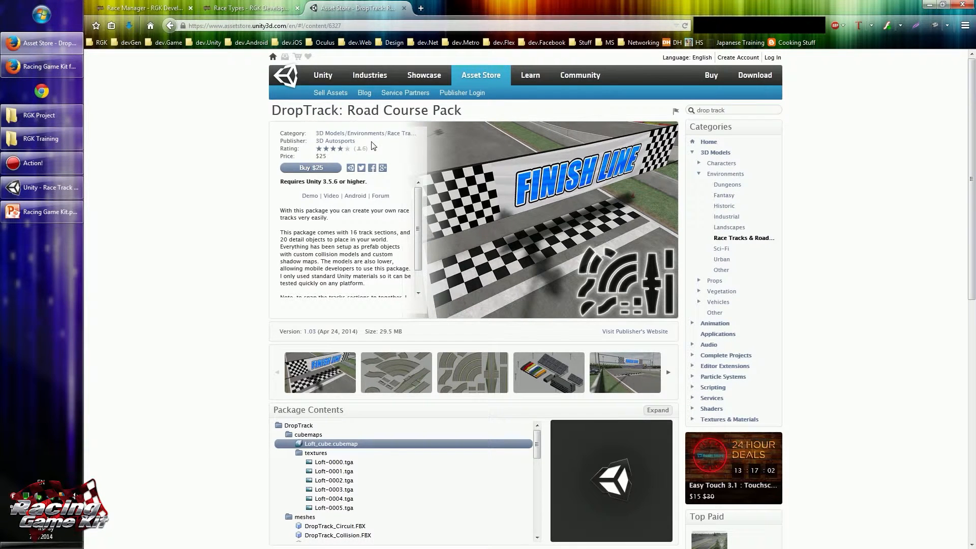
mouse_move(227, 158)
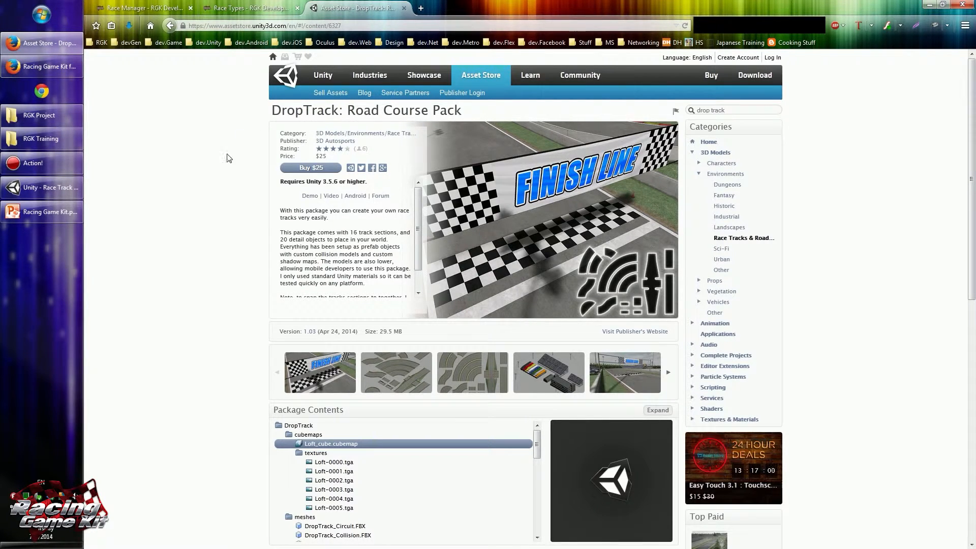
mouse_move(207, 174)
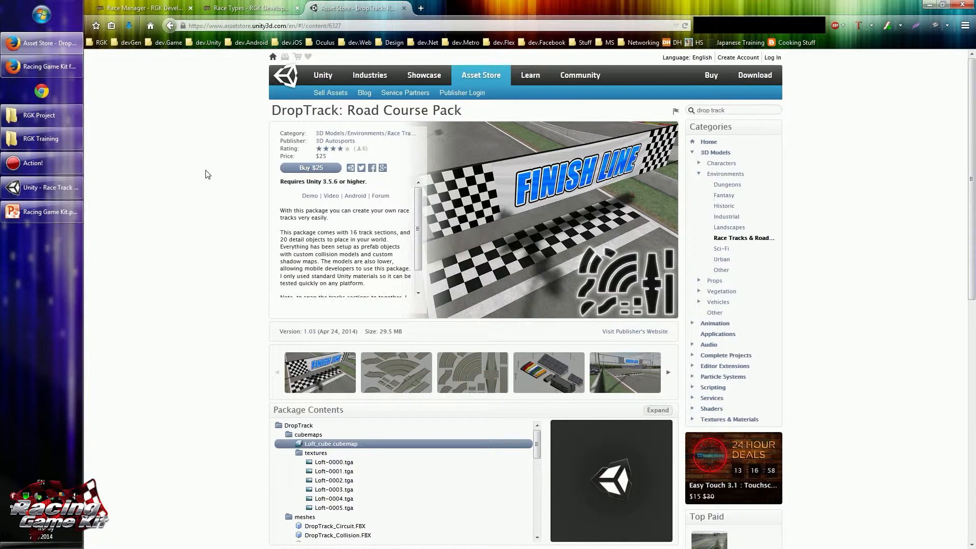
Return from the DropTrack Asset Store page to the Unity race track project.
click(42, 188)
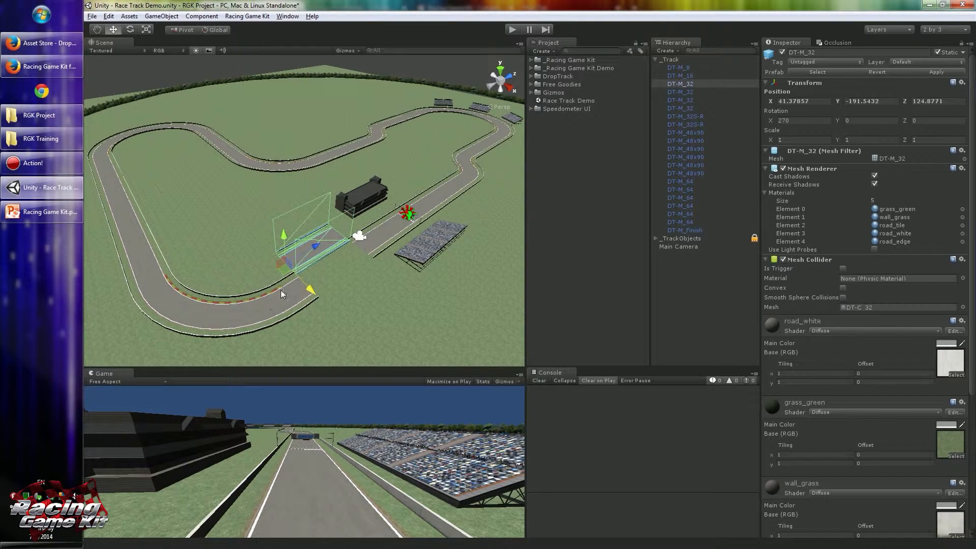
mouse_move(355, 283)
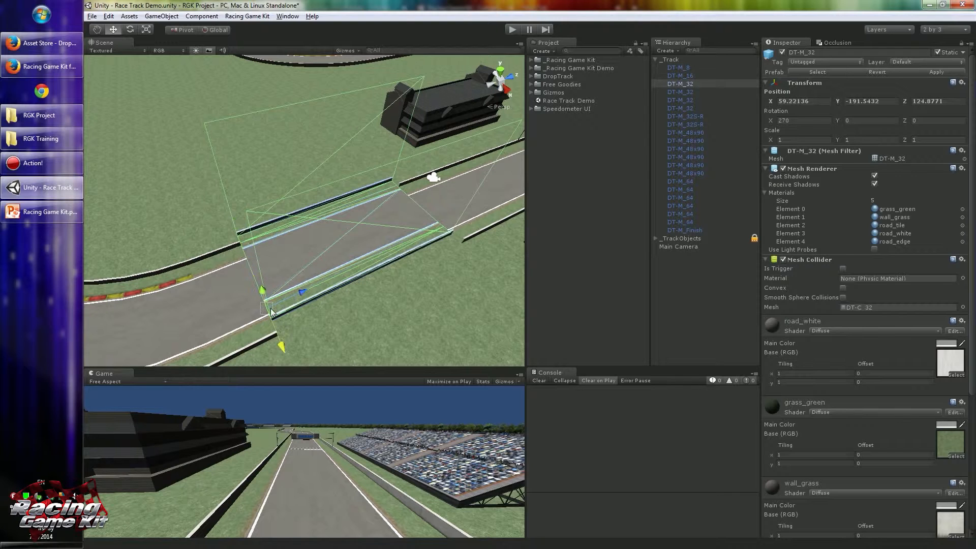
Drag the DT-M_32 straight track section along the road with the move gizmo.
drag(261, 291, 272, 319)
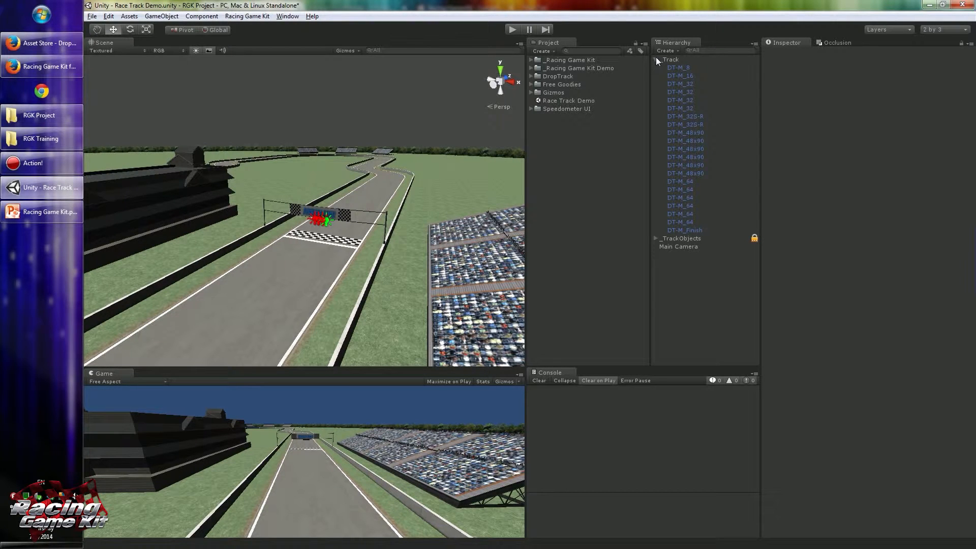
Collapse the _Track group in the Hierarchy to its top-level entry.
click(670, 59)
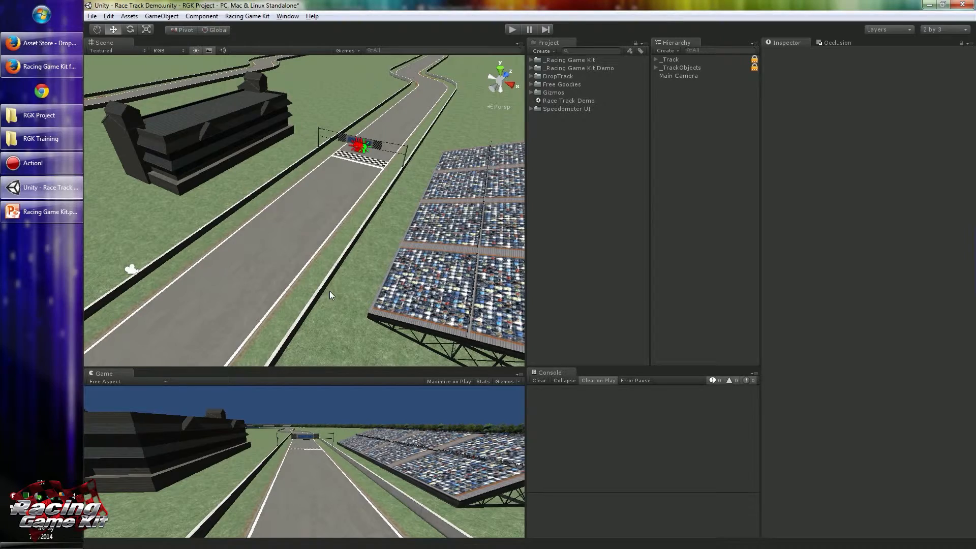
mouse_move(367, 230)
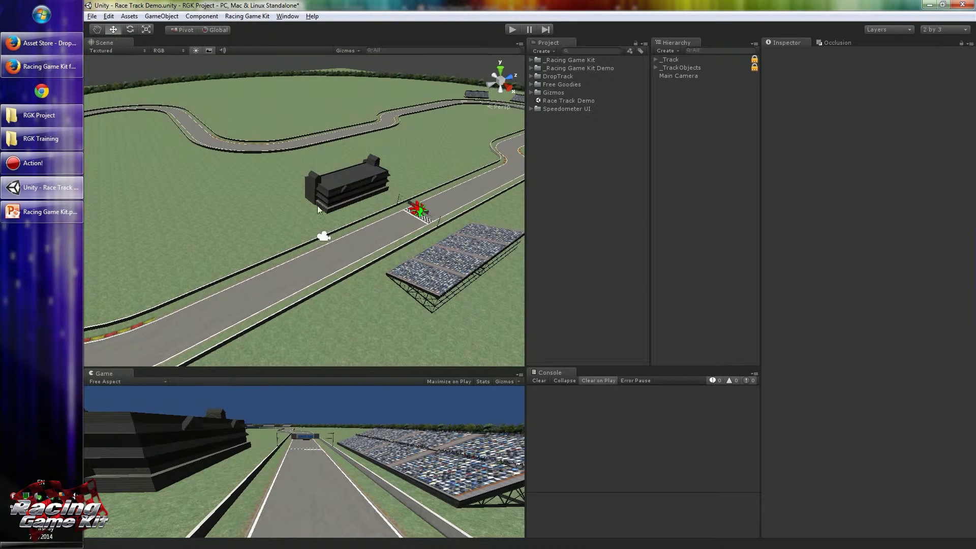
mouse_move(331, 197)
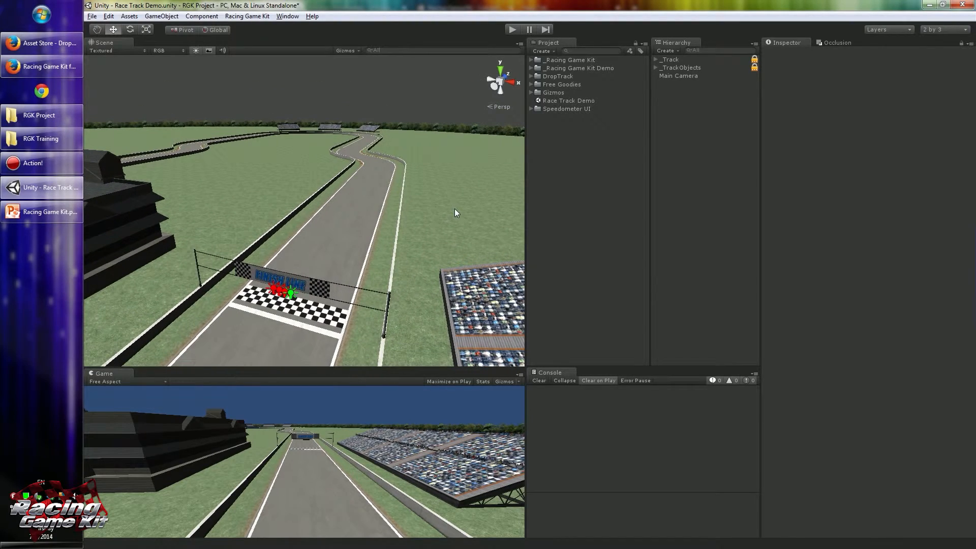
Choose Add Race Manager from the Racing Game Kit menu.
click(247, 15)
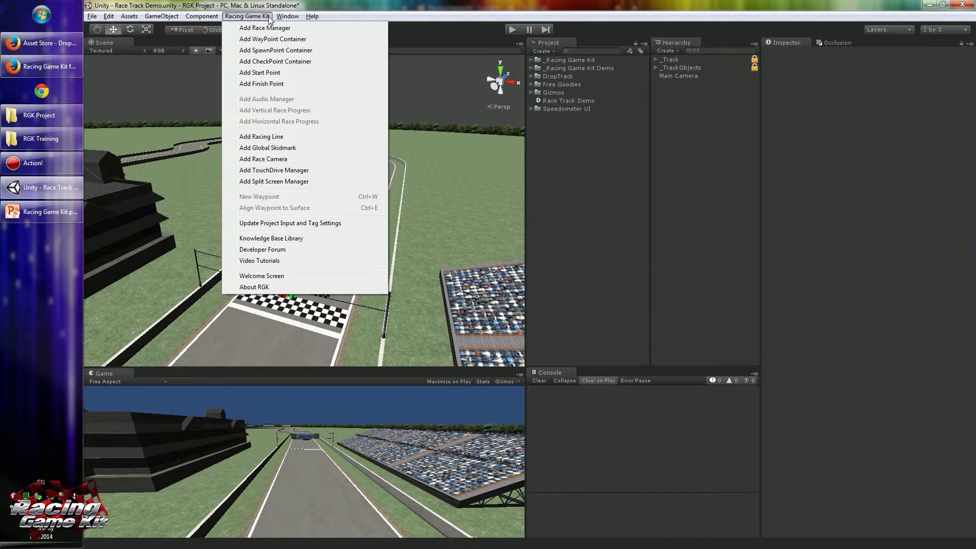
mouse_move(305, 28)
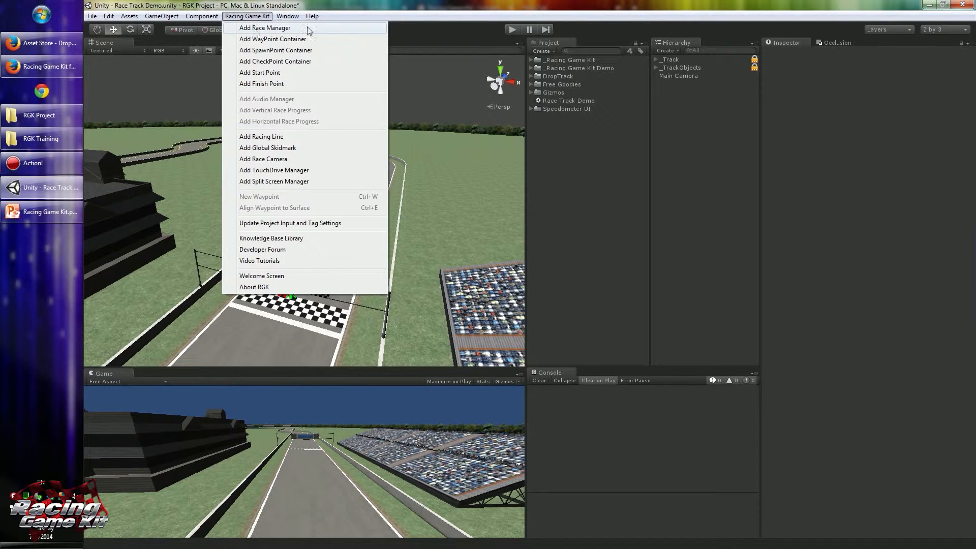
click(265, 28)
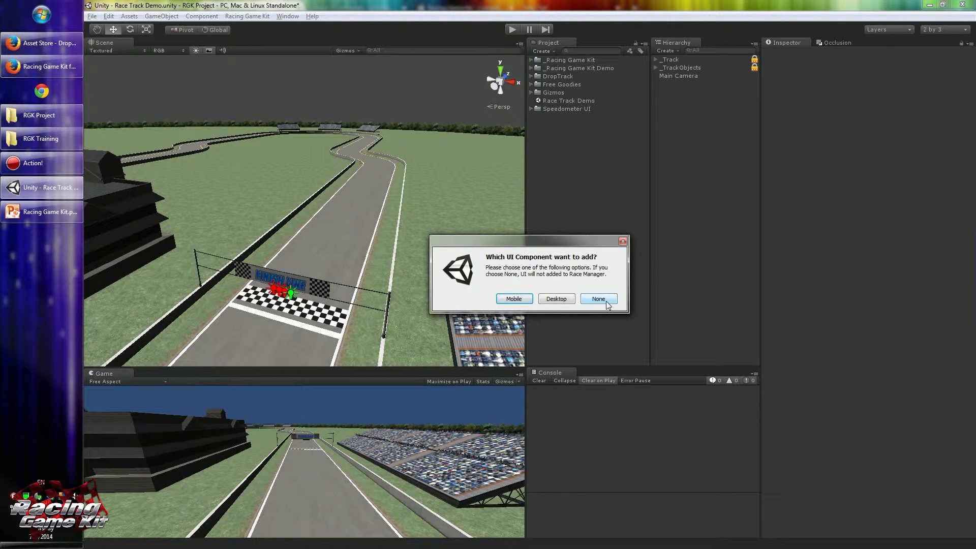
mouse_move(474, 275)
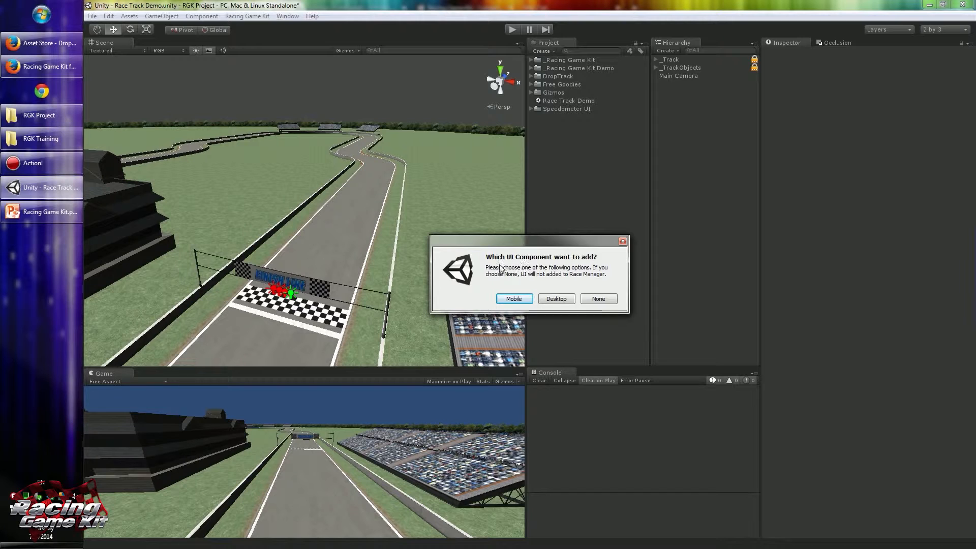
mouse_move(512, 272)
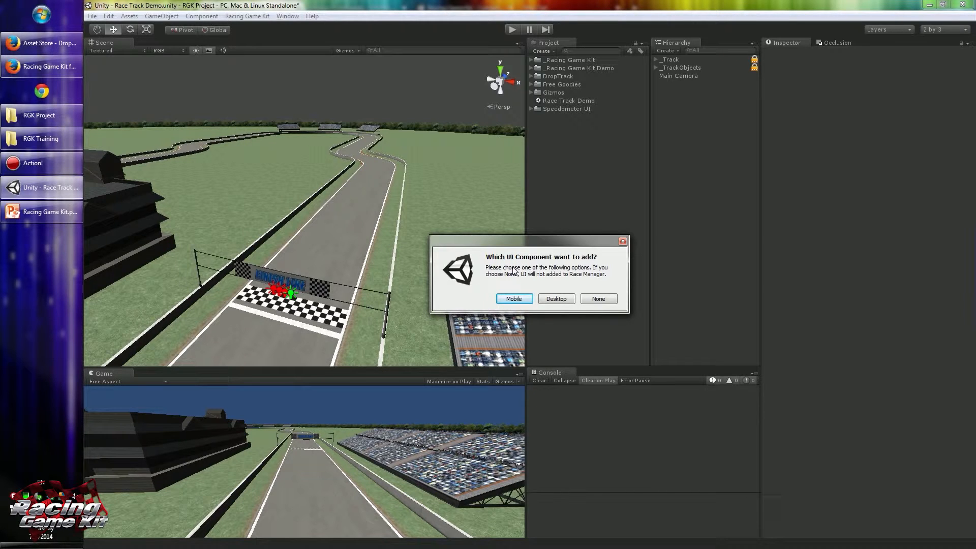
mouse_move(513, 299)
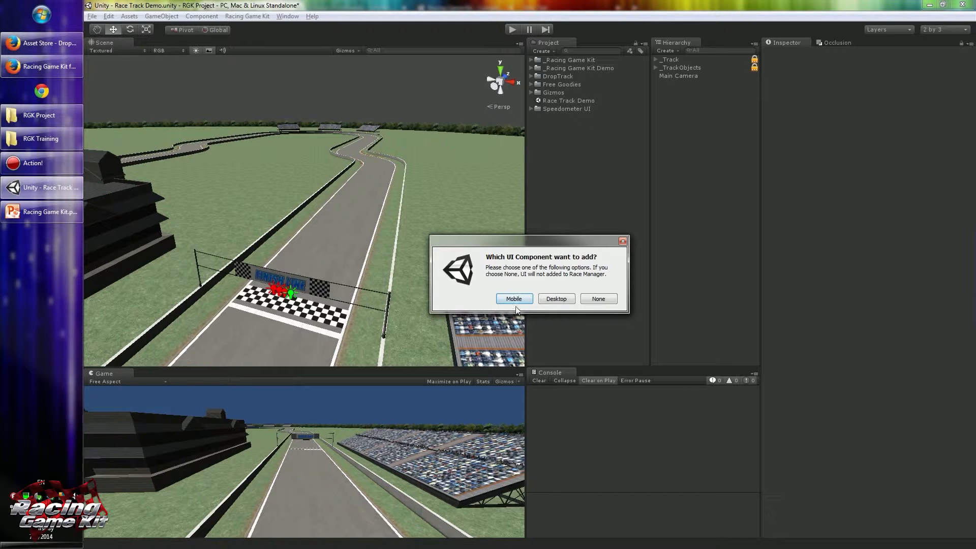
mouse_move(514, 299)
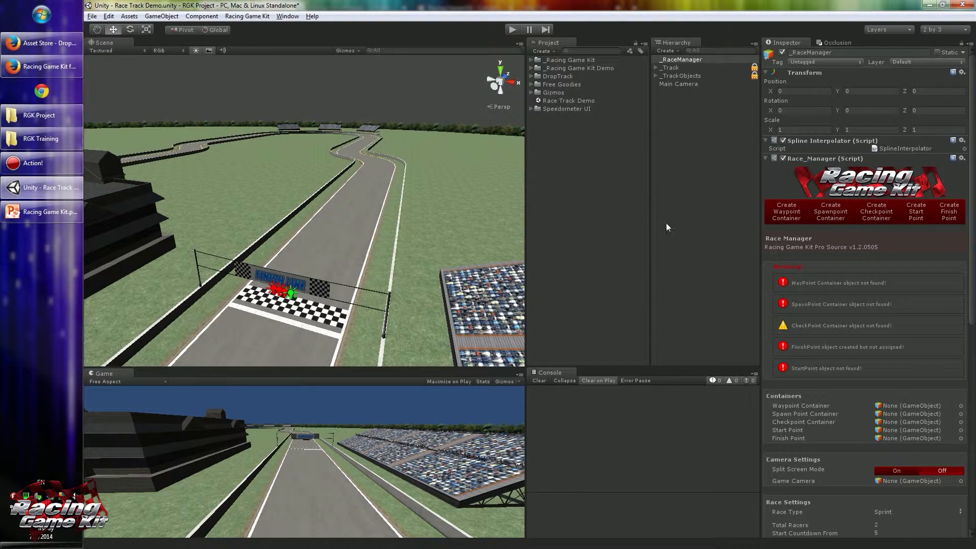
mouse_move(457, 221)
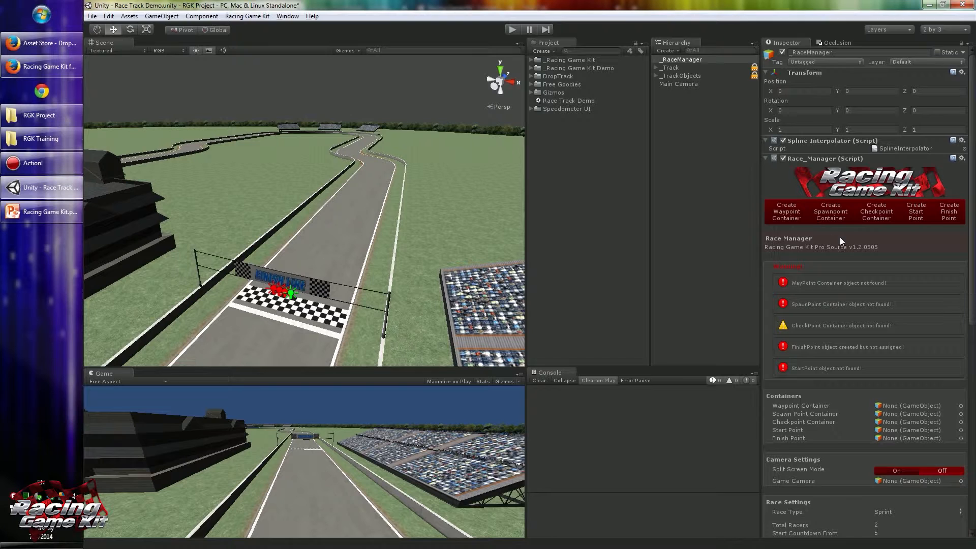
mouse_move(832, 232)
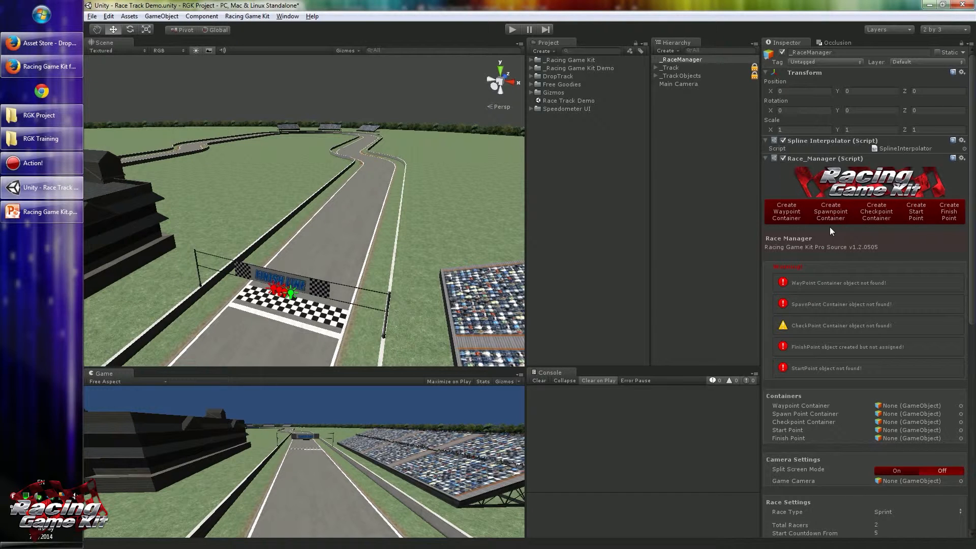
Review the _RaceManager warnings about missing containers and start/finish points.
scroll(down, 3)
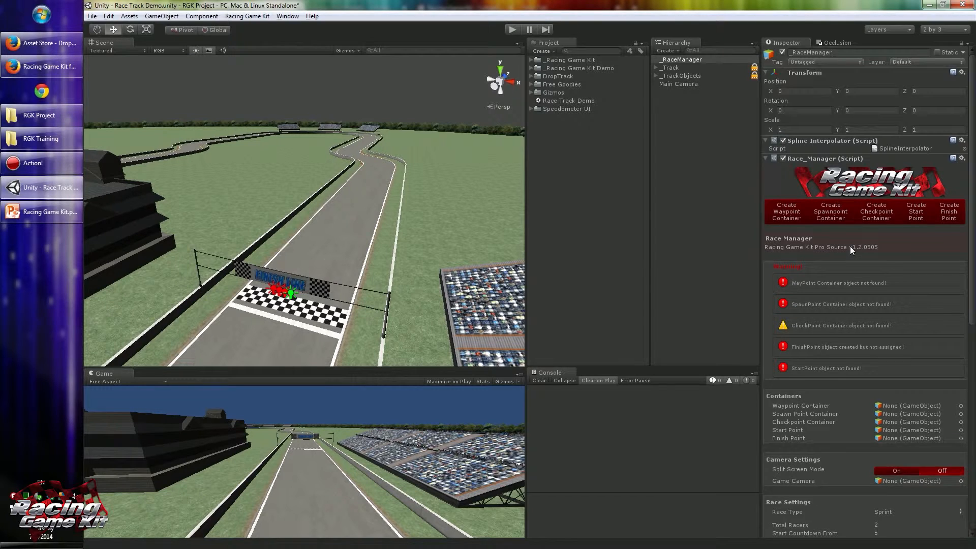
scroll(down, 3)
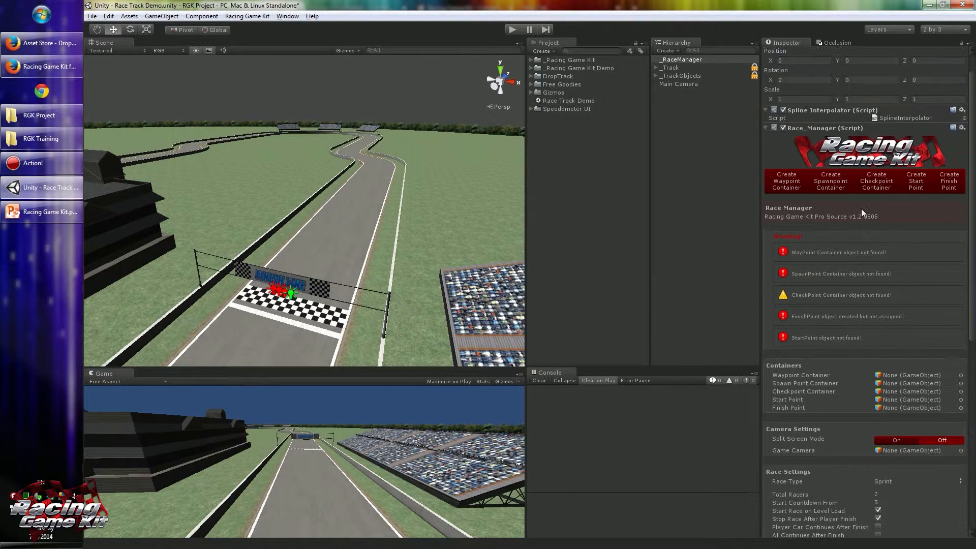
mouse_move(843, 328)
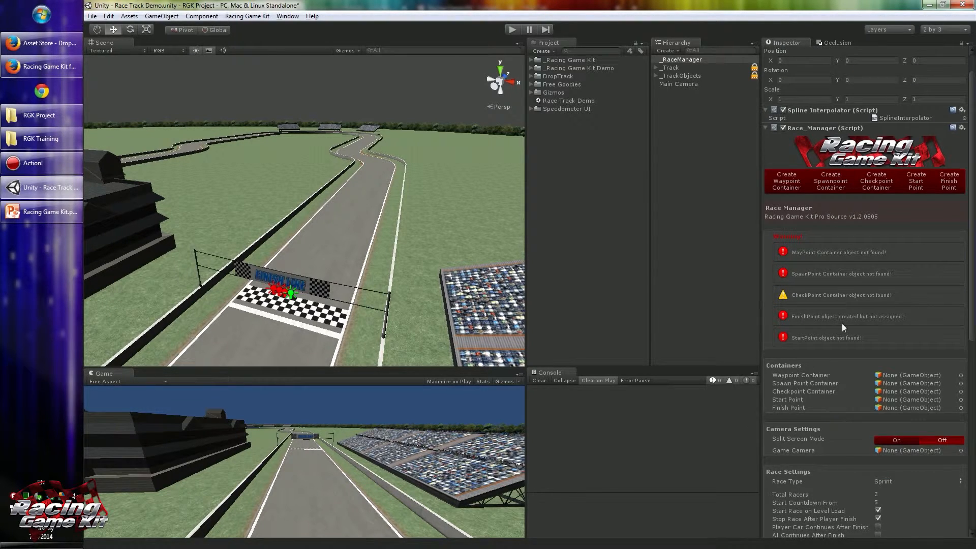
mouse_move(825, 241)
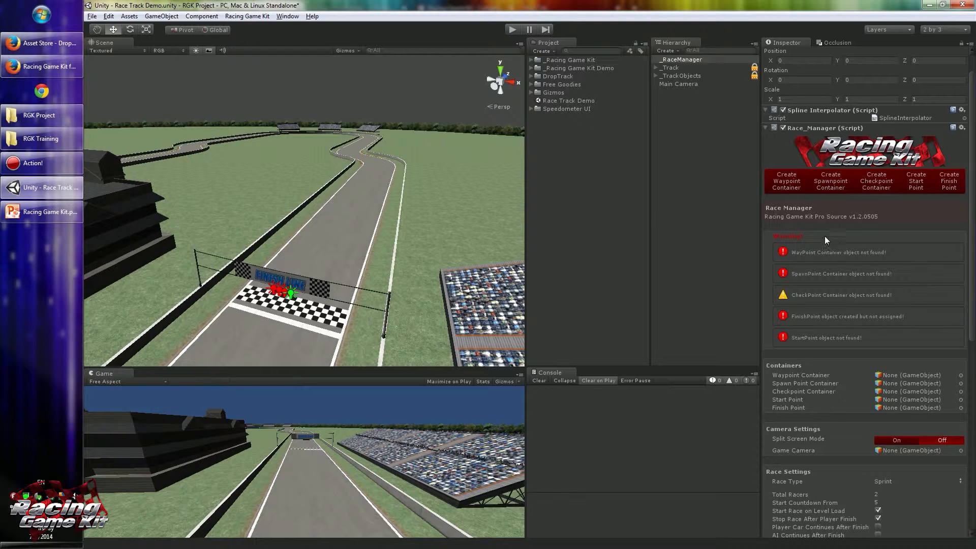
mouse_move(926, 194)
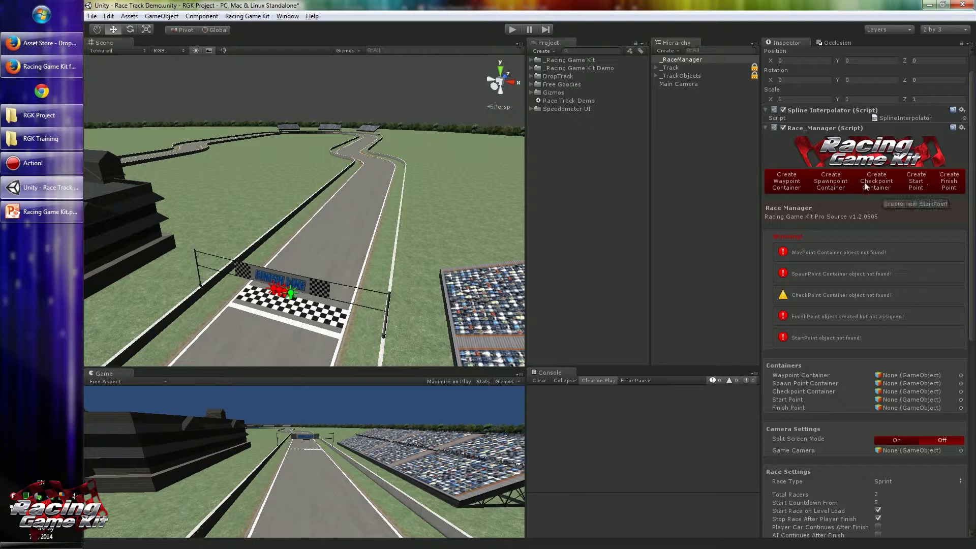
mouse_move(785, 181)
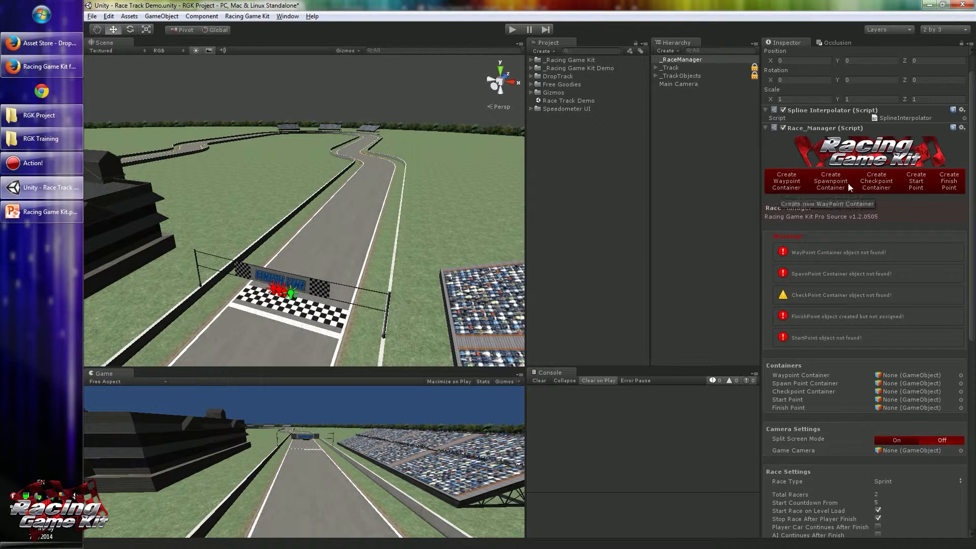
click(247, 16)
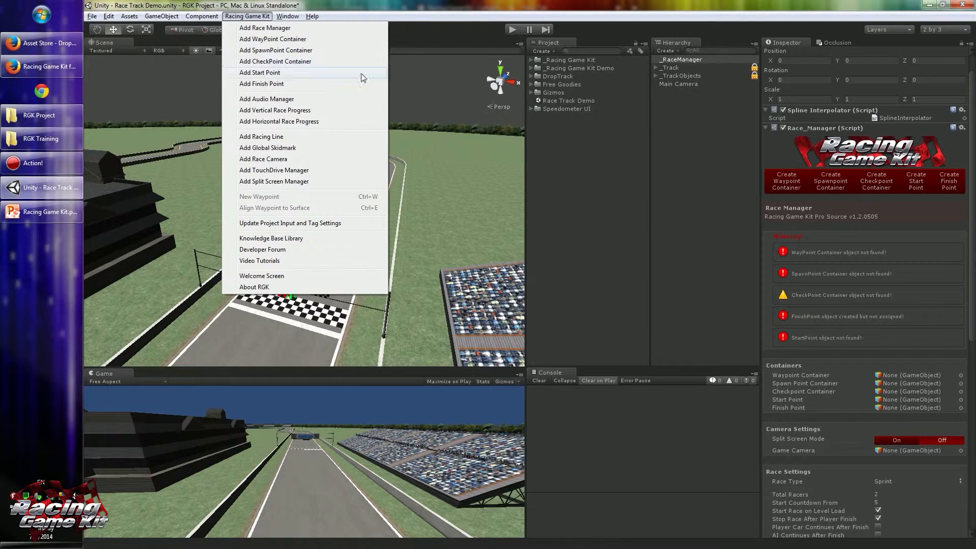
mouse_move(820, 210)
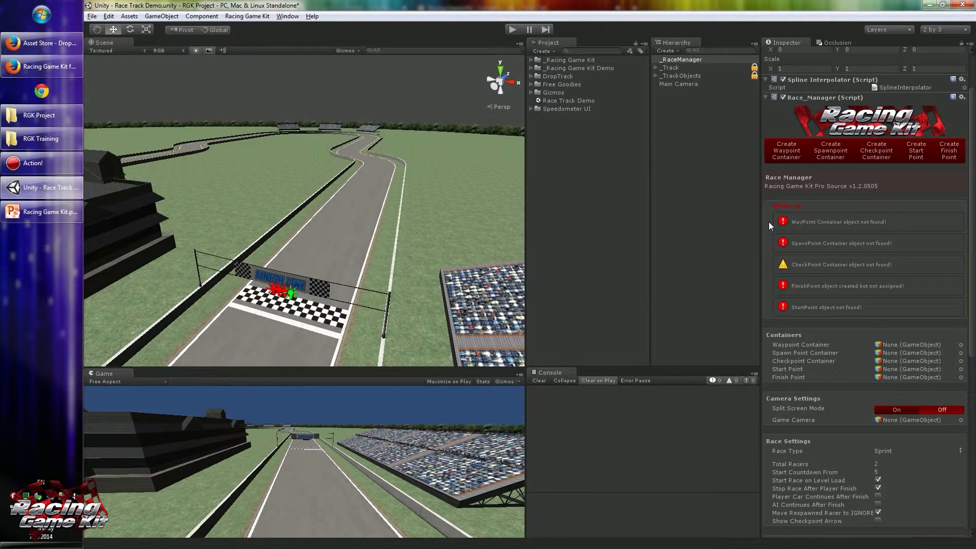
mouse_move(813, 223)
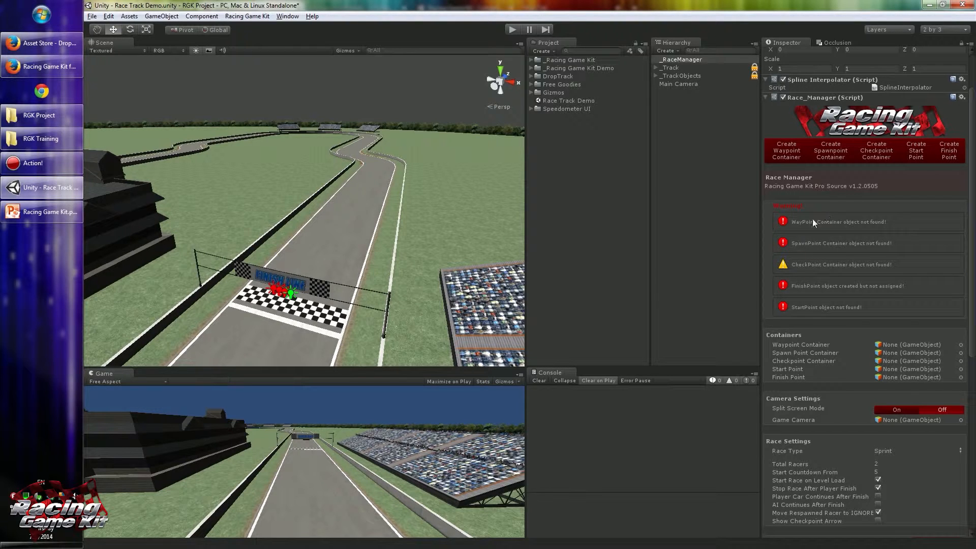
mouse_move(831, 252)
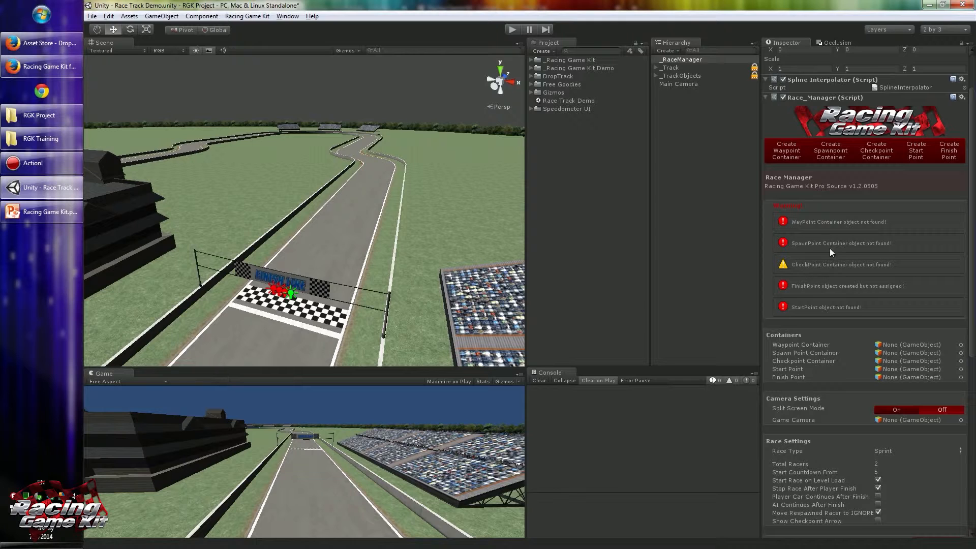
mouse_move(821, 211)
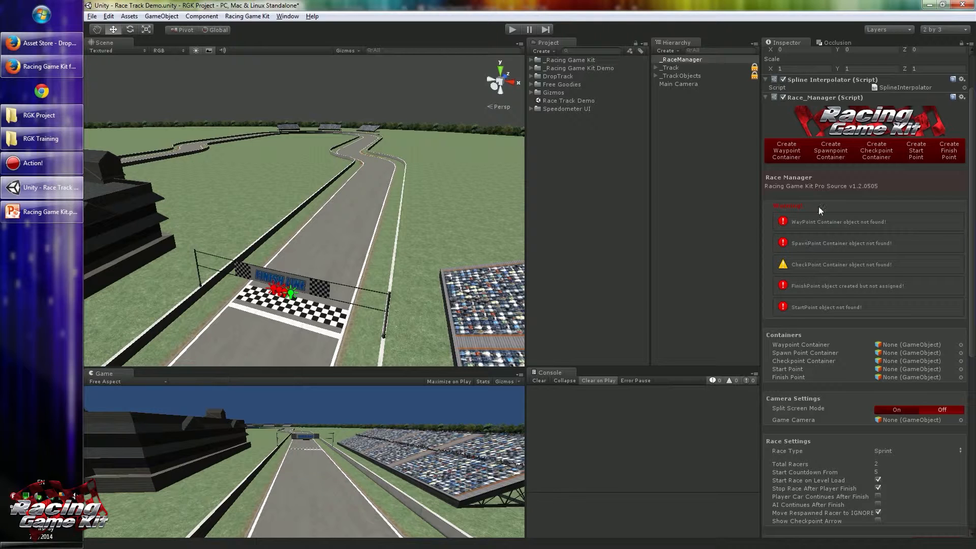
mouse_move(816, 227)
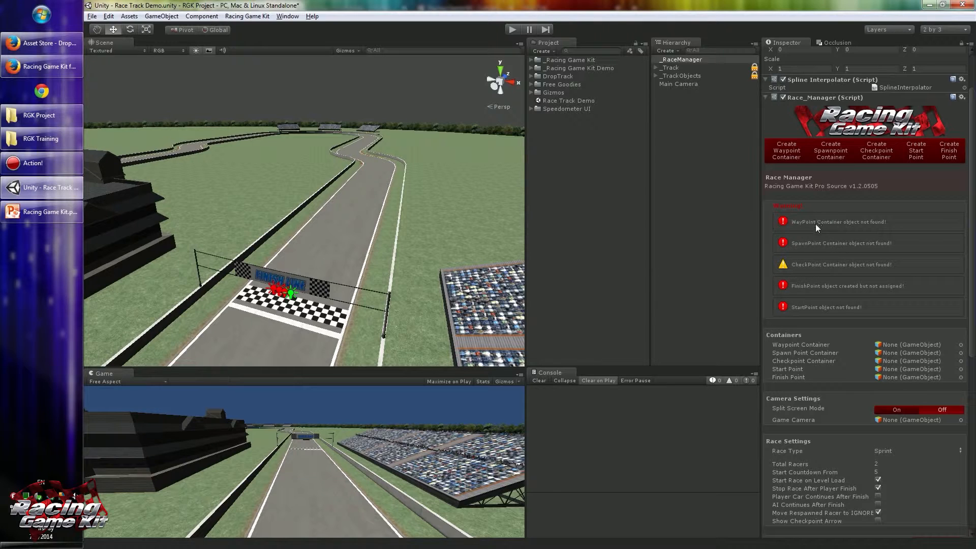
mouse_move(735, 255)
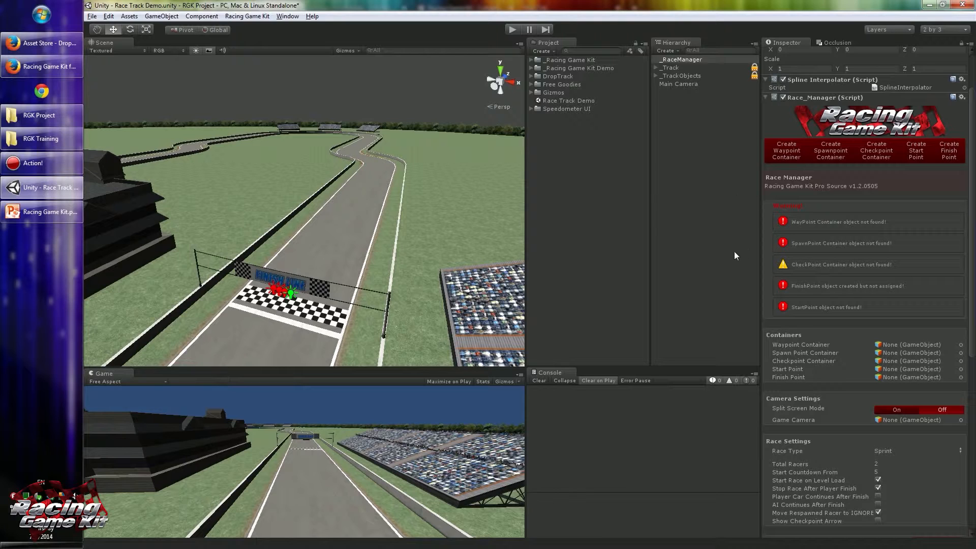
mouse_move(787, 231)
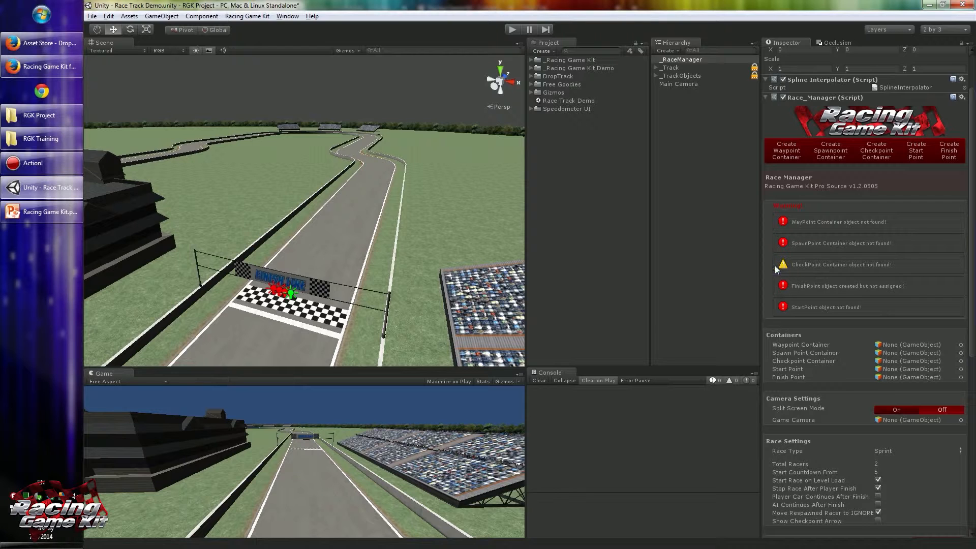
mouse_move(782, 267)
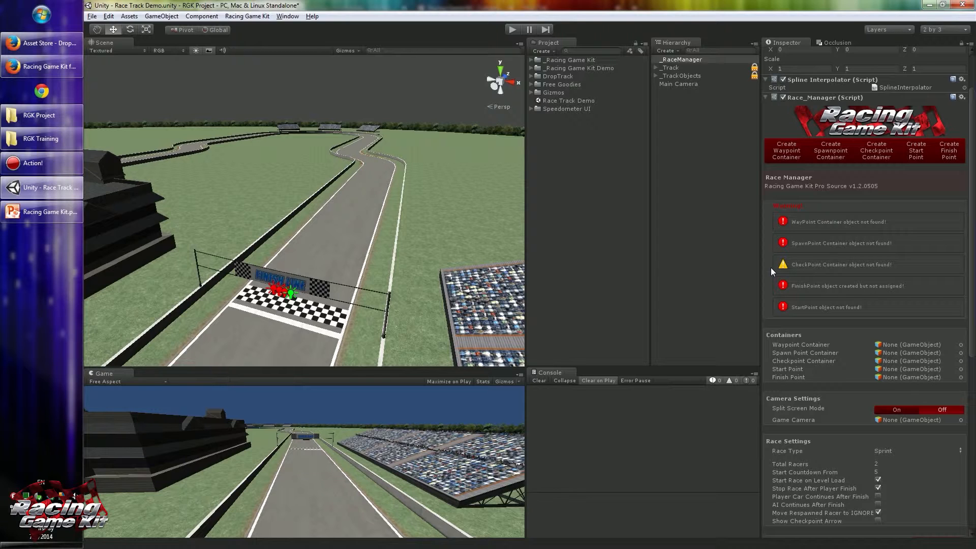
click(915, 450)
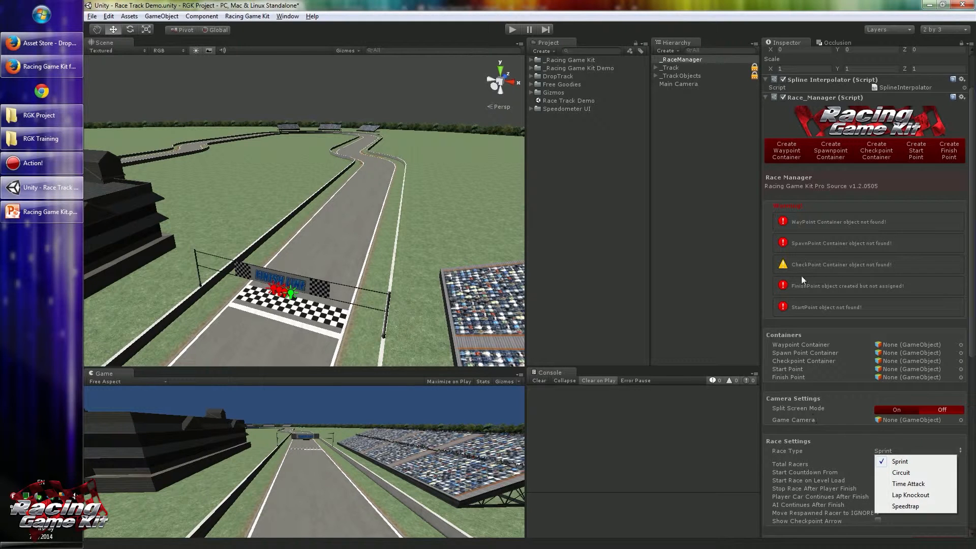
click(899, 460)
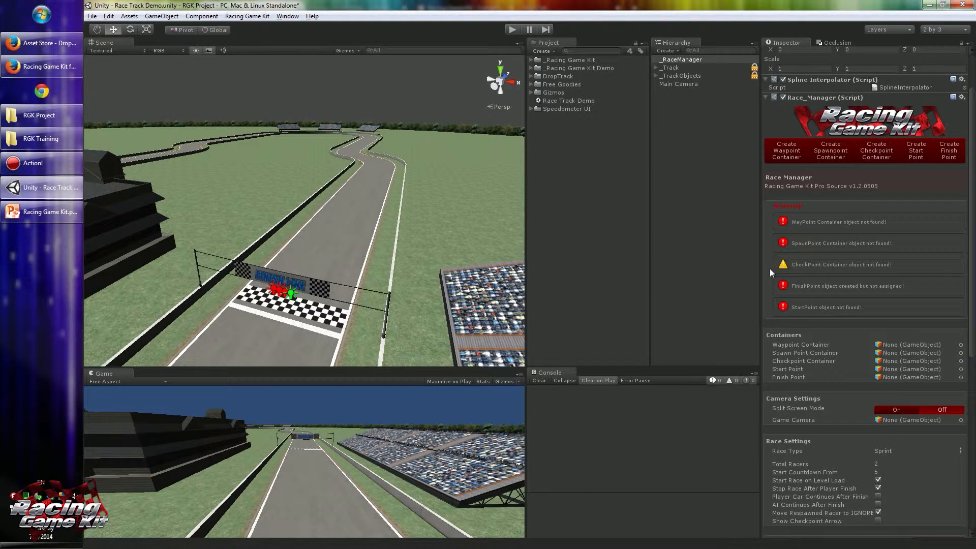
scroll(down, 3)
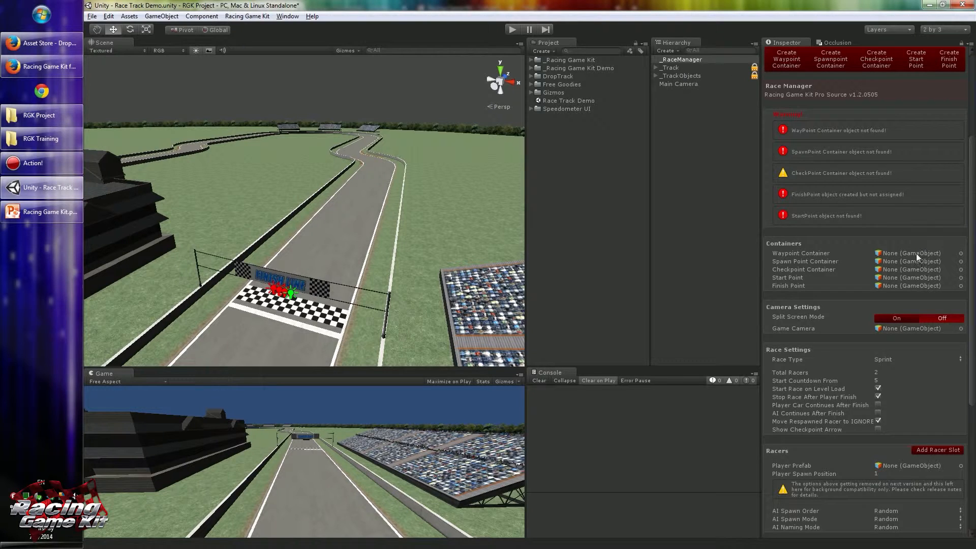
mouse_move(912, 252)
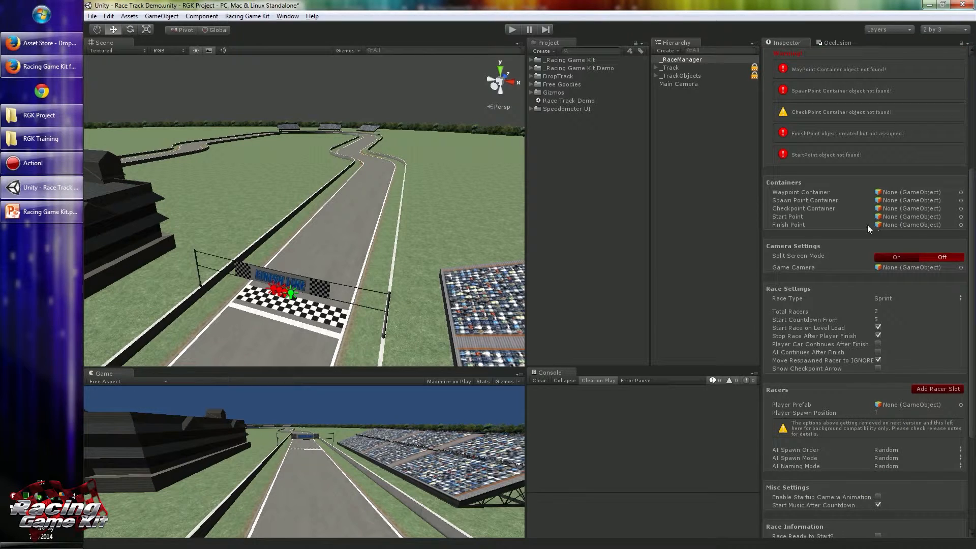
Switch Split Screen Mode on under the Race Manager's Camera Settings.
scroll(down, 3)
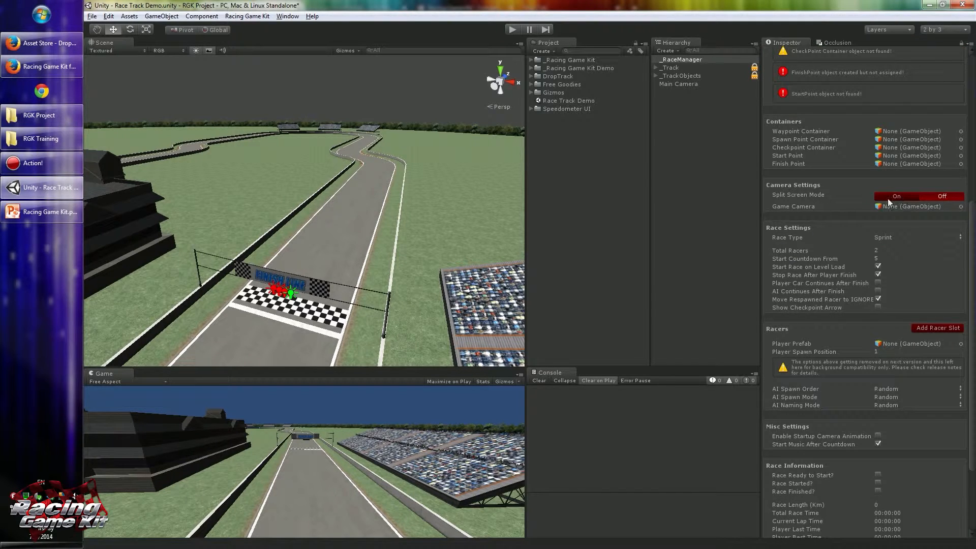
click(896, 196)
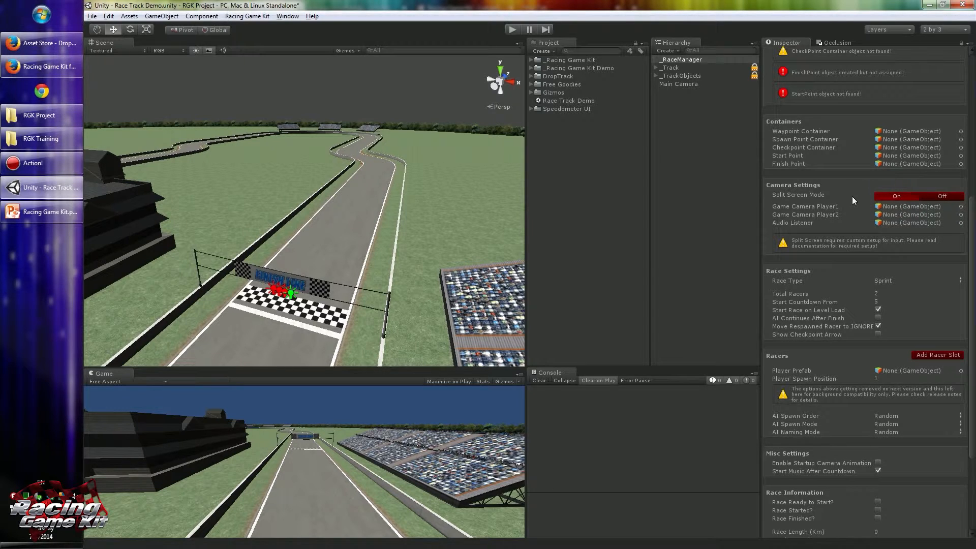
mouse_move(803, 179)
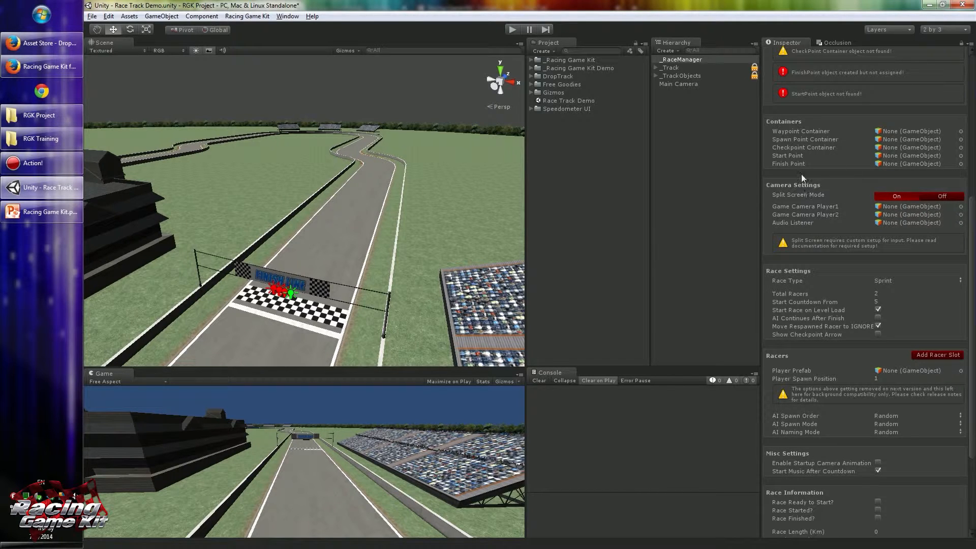
mouse_move(806, 193)
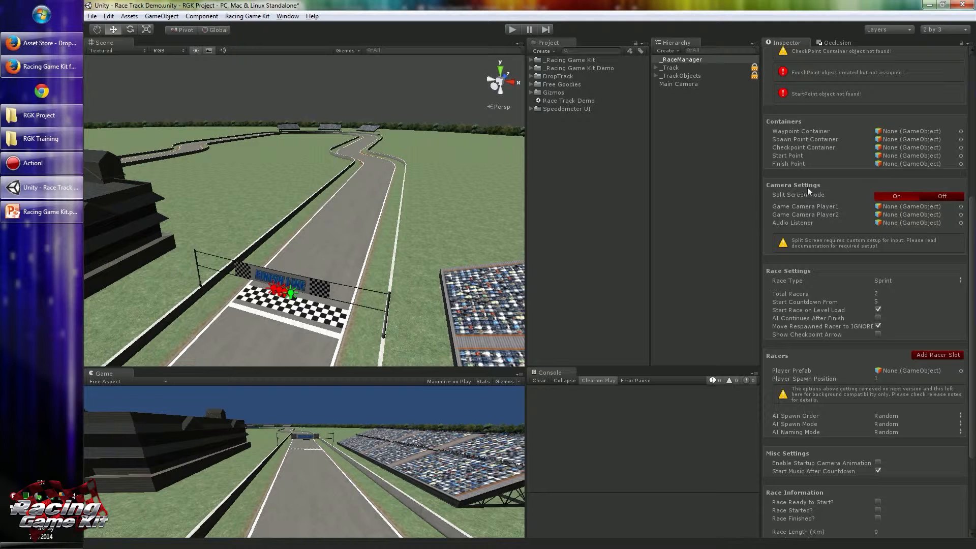
mouse_move(934, 204)
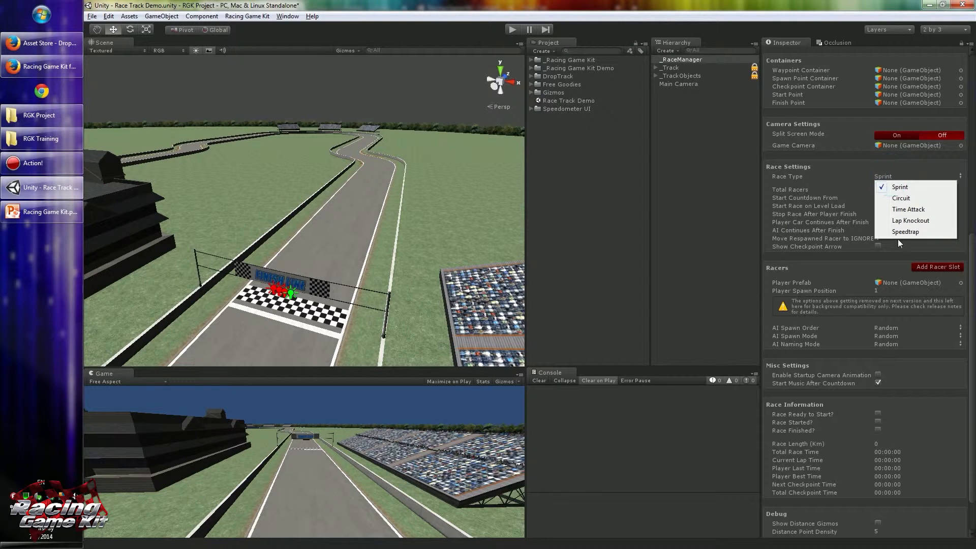
mouse_move(882, 201)
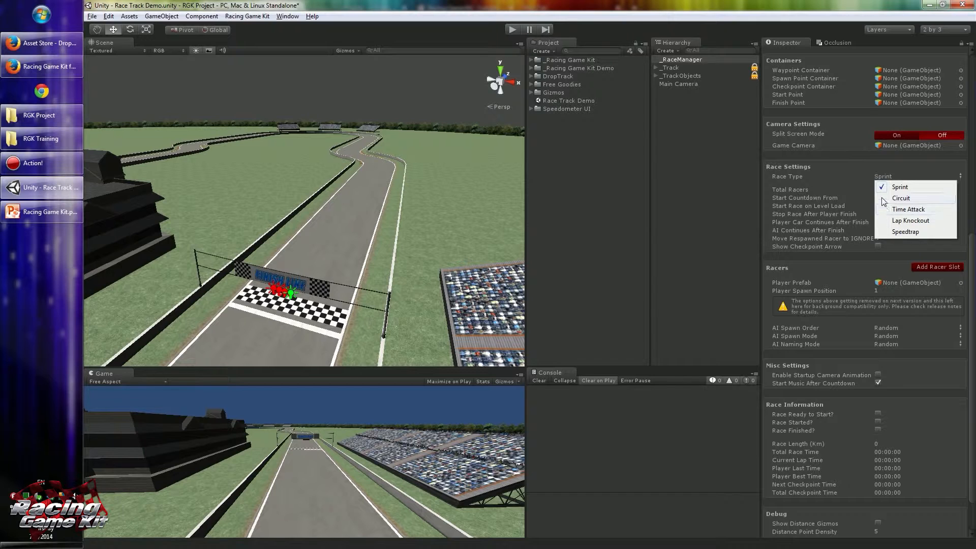
Cycle Race Type through Circuit, Lap Knockout, Speedtrap and Time Attack, ending on Circuit.
click(901, 198)
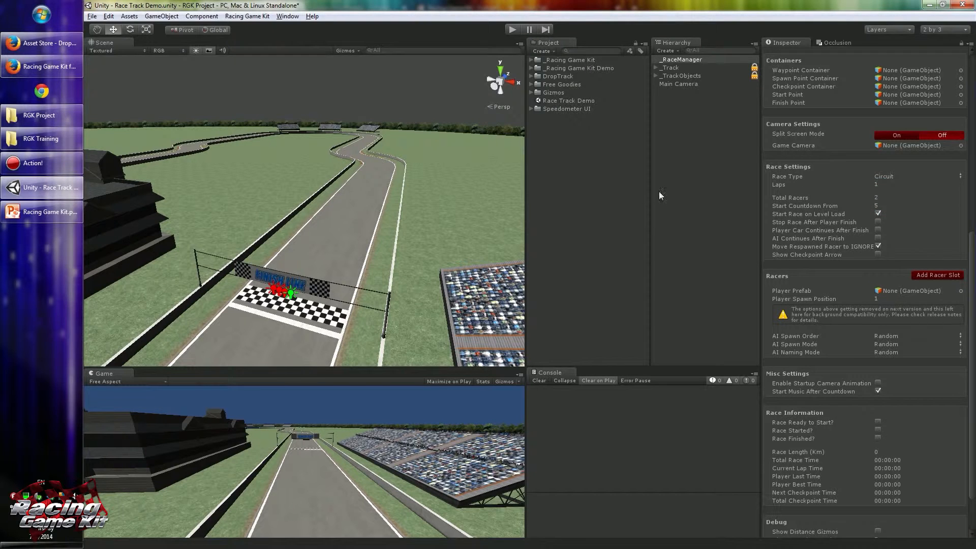
mouse_move(835, 192)
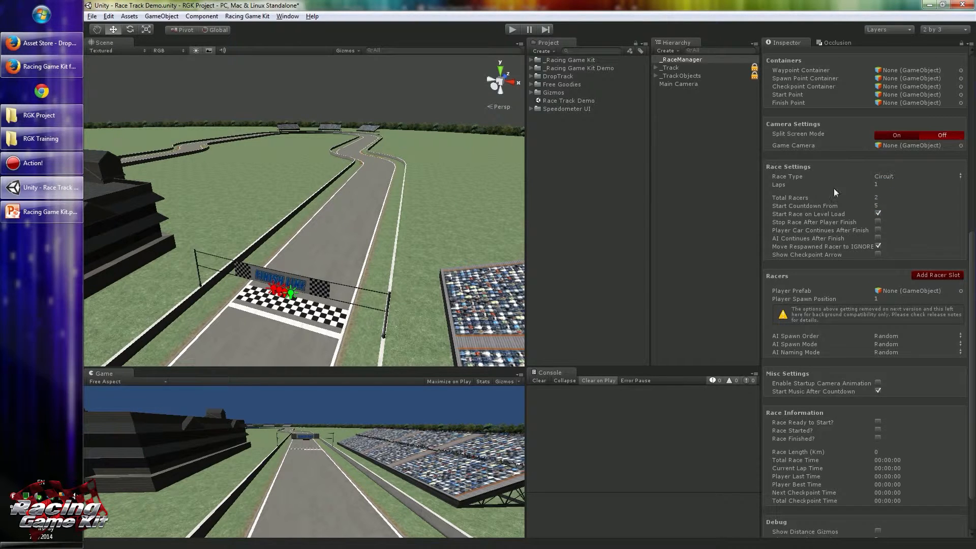
mouse_move(892, 180)
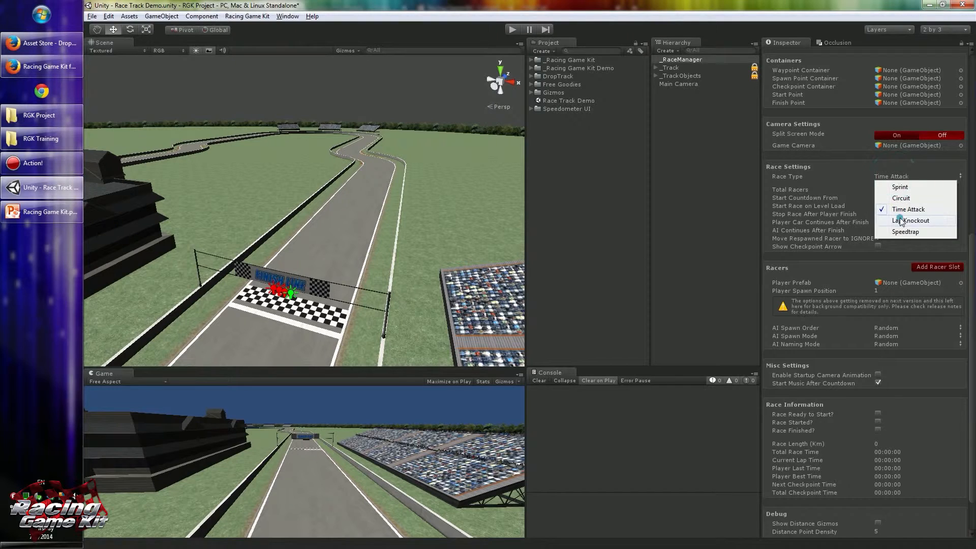
click(910, 220)
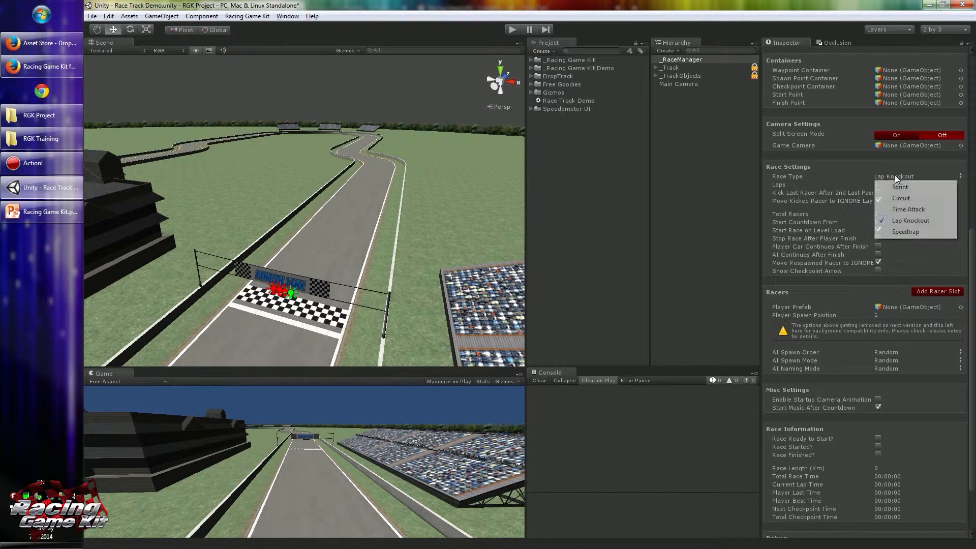
click(906, 231)
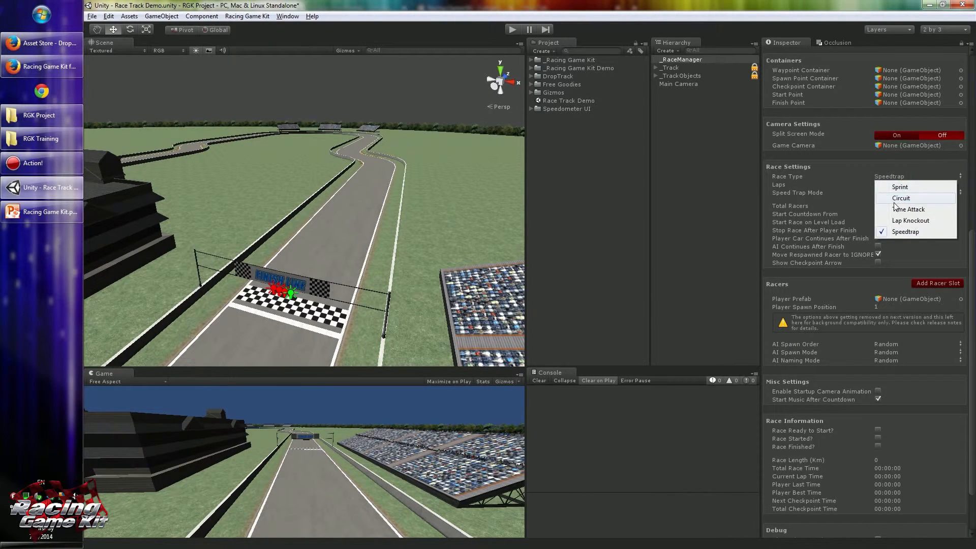
click(900, 198)
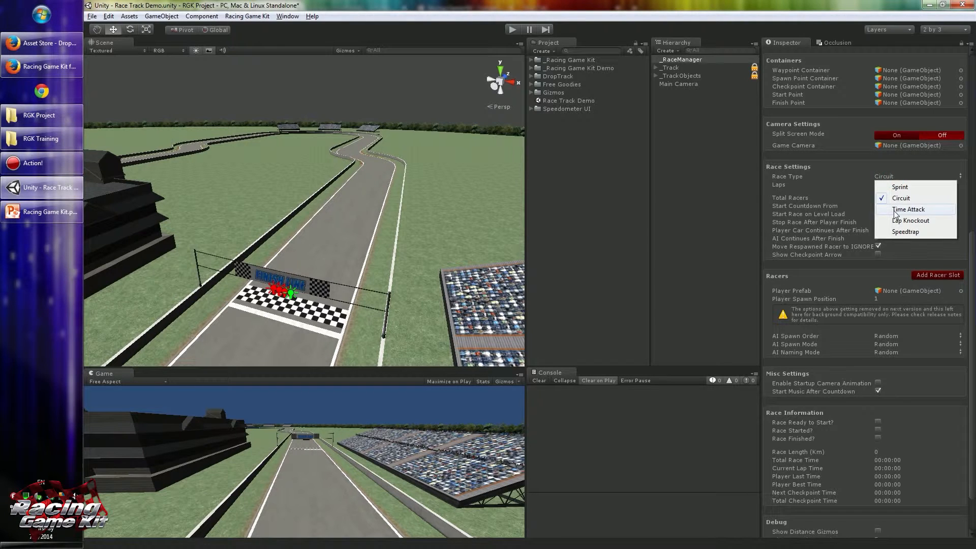
click(908, 209)
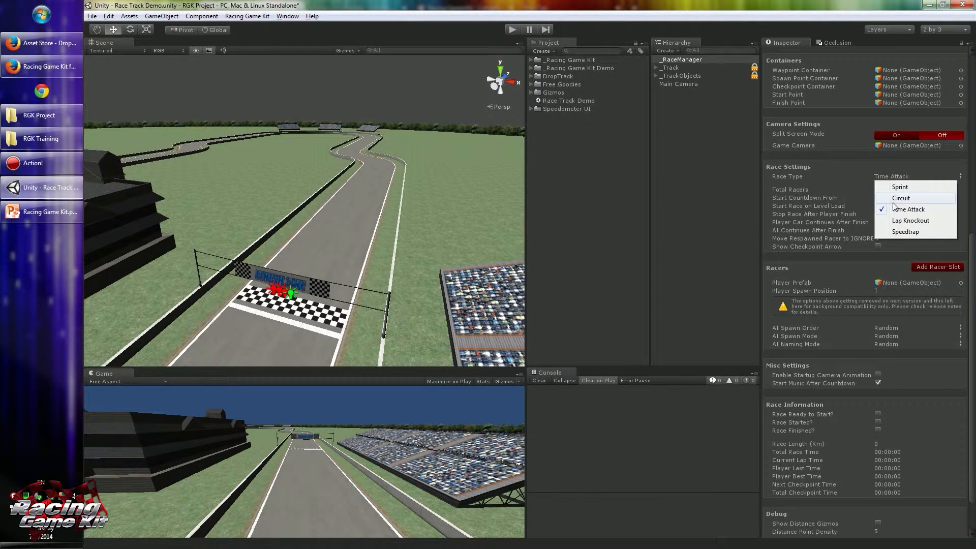
click(900, 197)
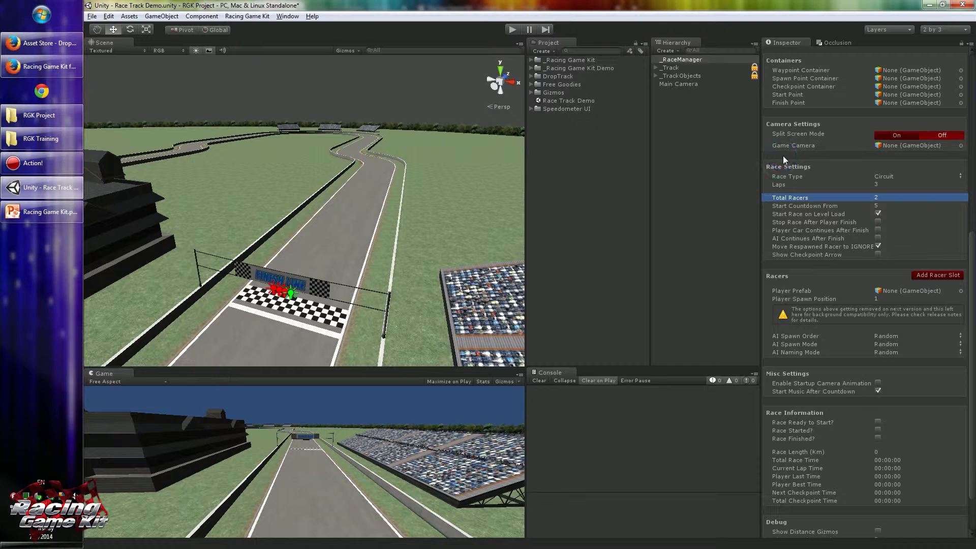
mouse_move(765, 236)
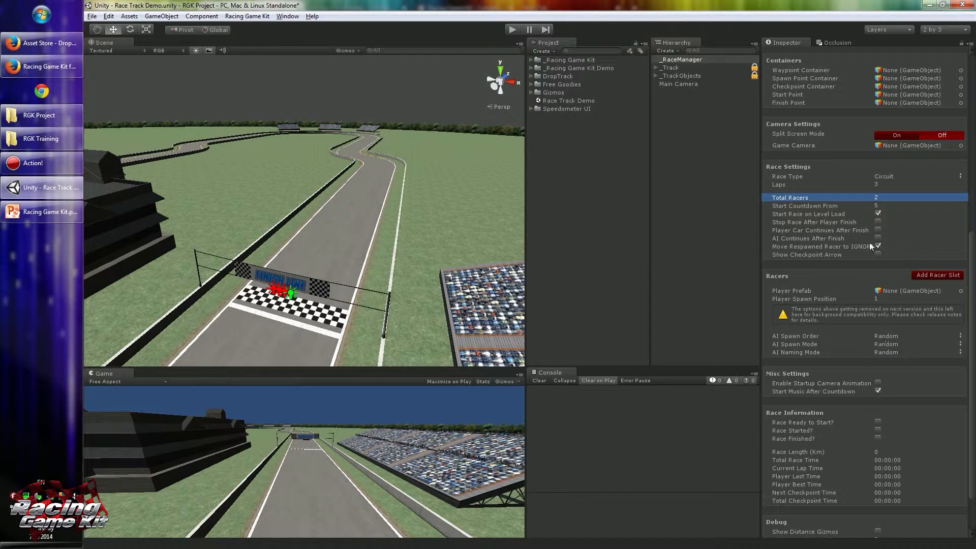
mouse_move(824, 199)
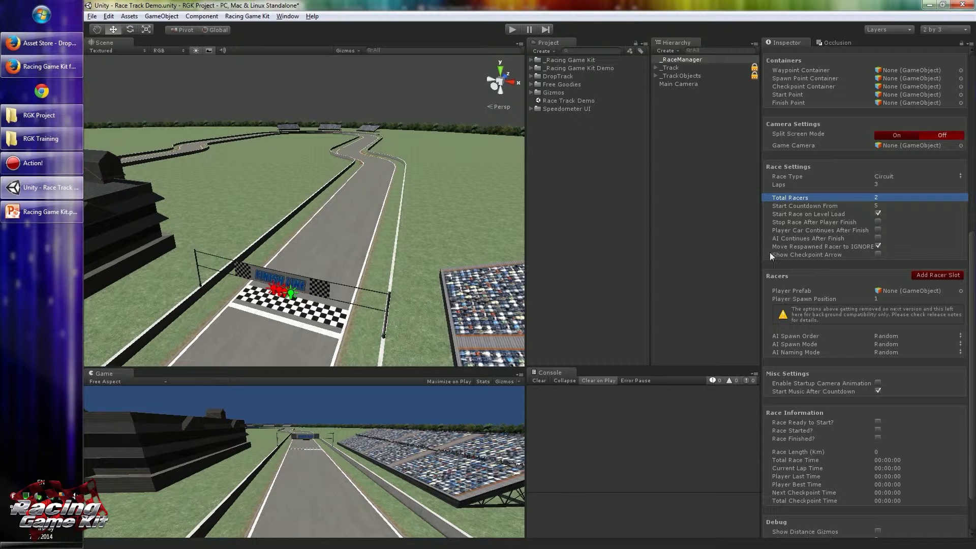
click(809, 205)
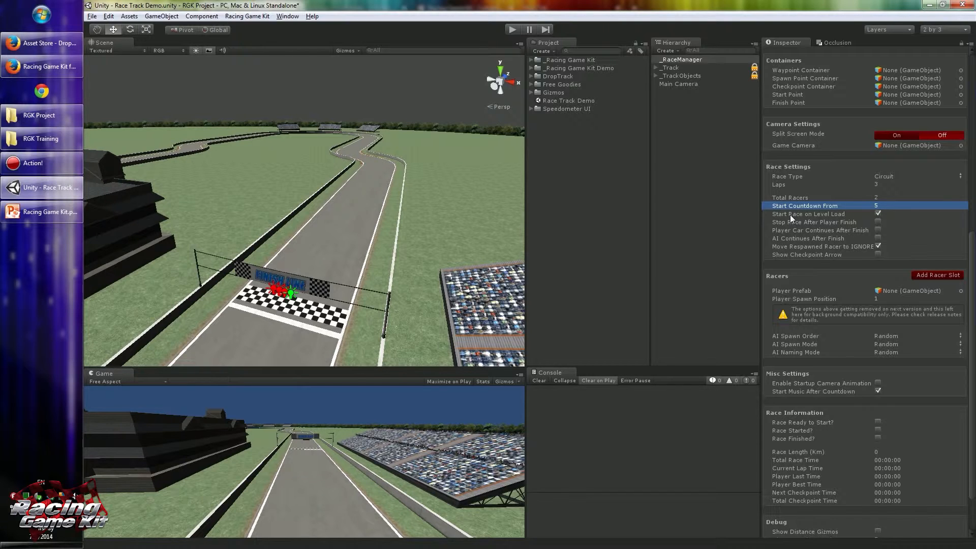
Enable Stop Race After Player Finish, keeping Start Race on Level Load enabled.
click(809, 214)
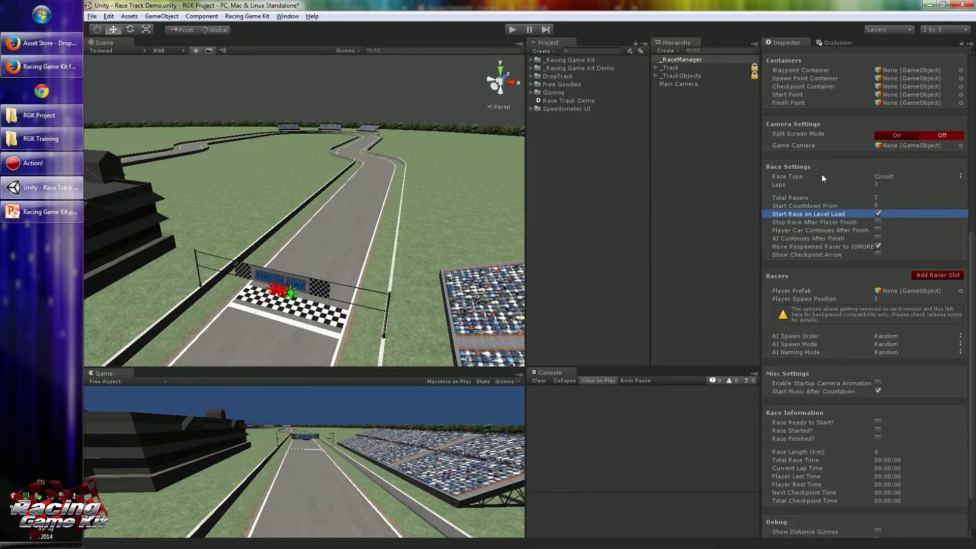
mouse_move(803, 163)
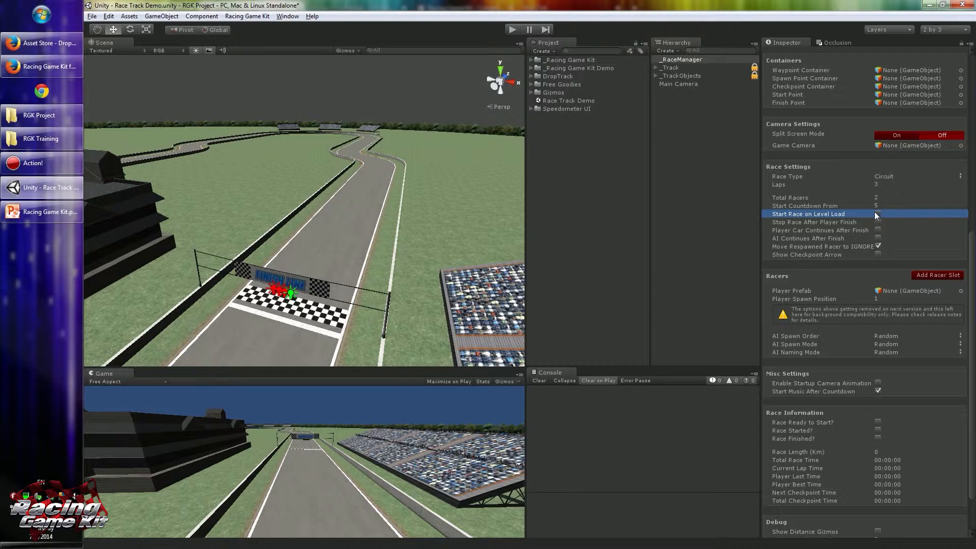
click(878, 213)
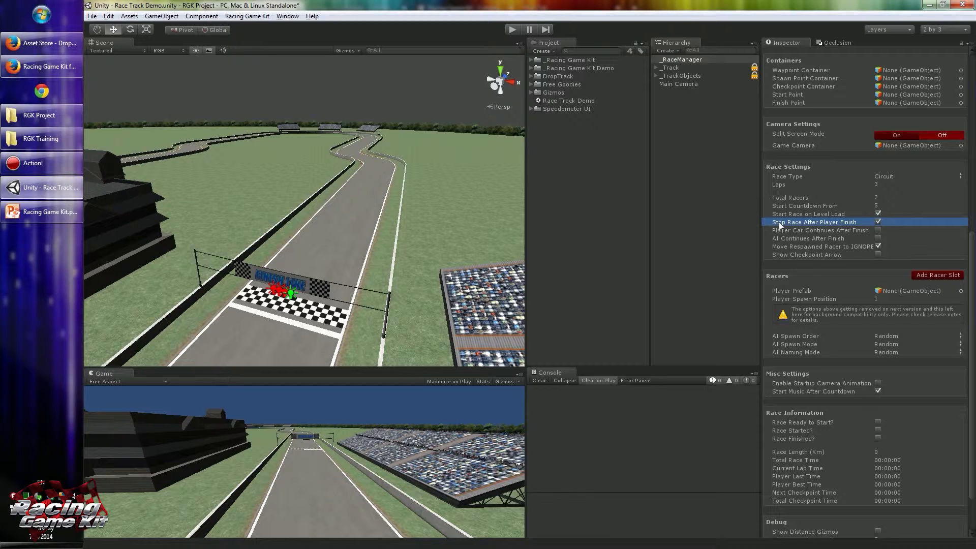
mouse_move(795, 236)
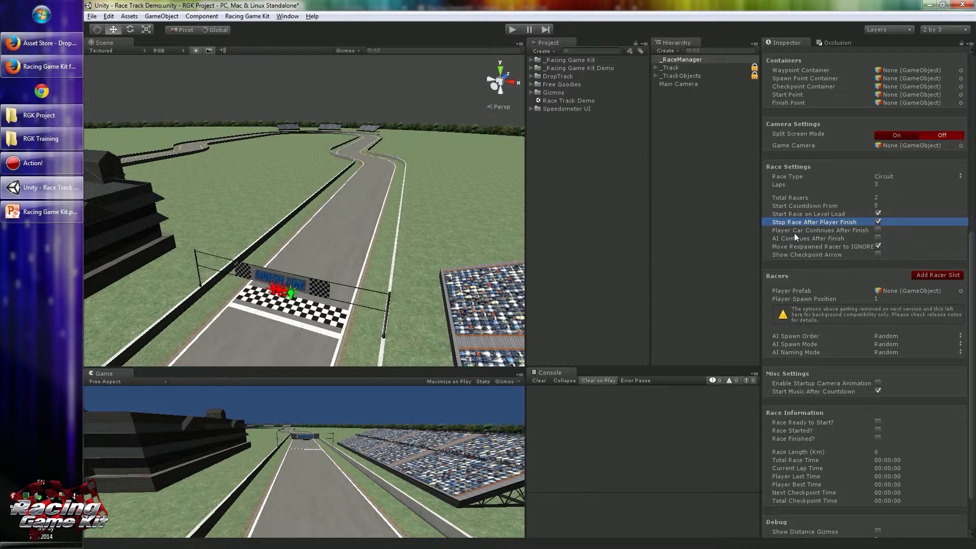
click(819, 229)
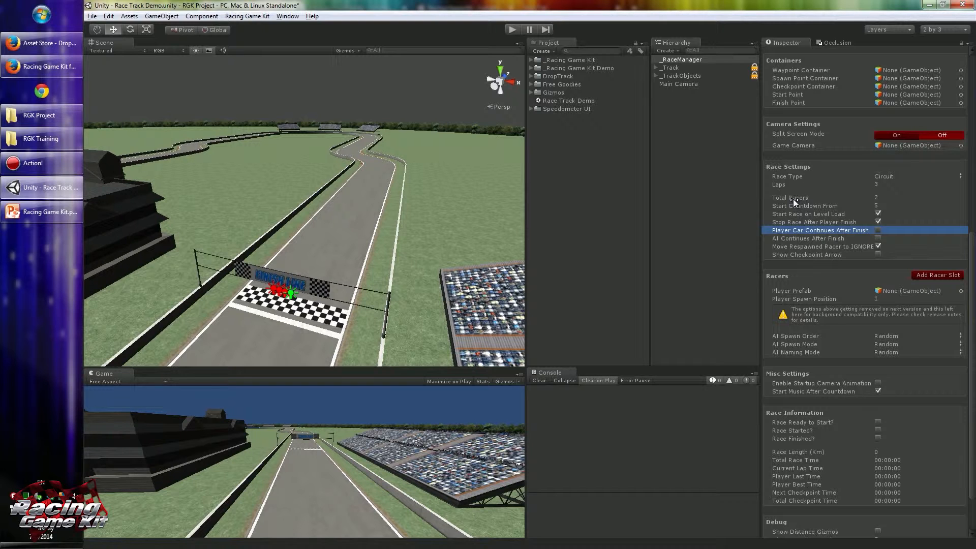
click(807, 238)
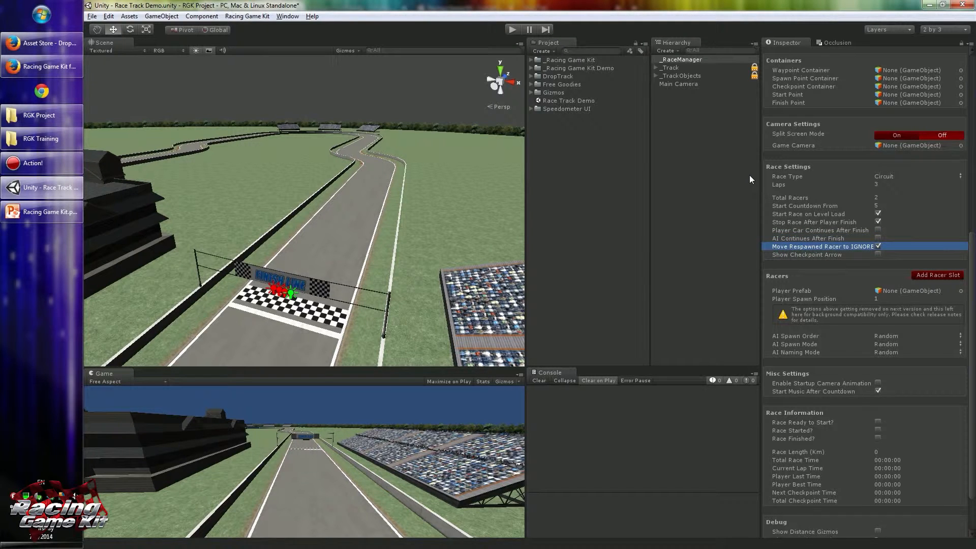
mouse_move(755, 228)
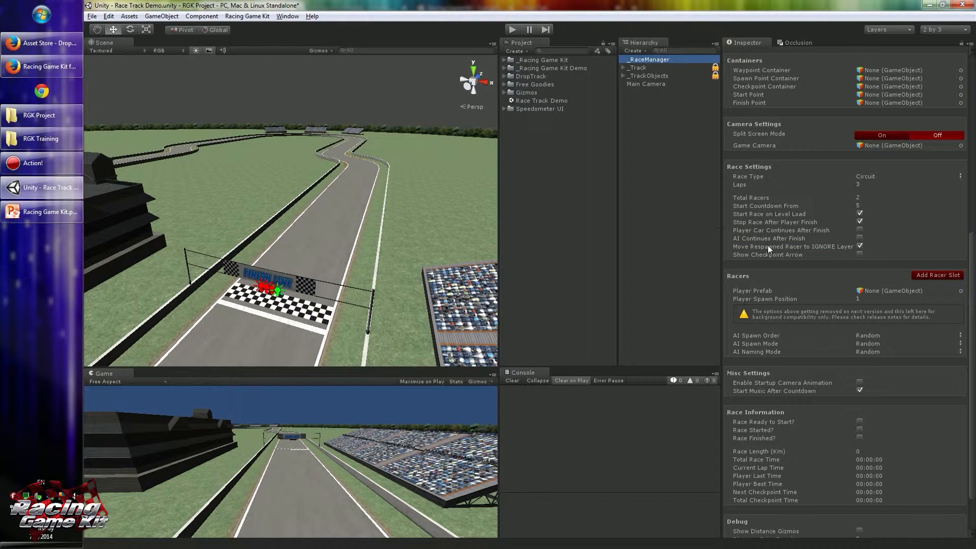
mouse_move(758, 248)
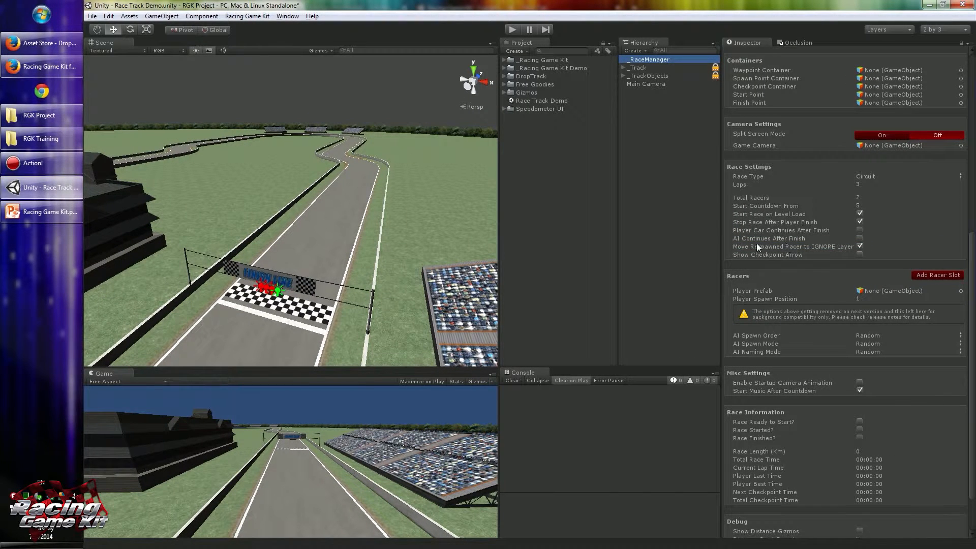
mouse_move(706, 219)
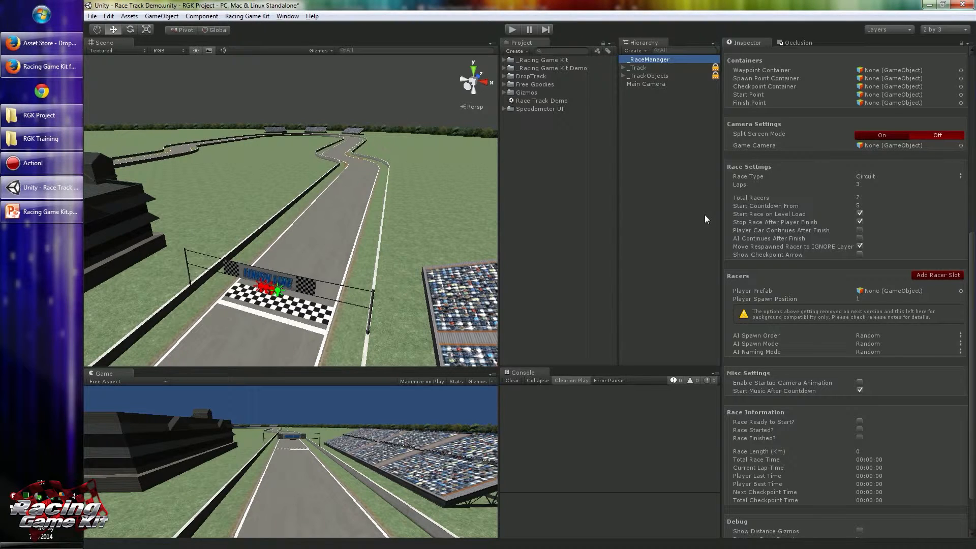
Select the Show Checkpoint Arrow row in the widened Inspector, leaving it off.
click(767, 254)
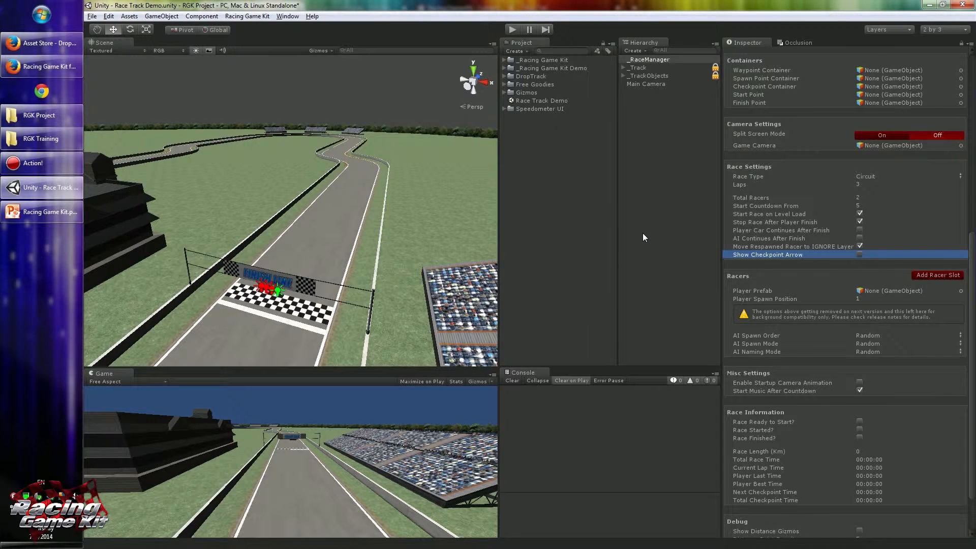
Scroll the Inspector down to the Debug section and Race_Audio (Script) component.
scroll(down, 3)
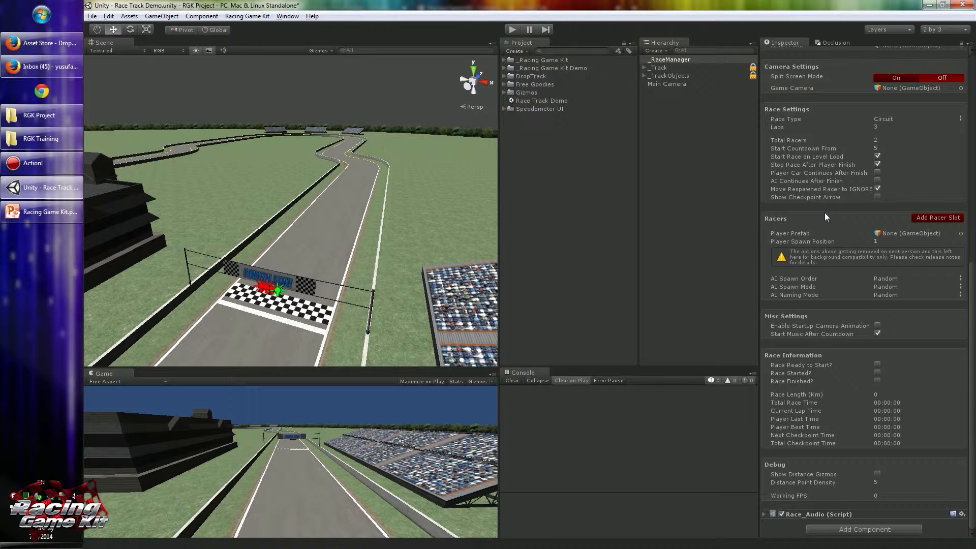
mouse_move(831, 259)
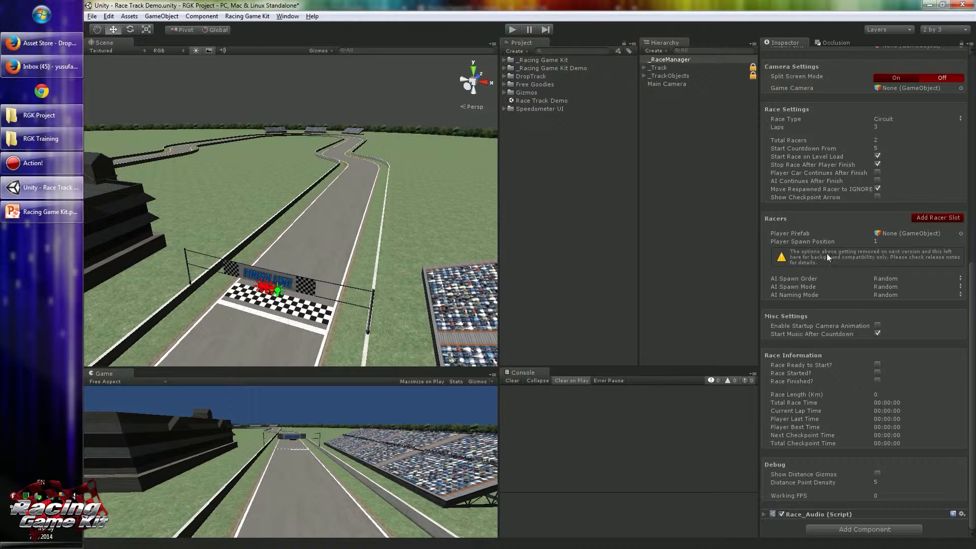
mouse_move(793, 221)
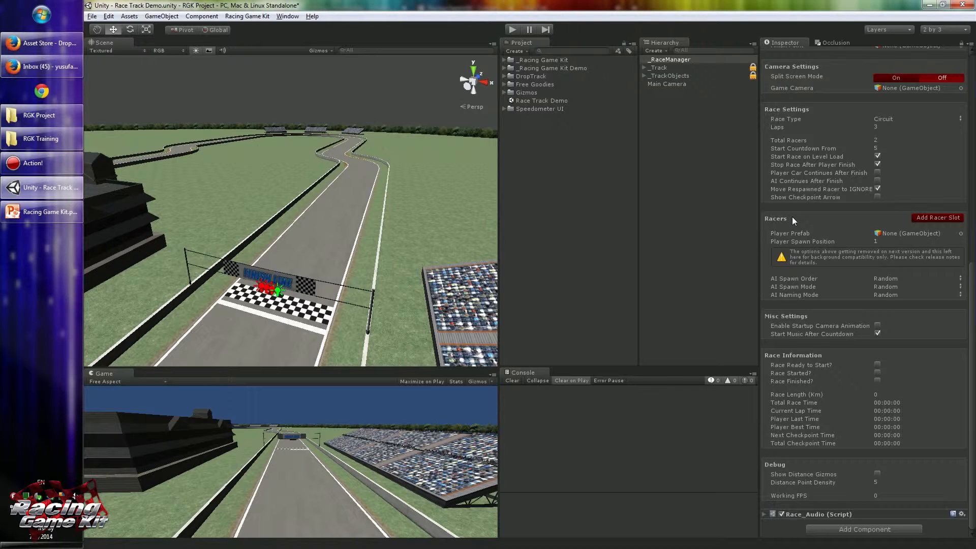
mouse_move(815, 233)
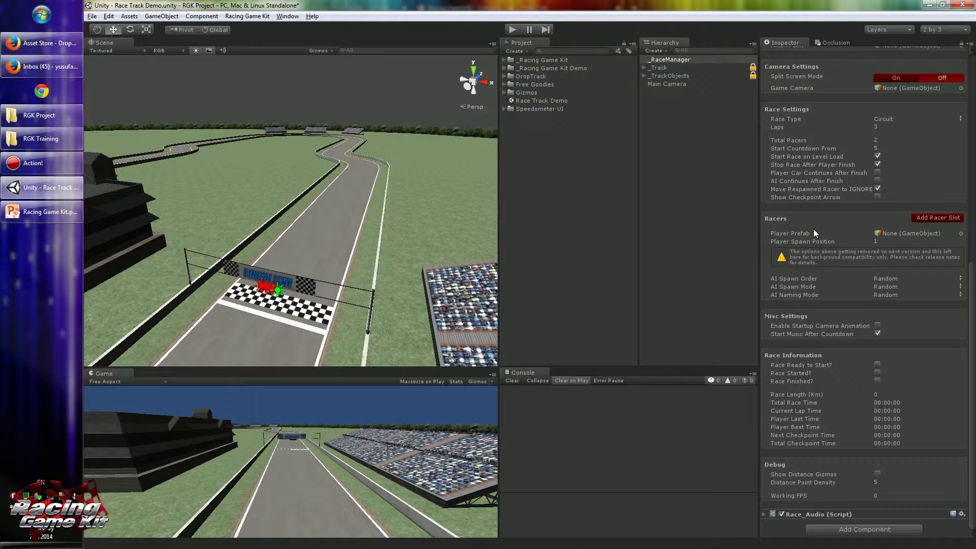
mouse_move(833, 248)
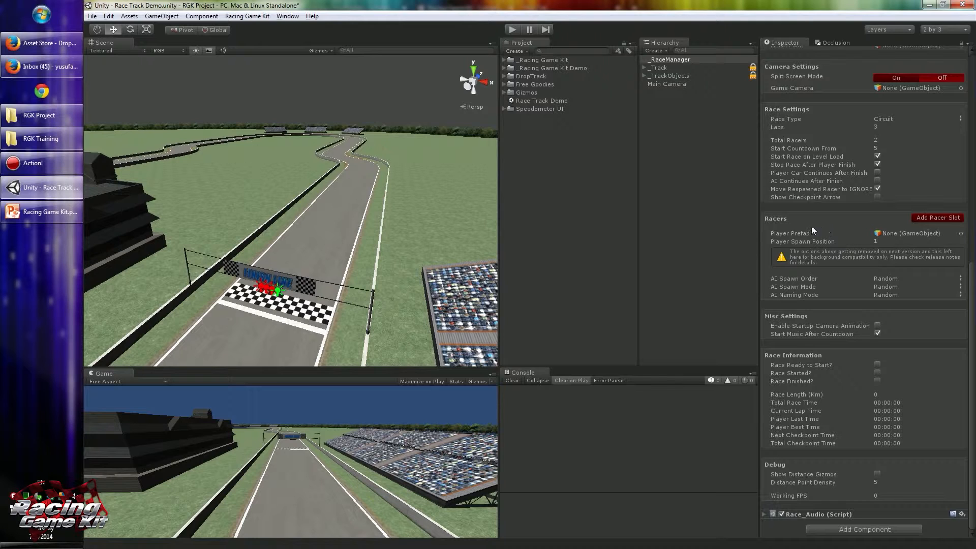
mouse_move(829, 241)
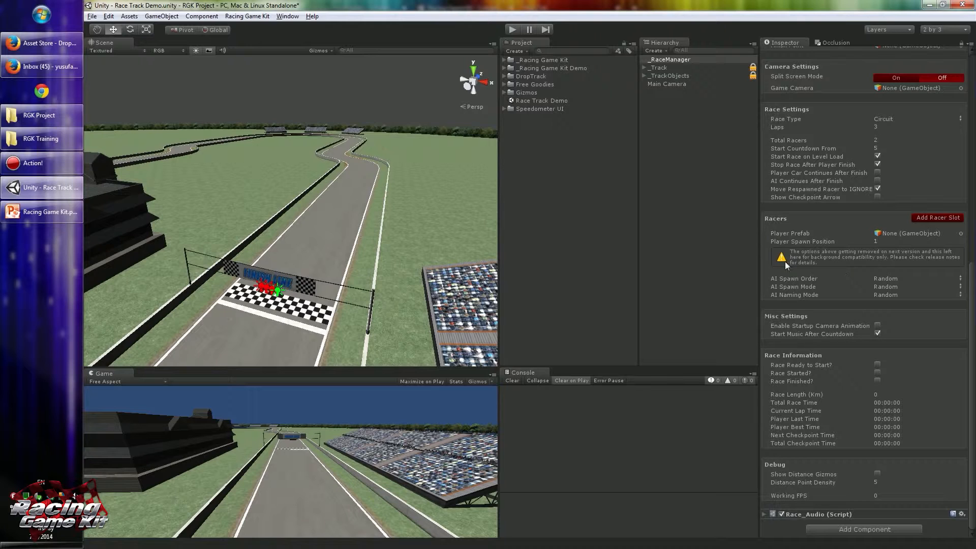
mouse_move(847, 237)
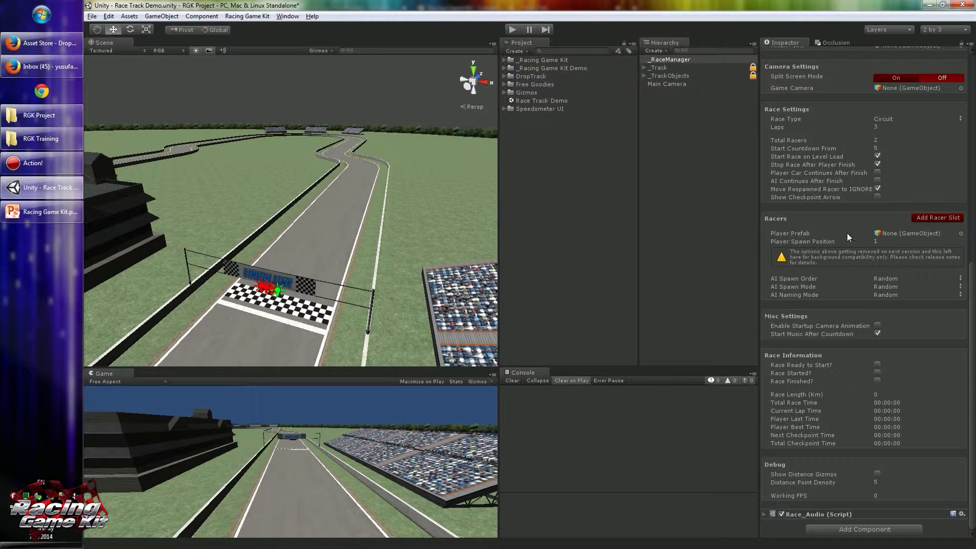
mouse_move(845, 219)
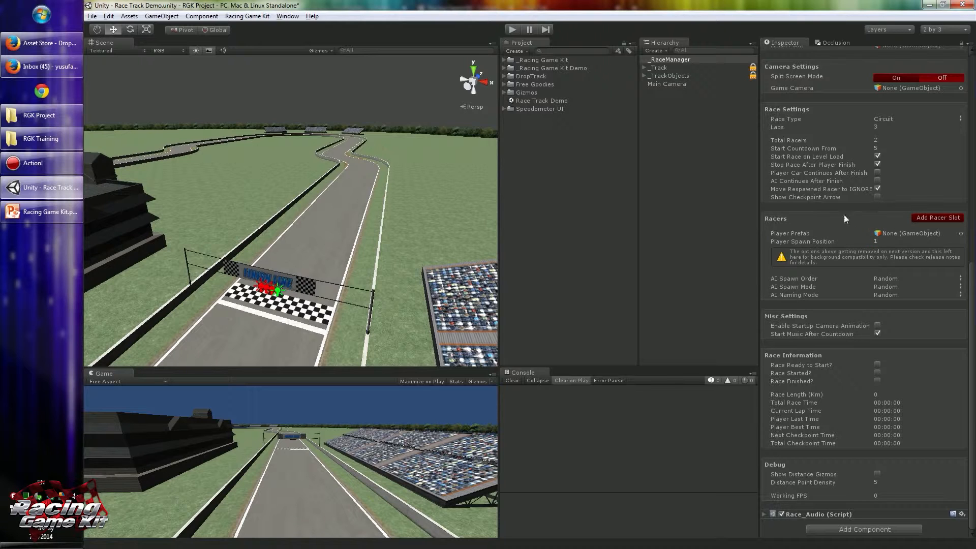
click(936, 218)
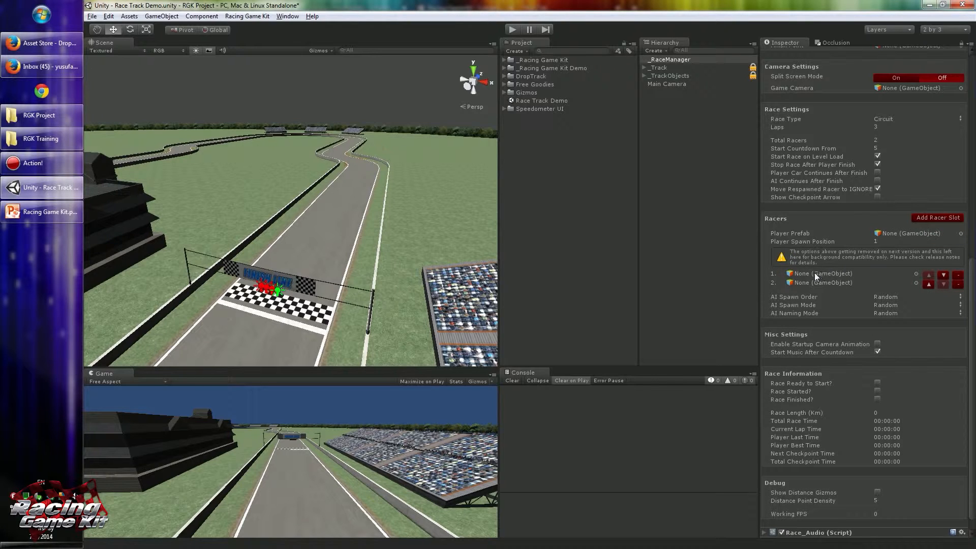
mouse_move(822, 249)
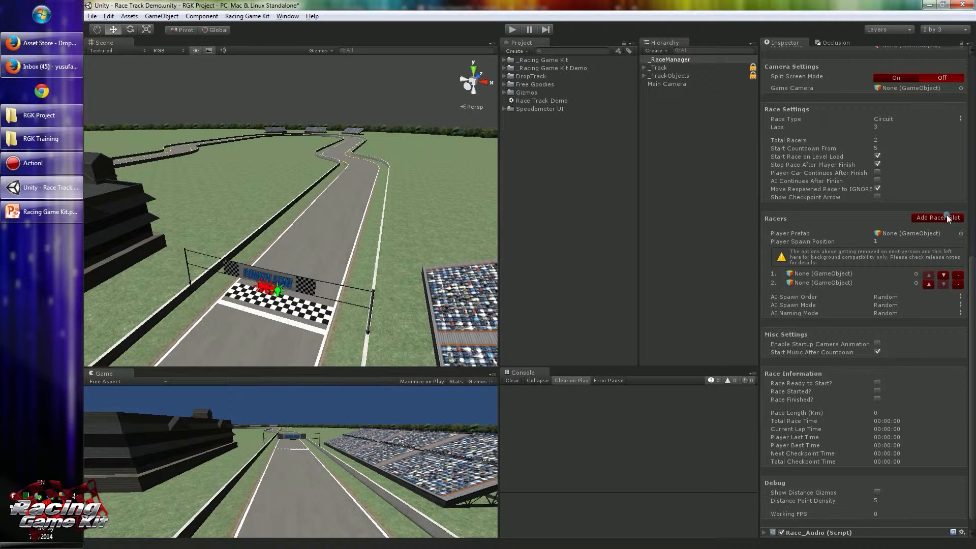
click(937, 217)
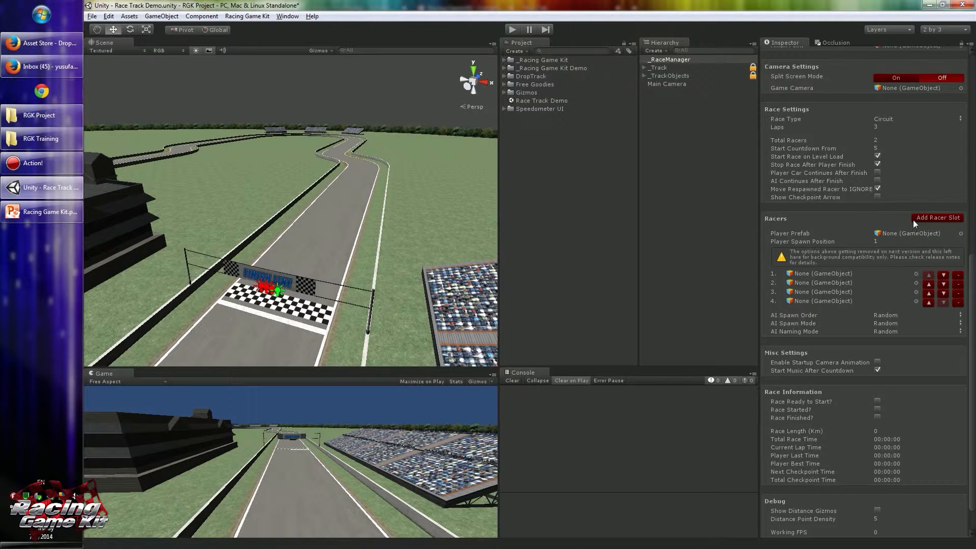
mouse_move(856, 280)
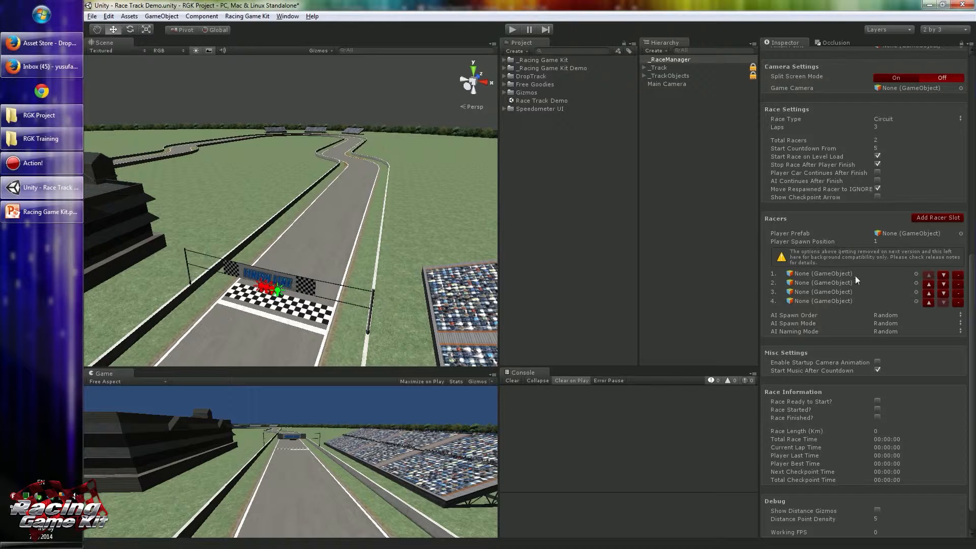
click(788, 139)
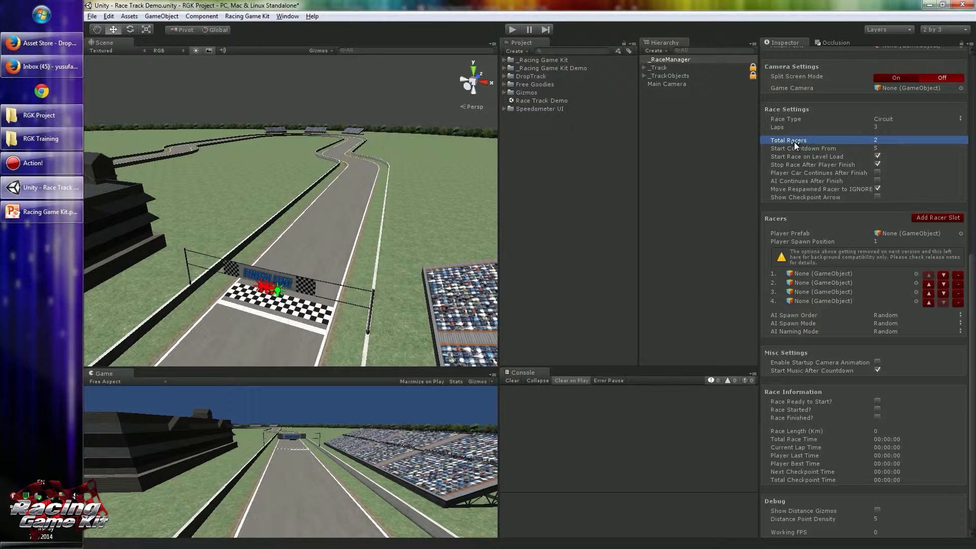
mouse_move(649, 181)
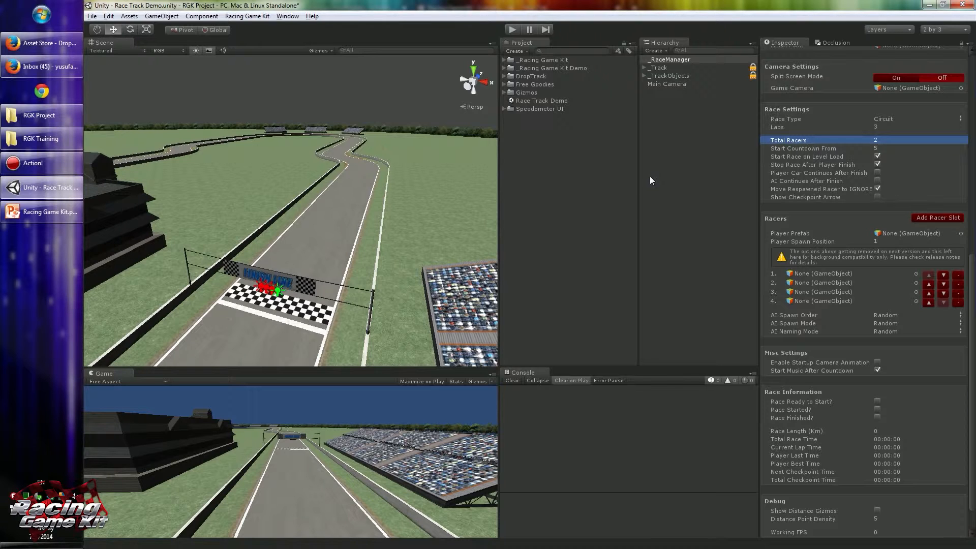
mouse_move(801, 291)
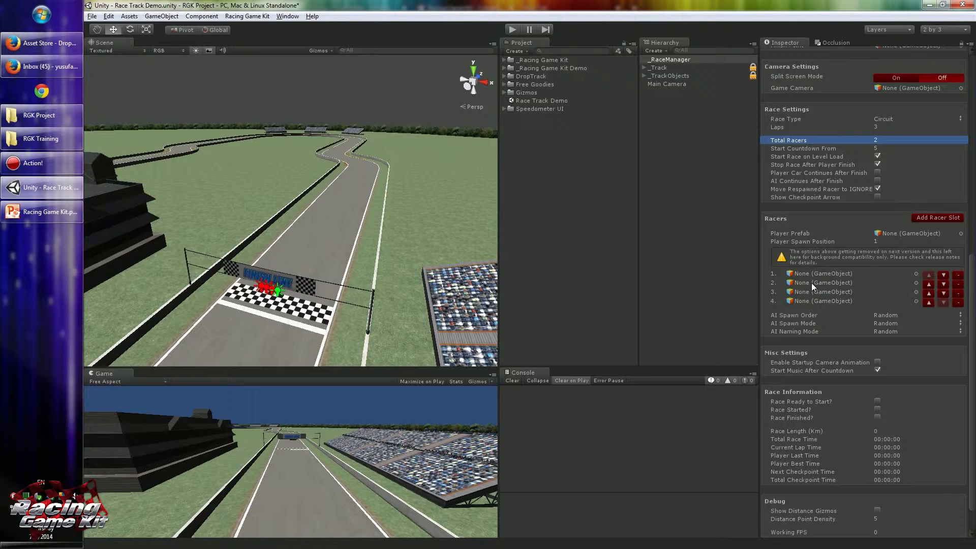
mouse_move(688, 197)
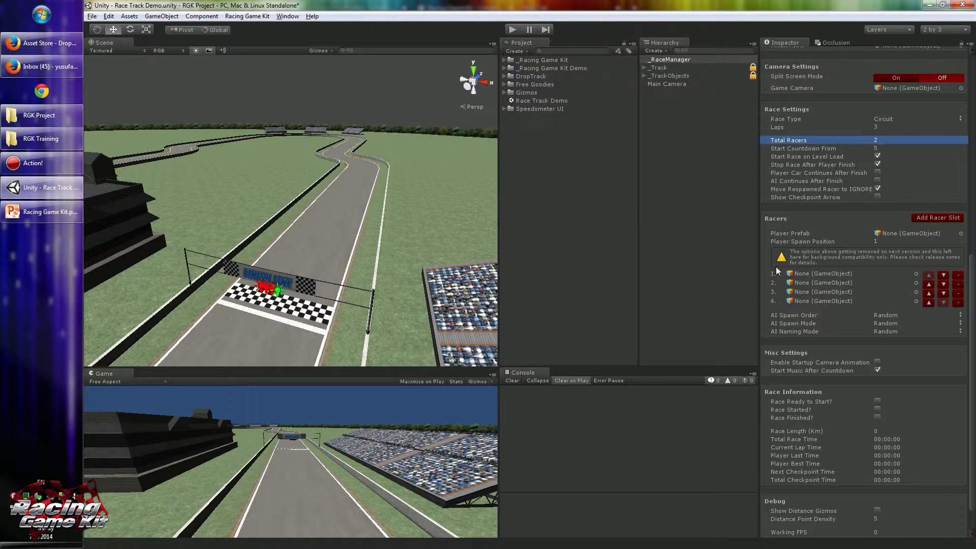
Switch the Race Manager's AI Spawn Order from Random to Order.
click(793, 314)
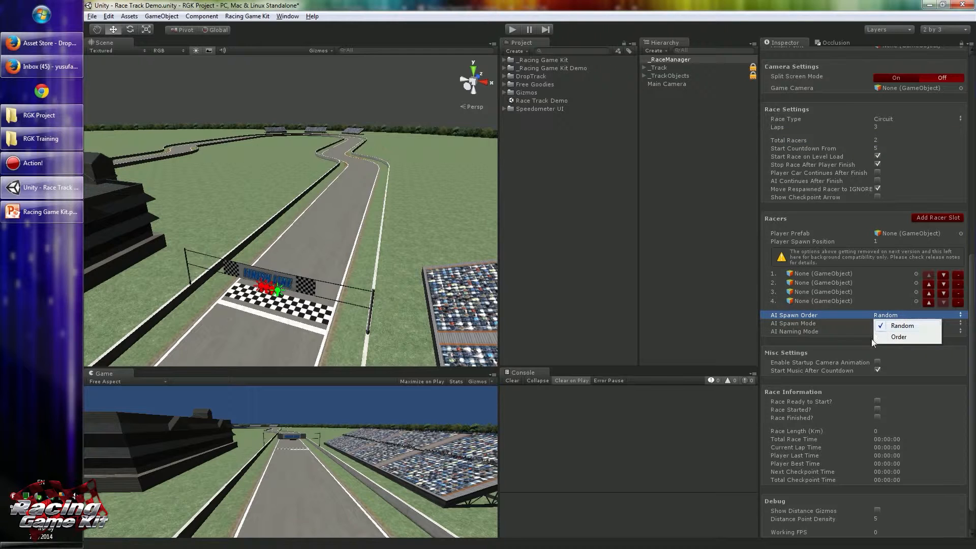
mouse_move(871, 321)
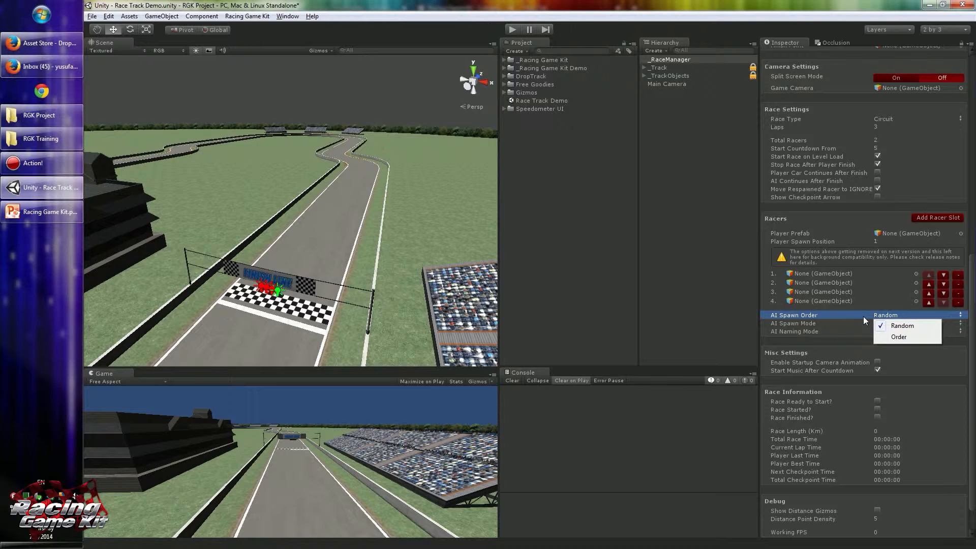
mouse_move(846, 320)
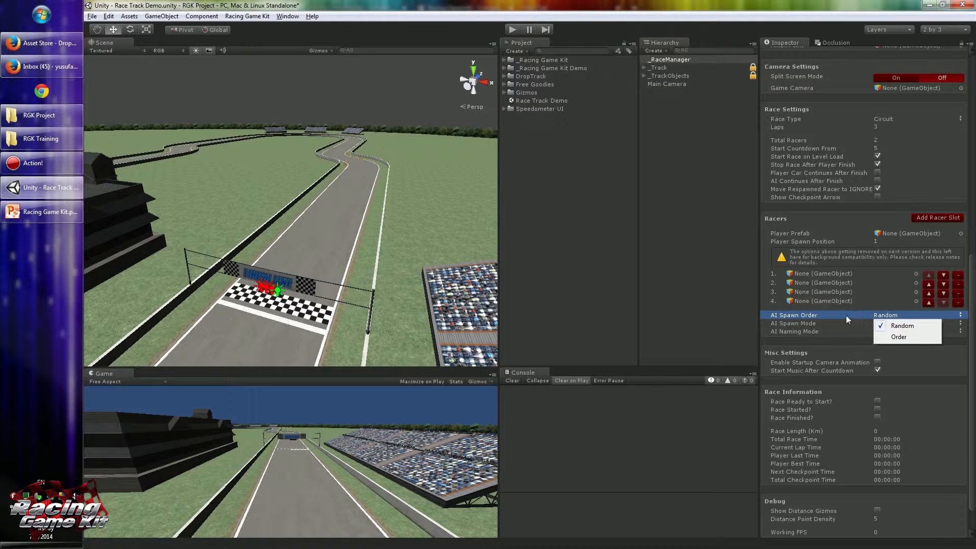
mouse_move(915, 330)
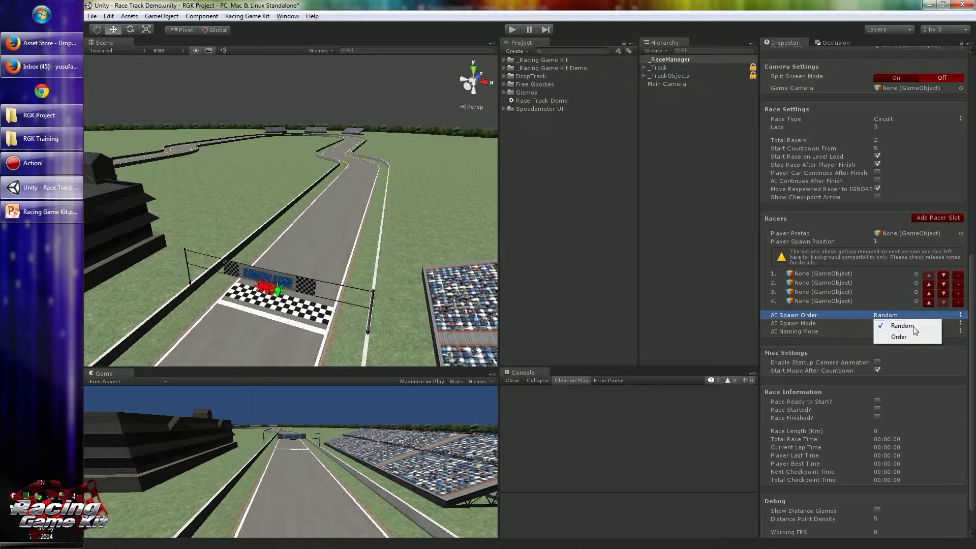
mouse_move(843, 311)
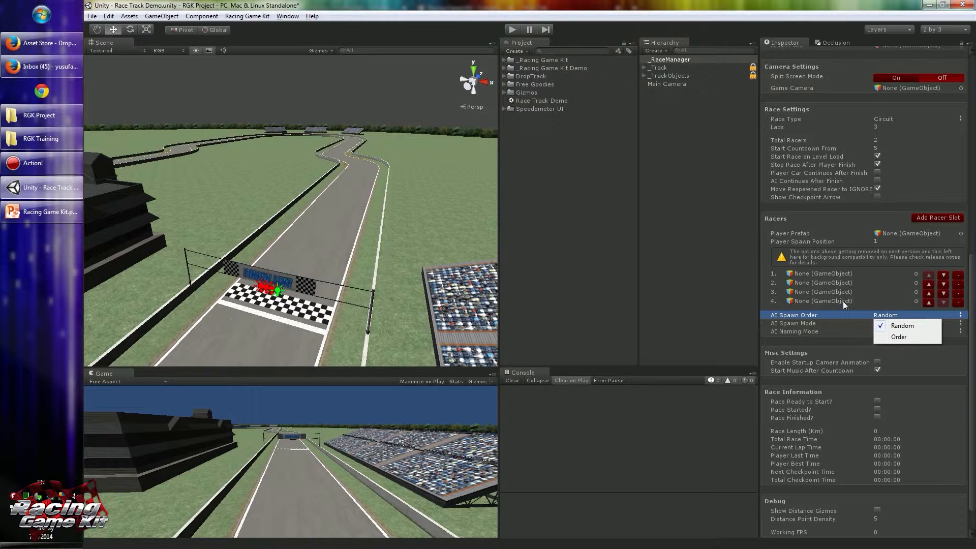
click(898, 336)
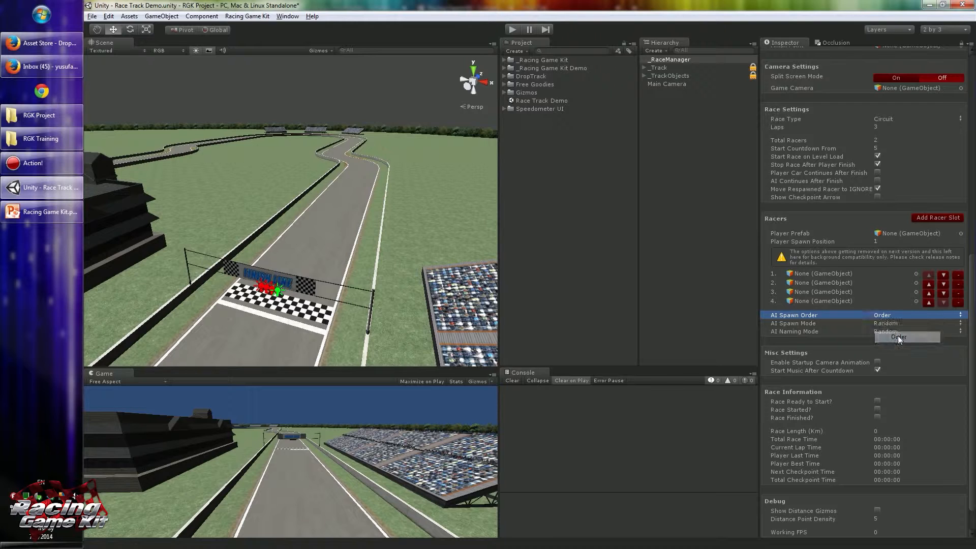
click(898, 336)
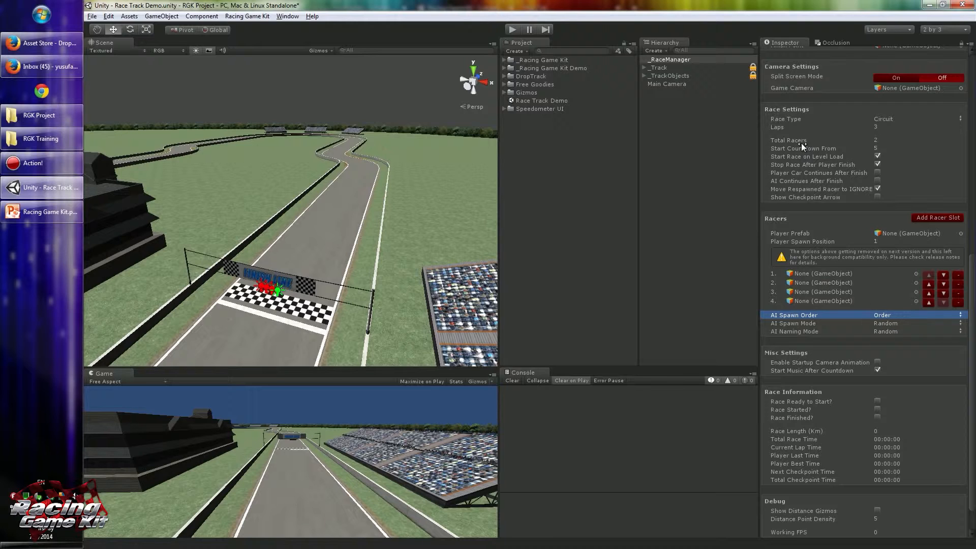
click(809, 139)
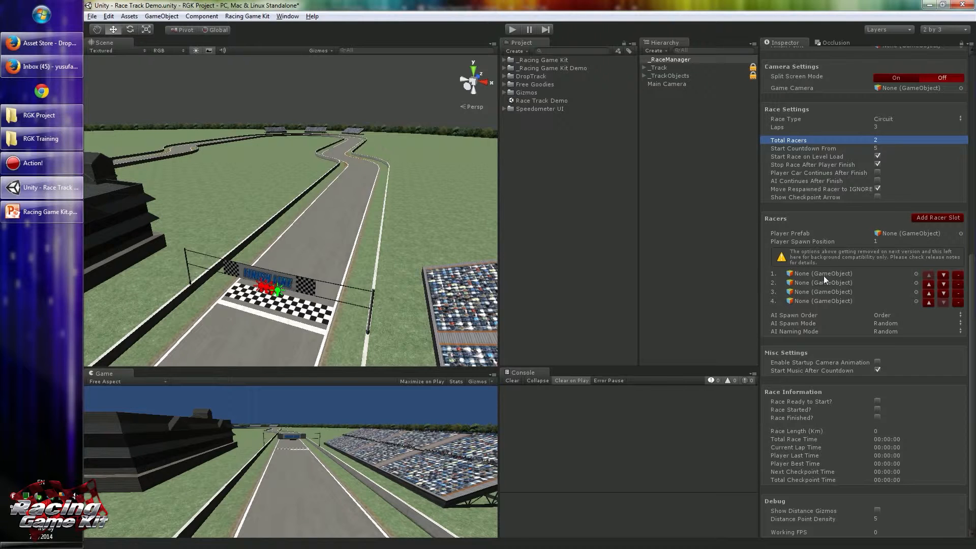
click(821, 273)
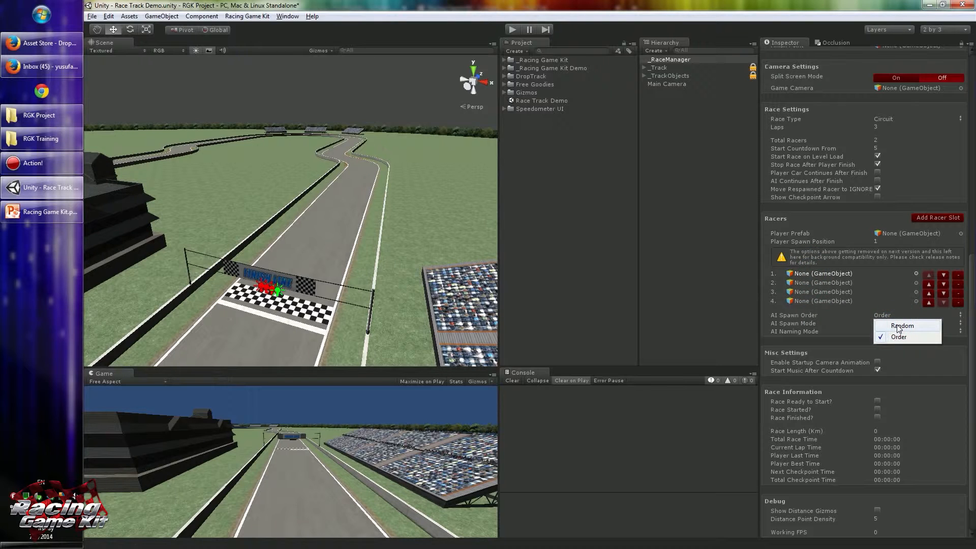
Set AI Spawn Order to Random and AI Spawn Mode to One Time Each.
click(902, 325)
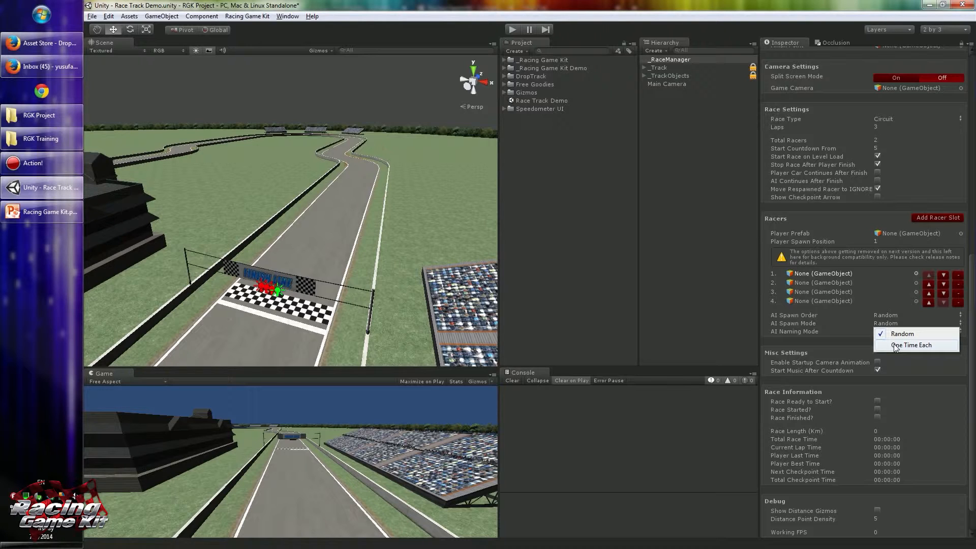
click(901, 333)
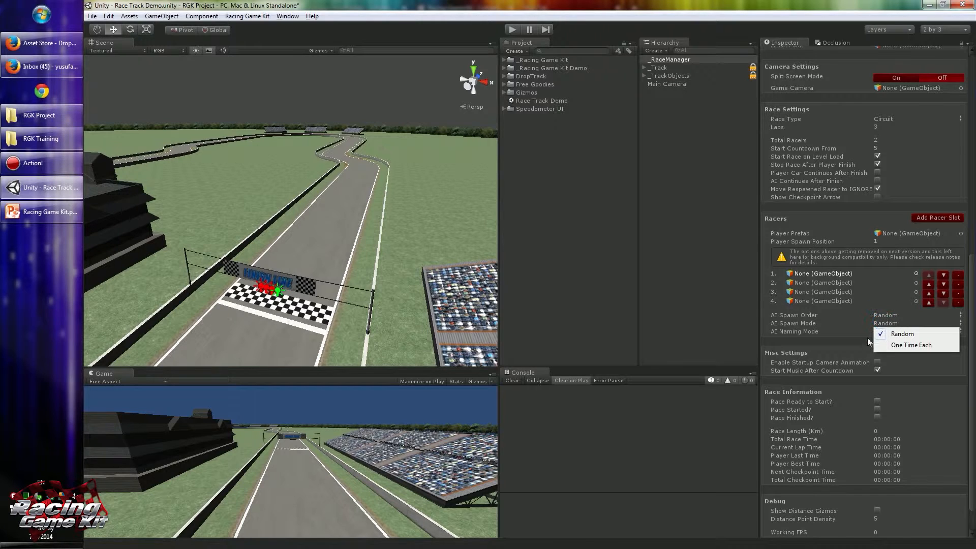
click(911, 345)
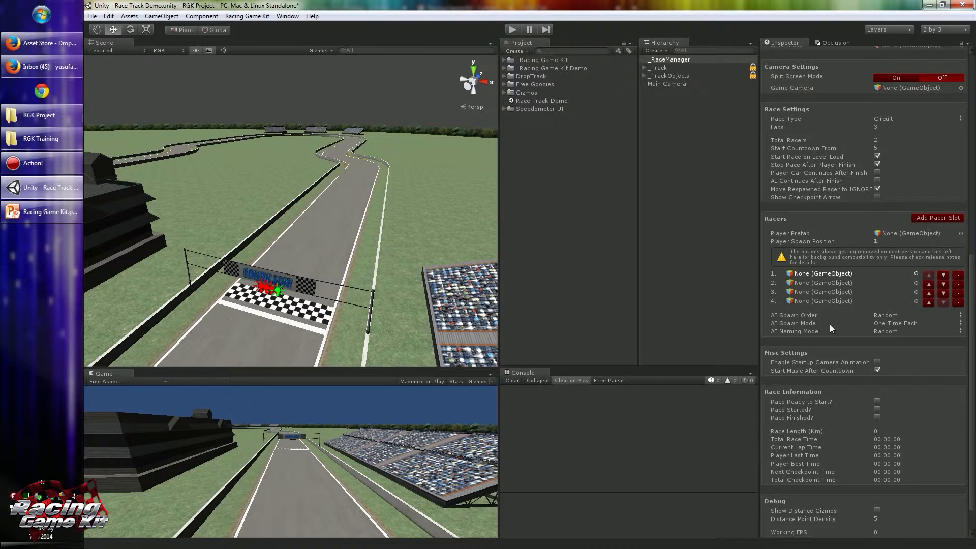
mouse_move(818, 278)
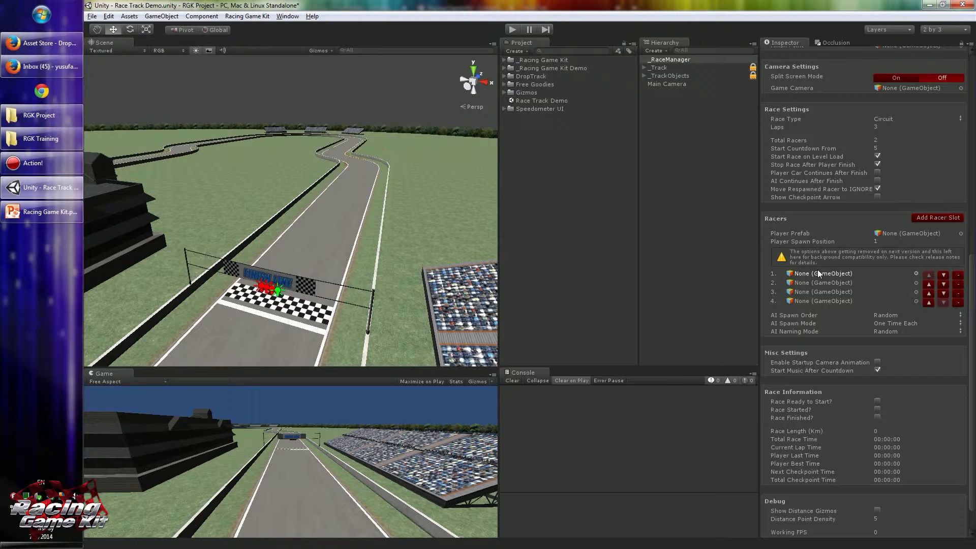
mouse_move(716, 282)
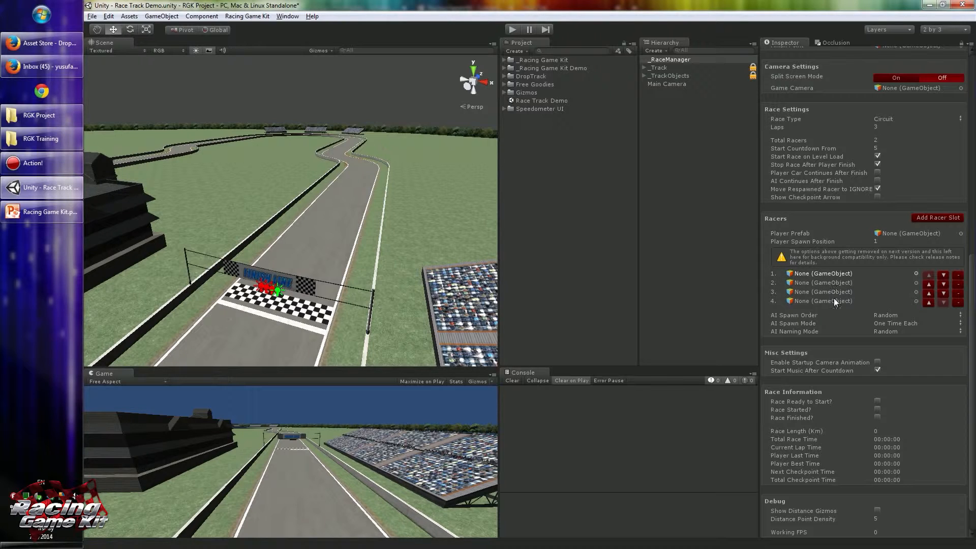
Expand _Racing Game Kit in the Project panel and select ai_names under Resources.
click(504, 59)
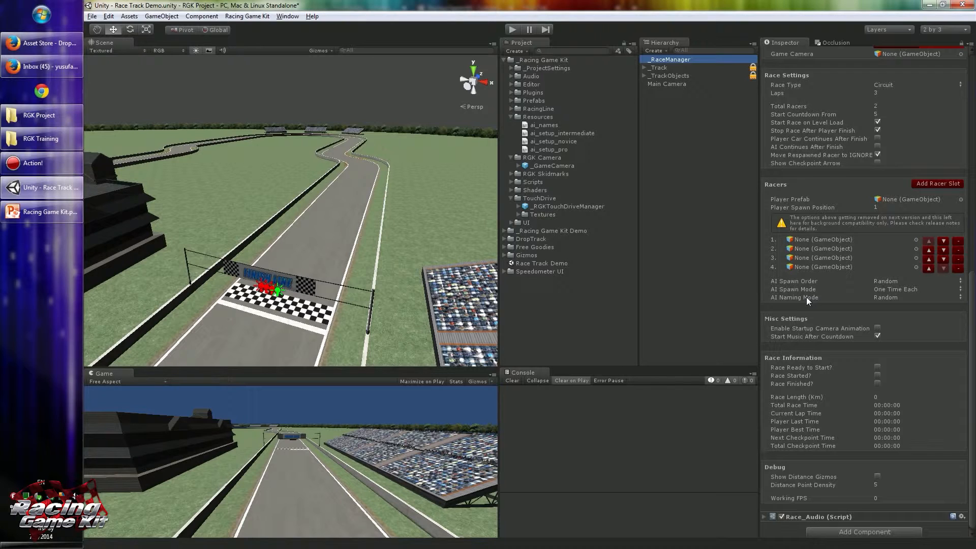
click(809, 296)
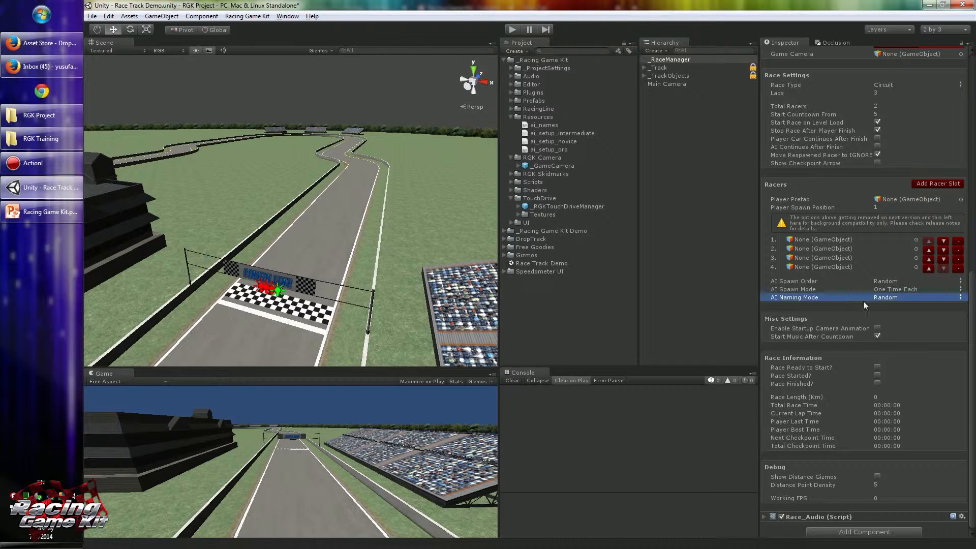
click(543, 125)
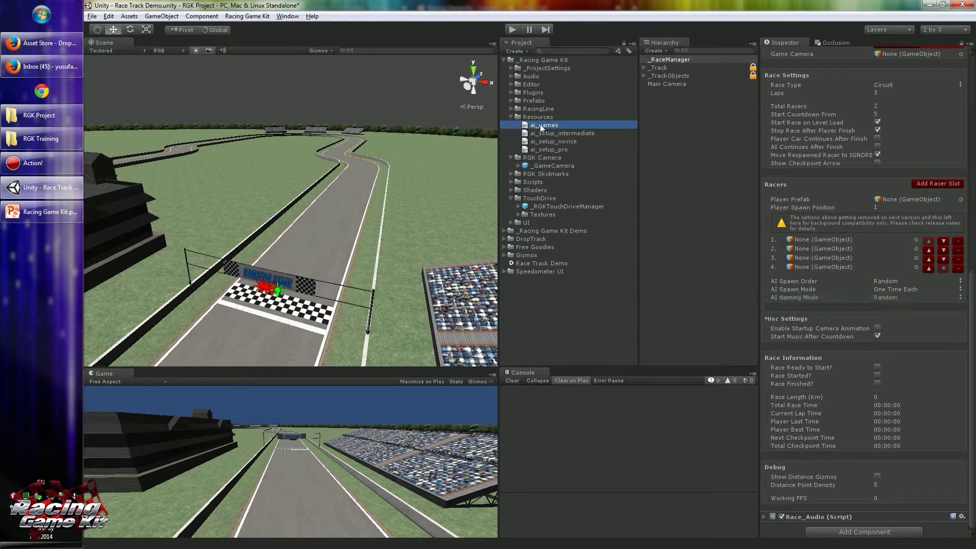
Show the ai_names JSON listing AI Racer 1 through AI Racer 8.
click(543, 124)
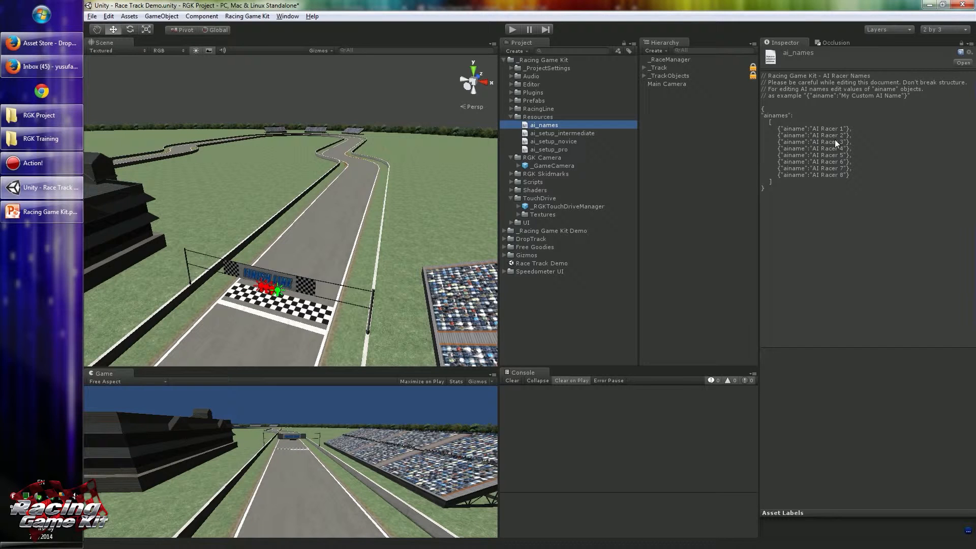
mouse_move(772, 155)
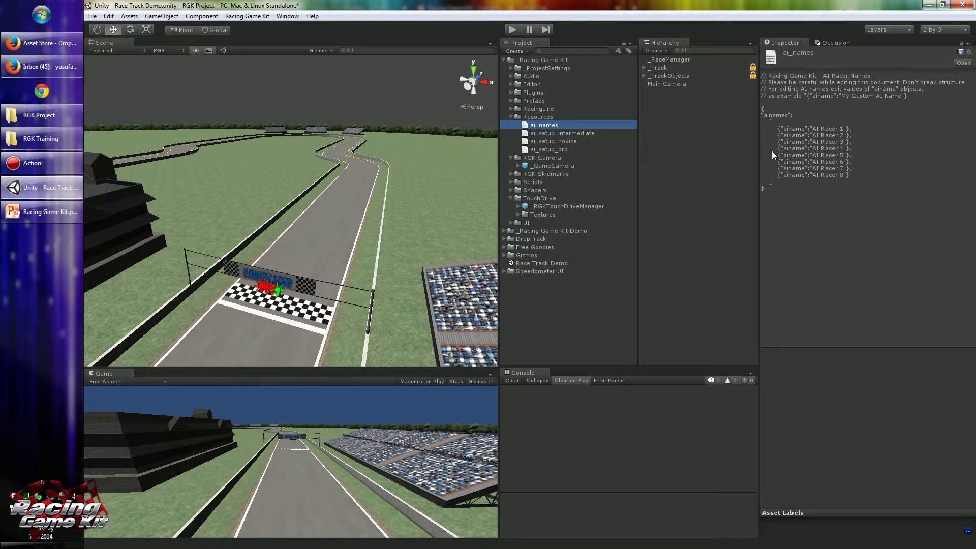
mouse_move(829, 243)
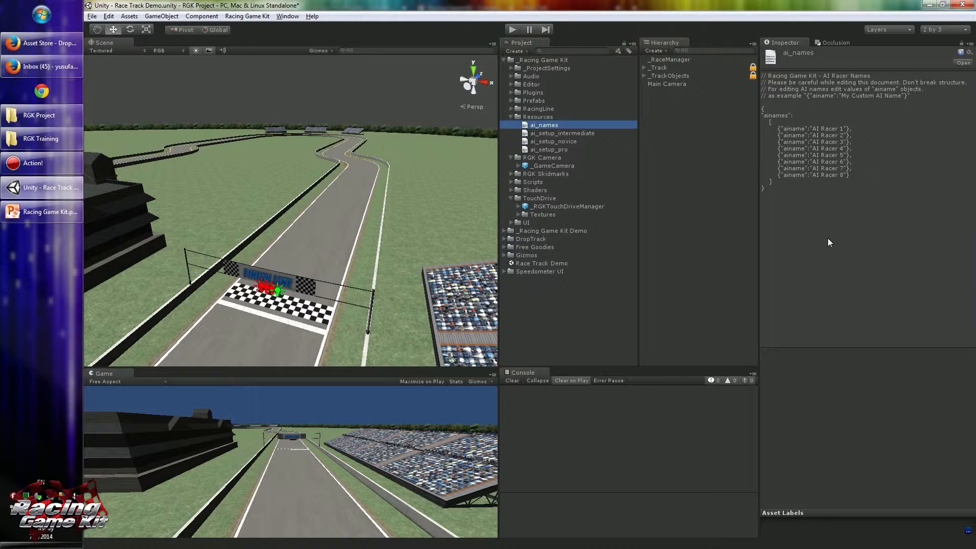
mouse_move(819, 175)
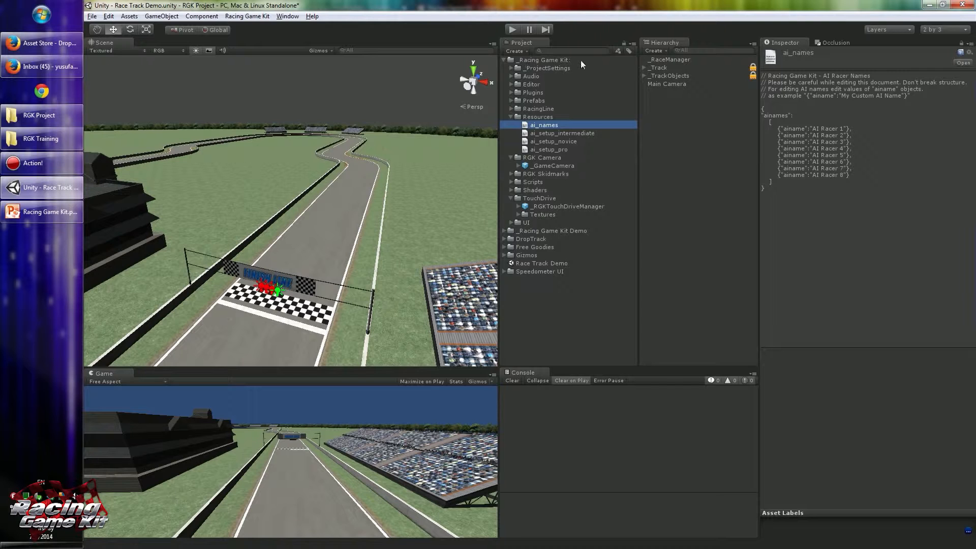
Reselect _RaceManager, scroll to Racers, and set AI Naming Mode to From Racer Register.
click(669, 59)
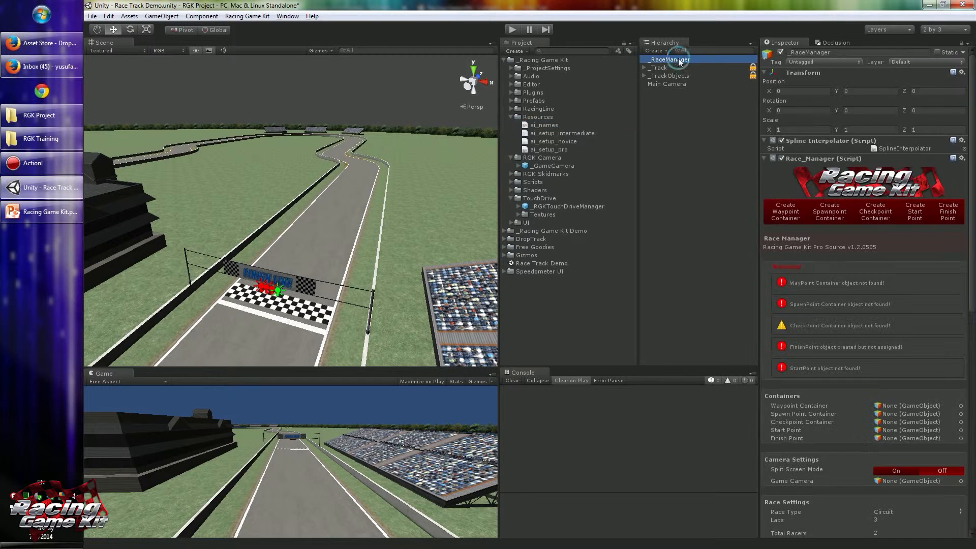
scroll(down, 3)
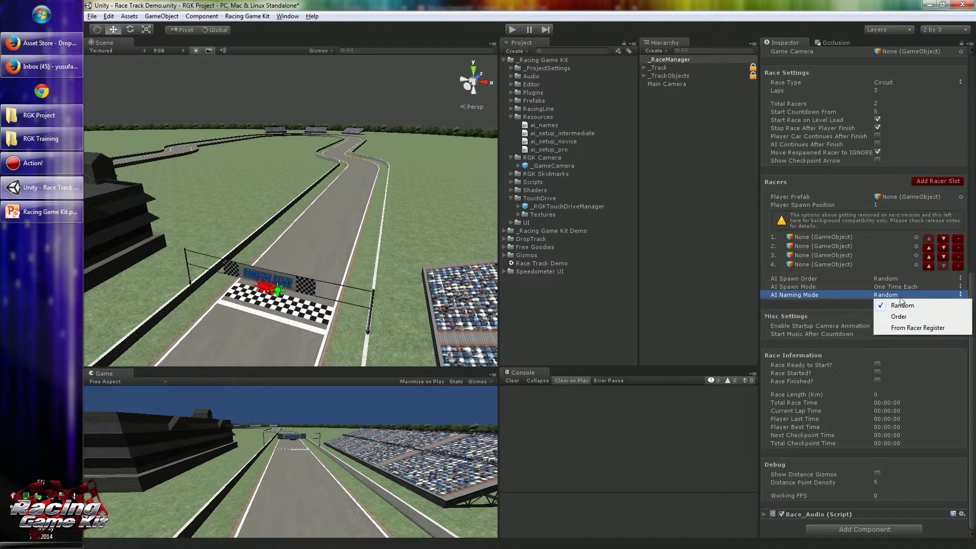
mouse_move(903, 305)
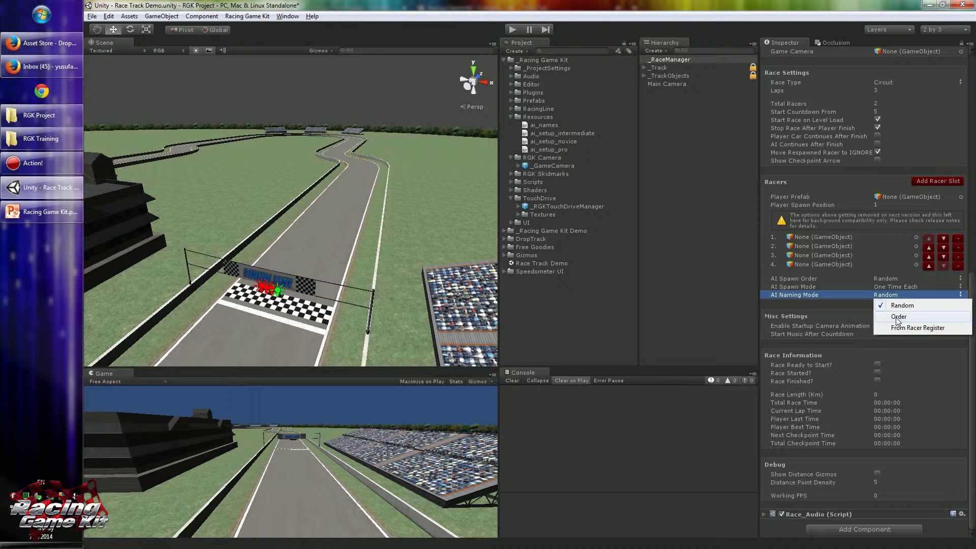
click(898, 316)
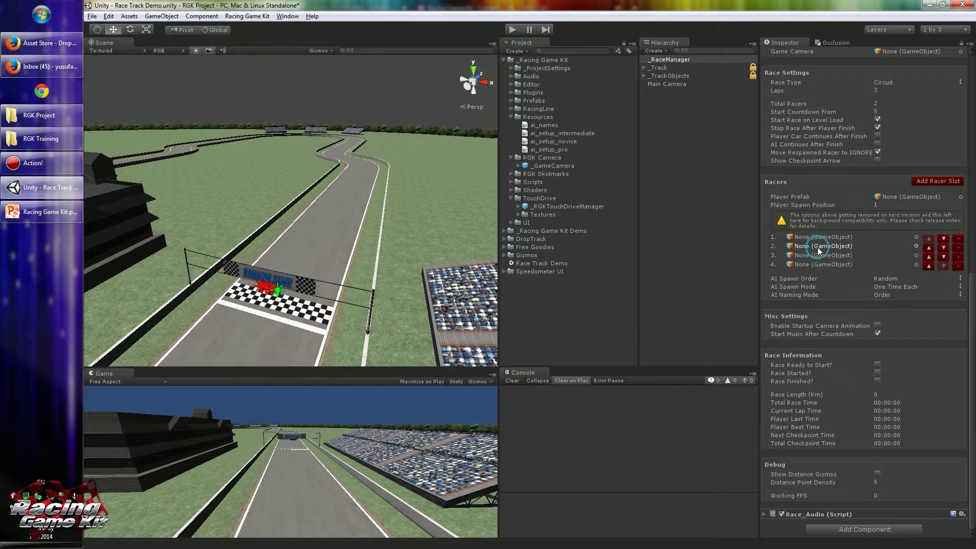
mouse_move(883, 295)
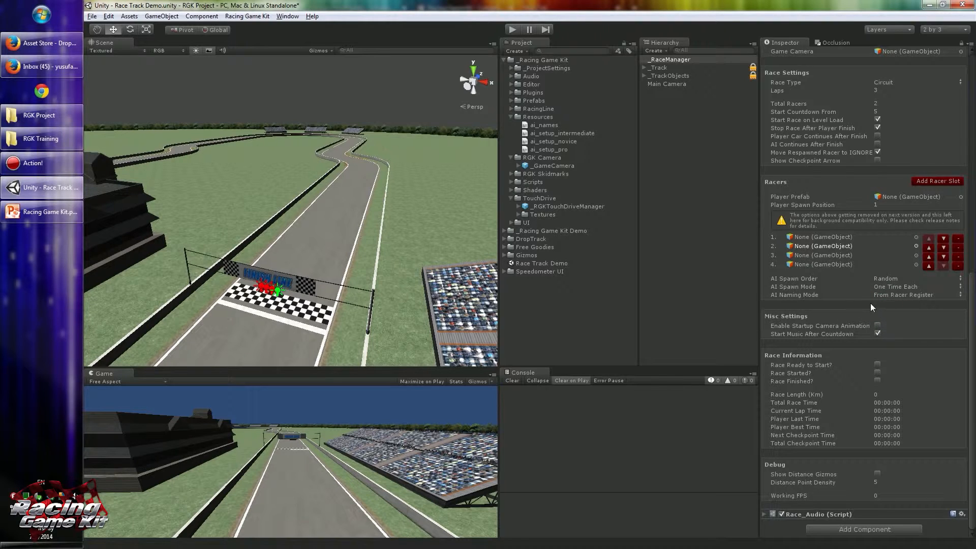
mouse_move(914, 306)
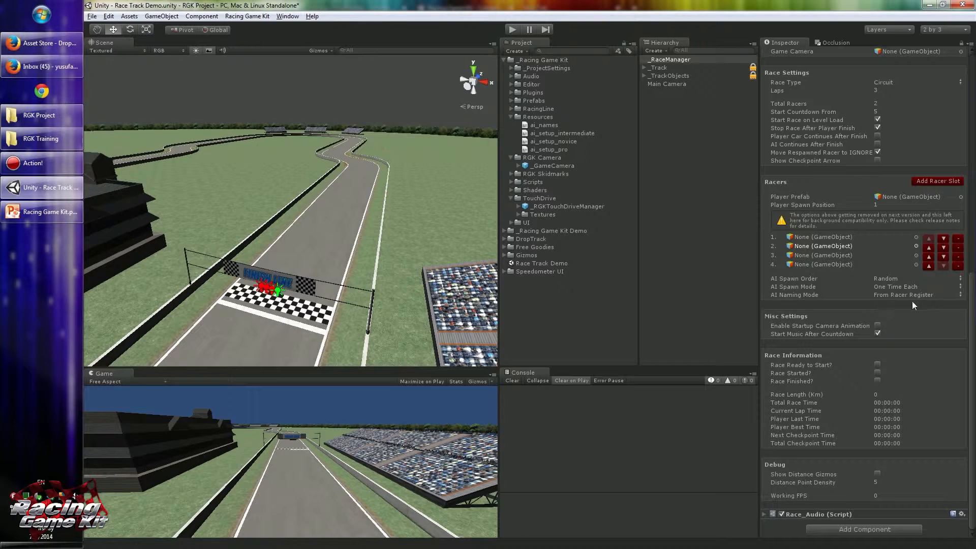
mouse_move(865, 308)
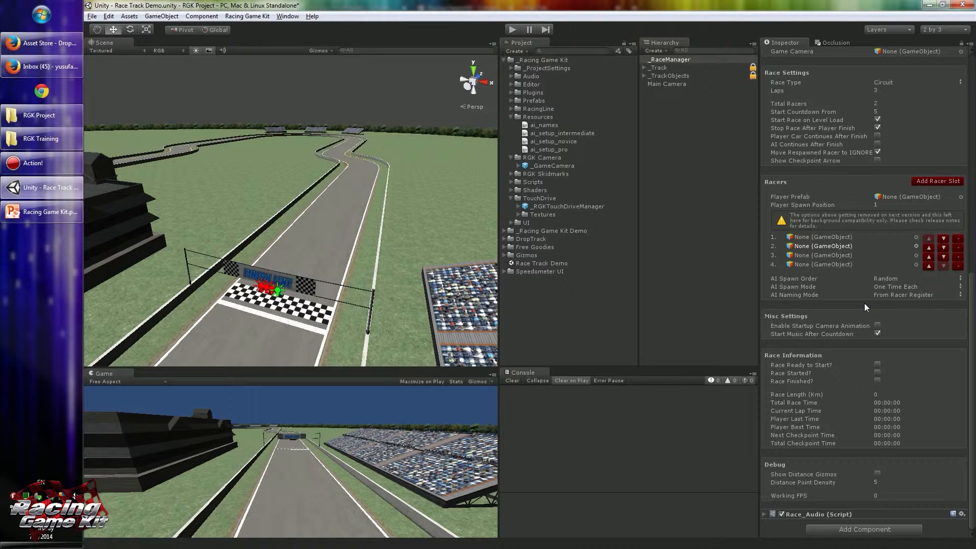
mouse_move(831, 310)
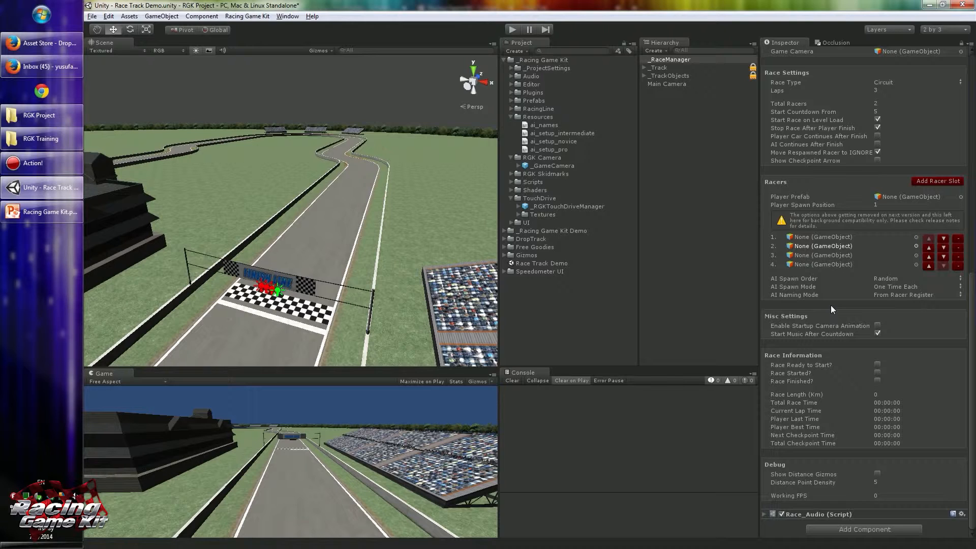
mouse_move(856, 316)
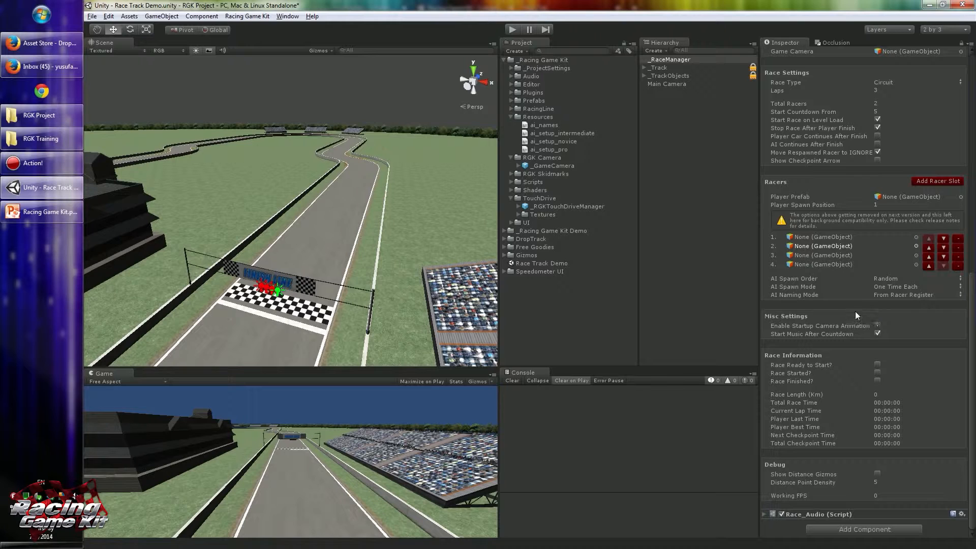
mouse_move(821, 336)
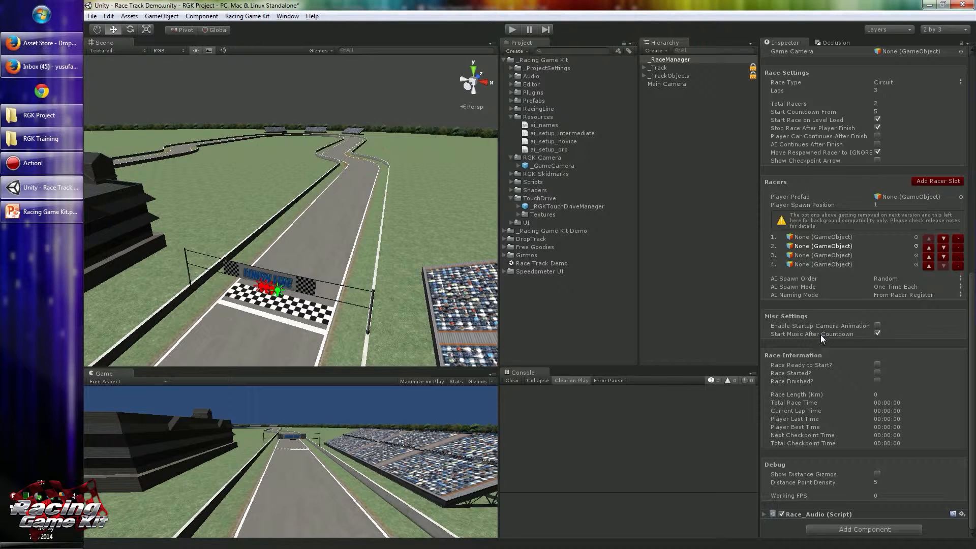
mouse_move(855, 335)
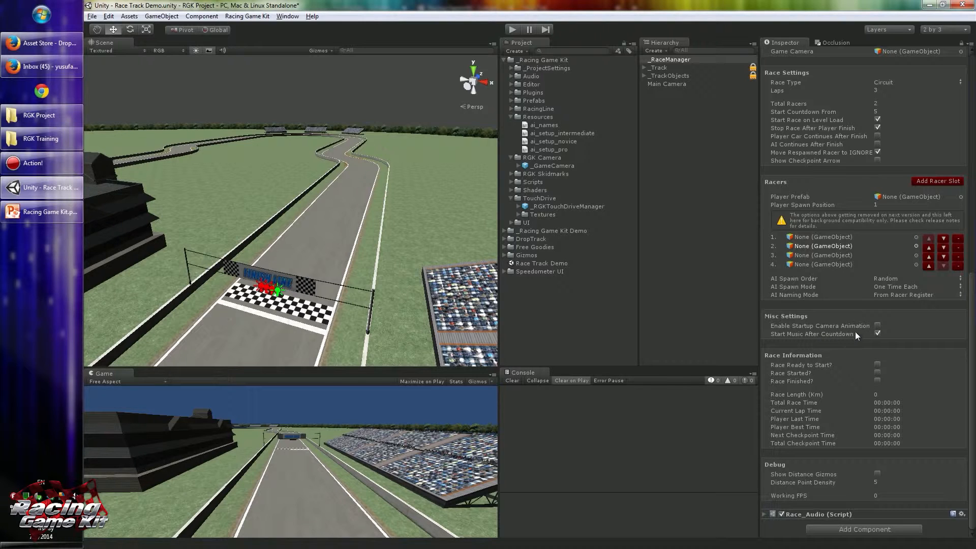
mouse_move(801, 313)
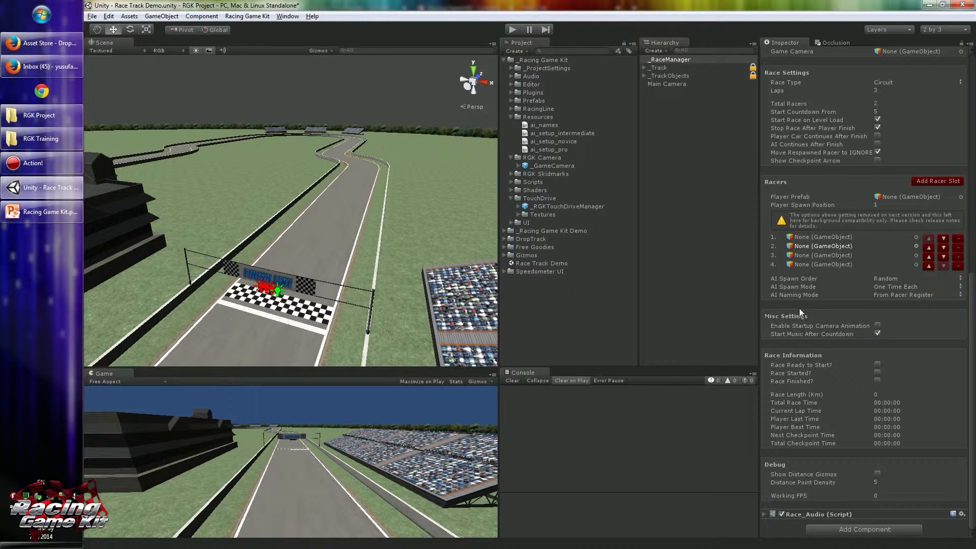
mouse_move(817, 308)
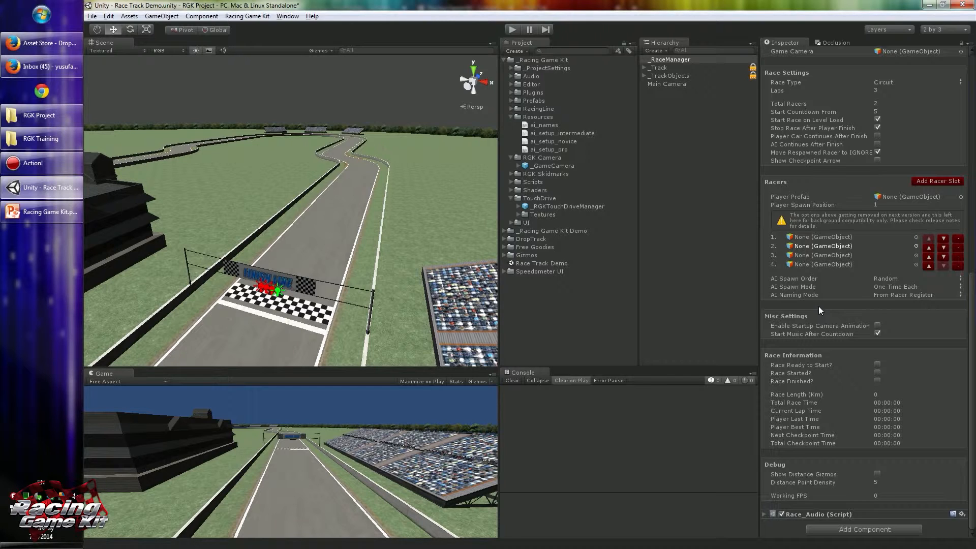
click(812, 334)
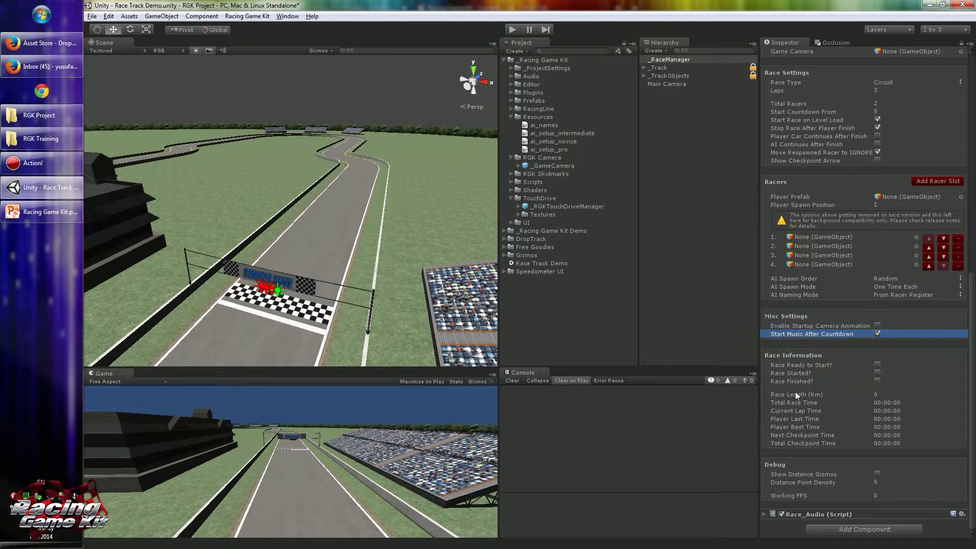
mouse_move(806, 364)
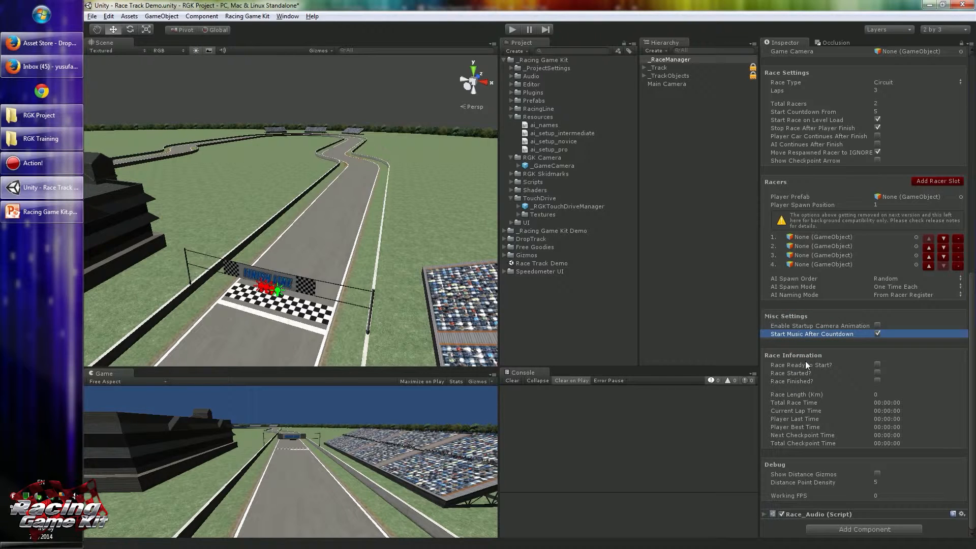
mouse_move(804, 373)
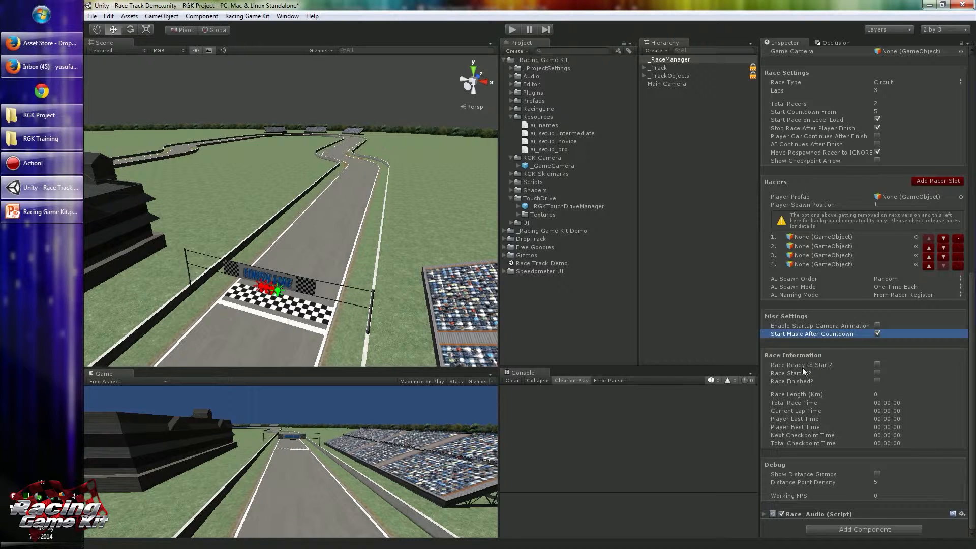
mouse_move(833, 384)
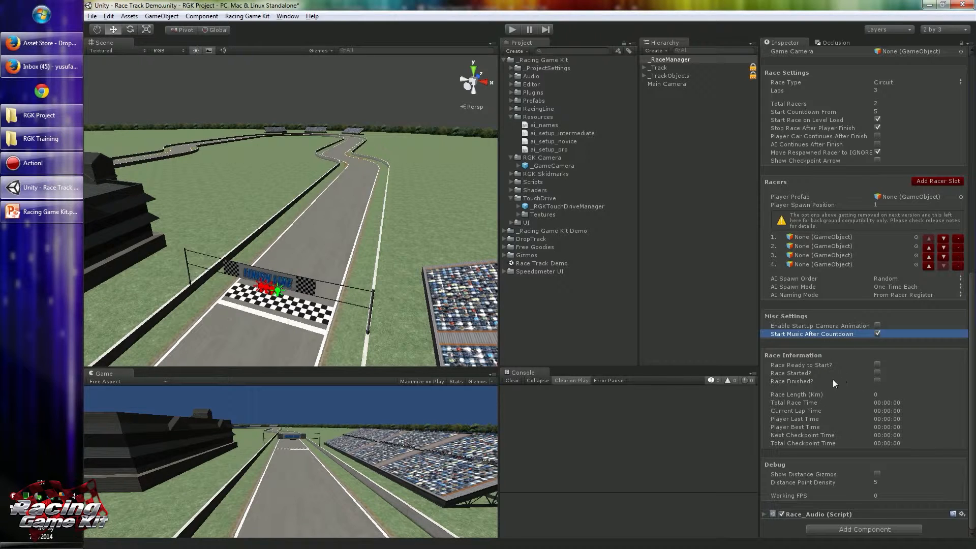
mouse_move(789, 475)
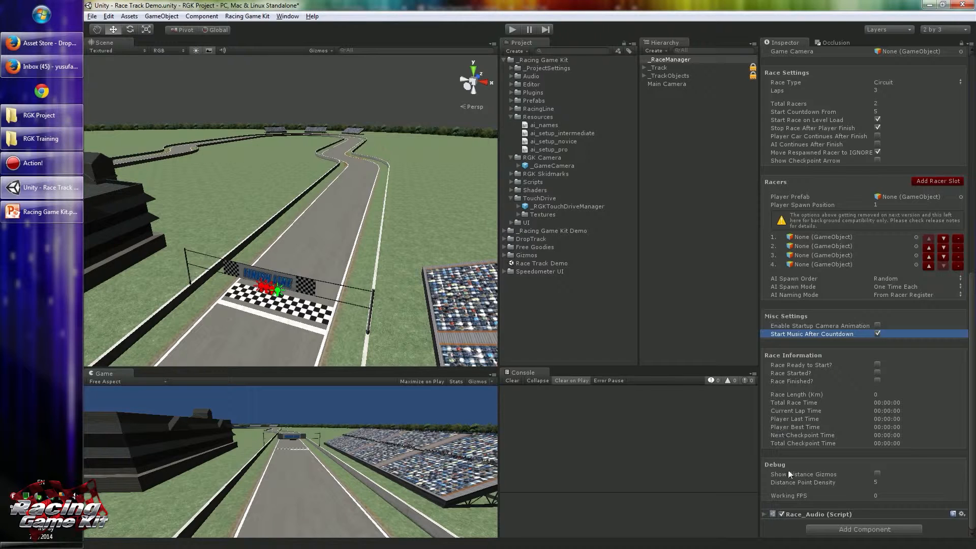
mouse_move(794, 466)
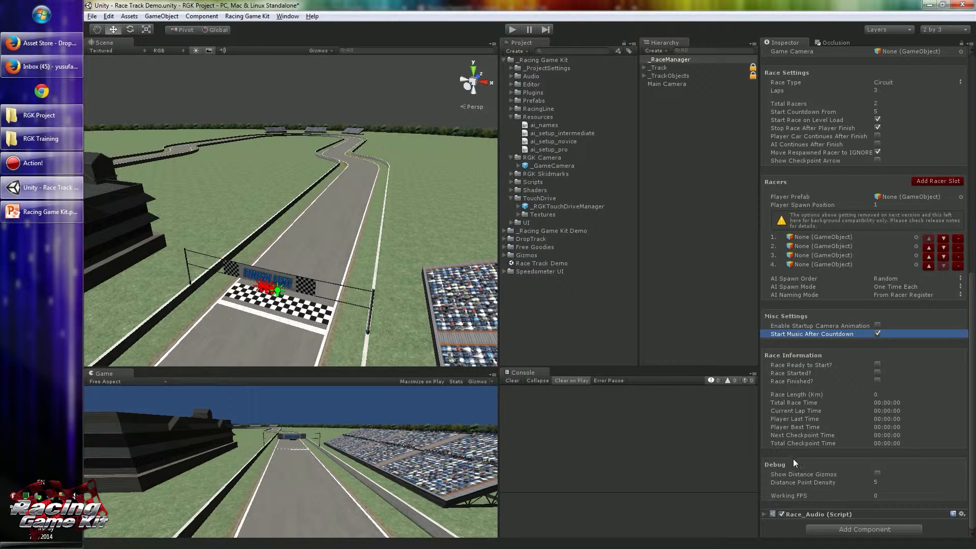
mouse_move(785, 455)
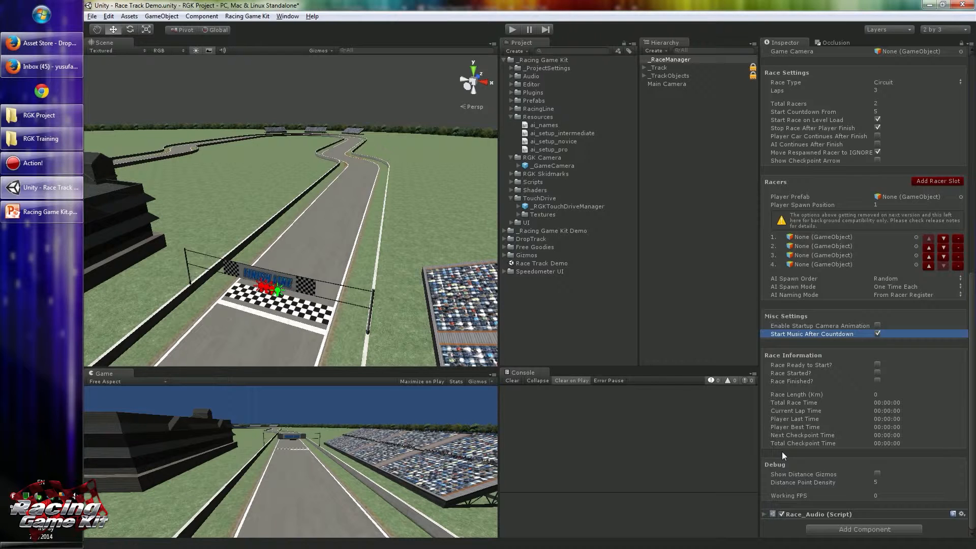
mouse_move(829, 468)
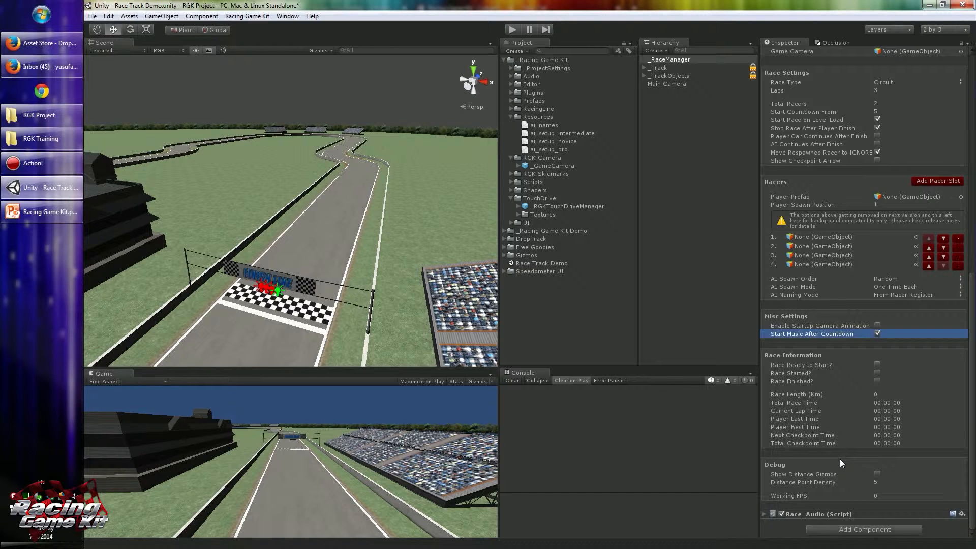
mouse_move(854, 493)
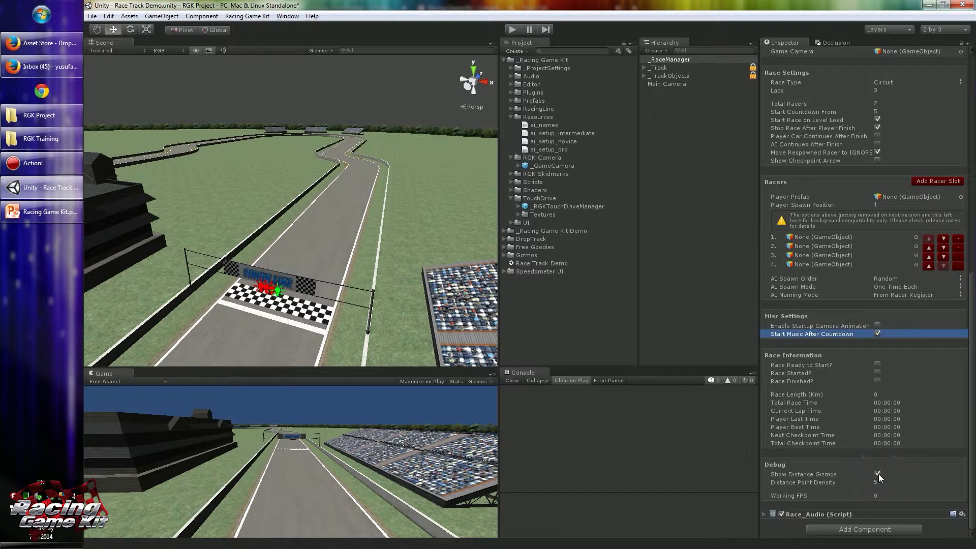
Review the Debug options, then switch to the Race Manager docs in Chrome.
click(877, 475)
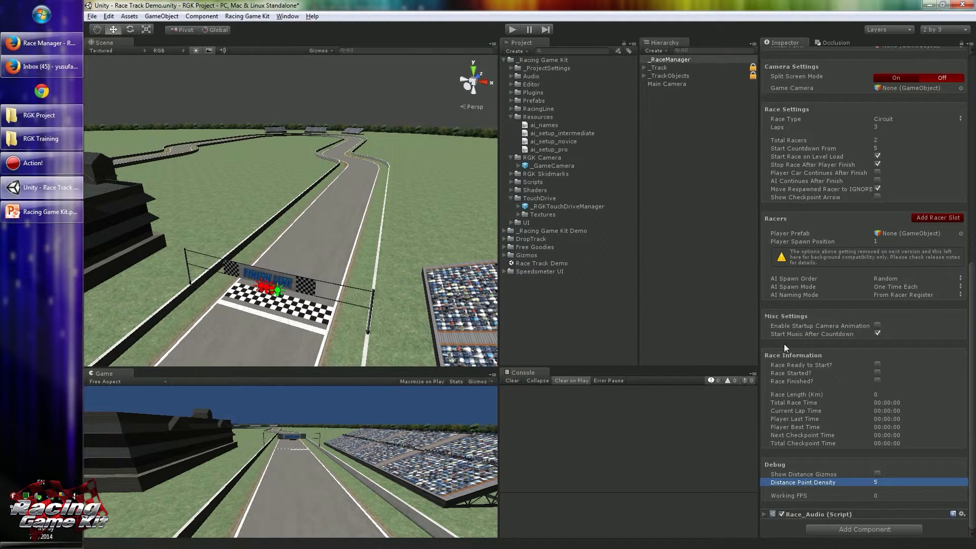
mouse_move(583, 25)
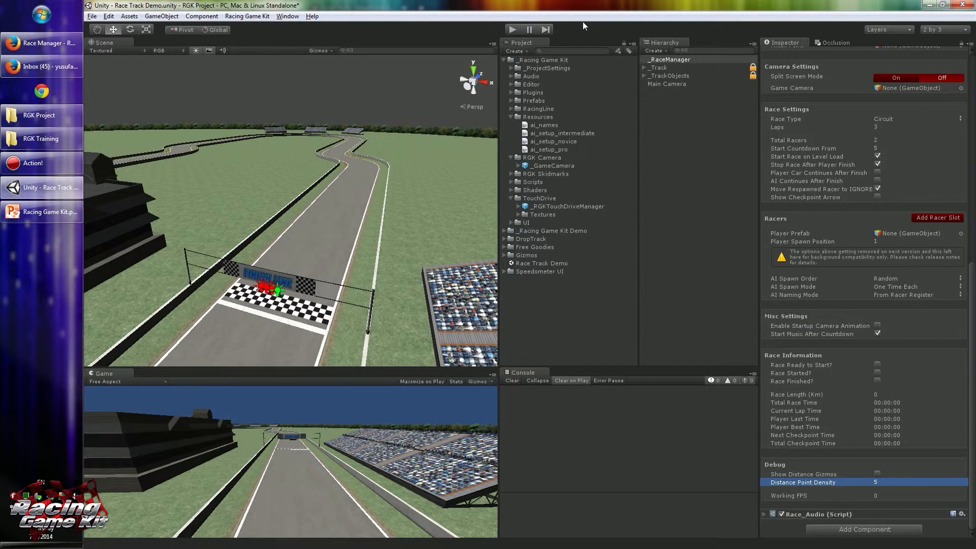
mouse_move(732, 284)
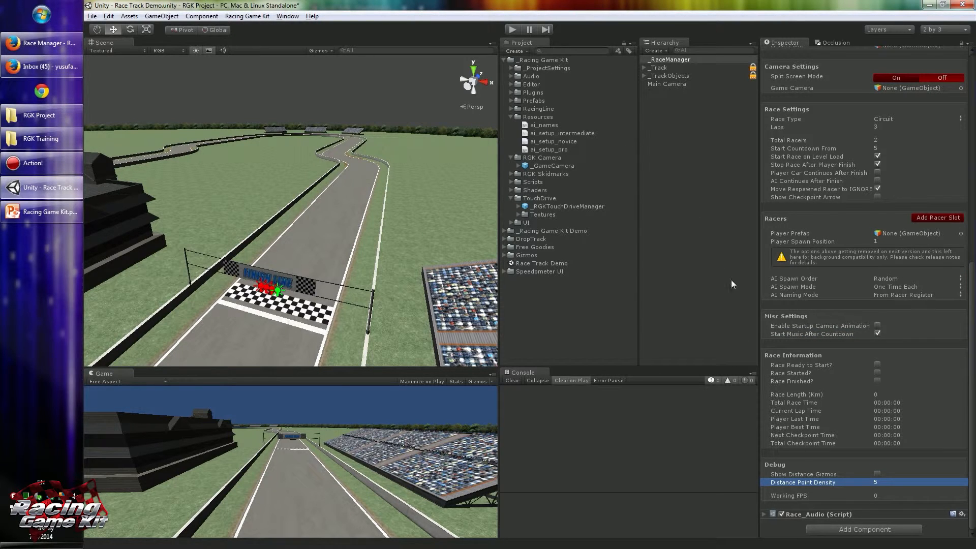
mouse_move(688, 298)
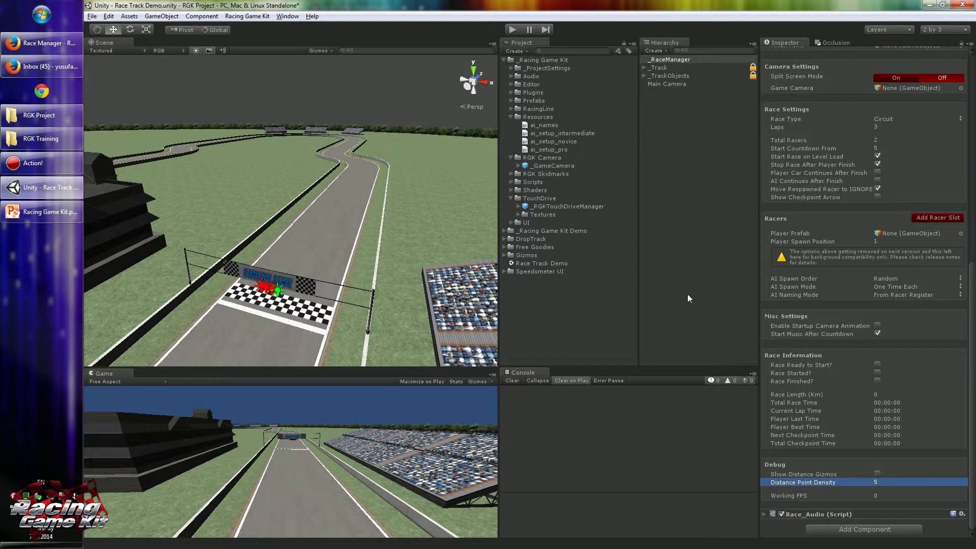
click(42, 42)
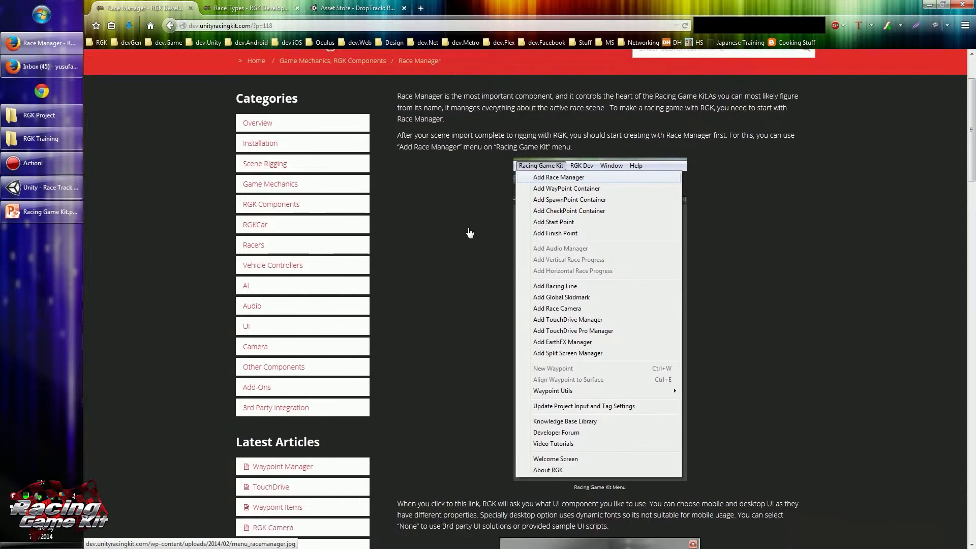
Scroll the Race Manager article to Race Types and Race Manager Properties.
scroll(down, 3)
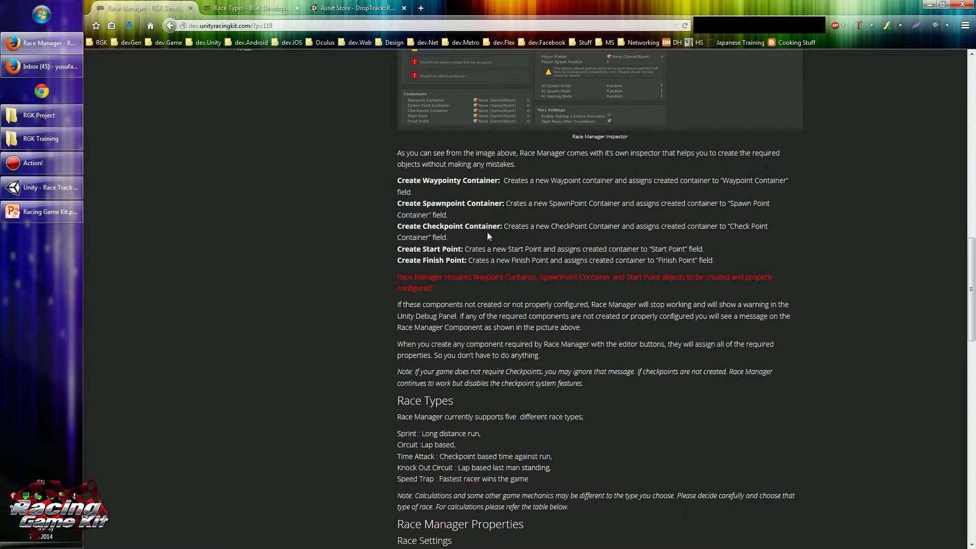
scroll(down, 3)
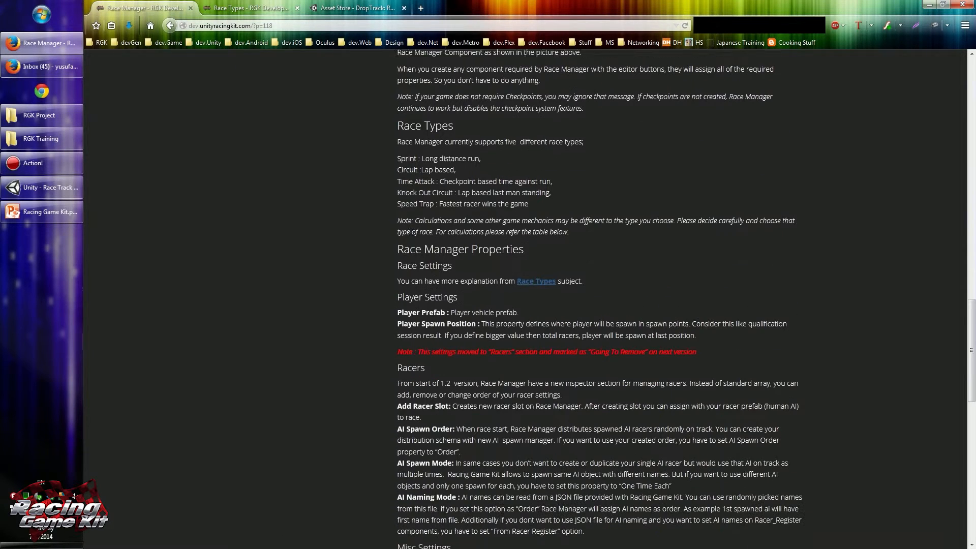
scroll(down, 3)
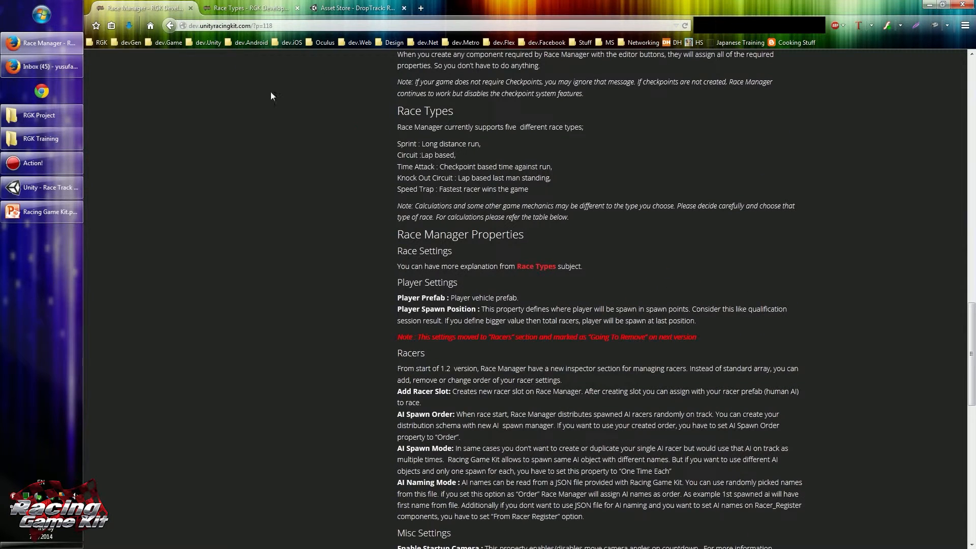